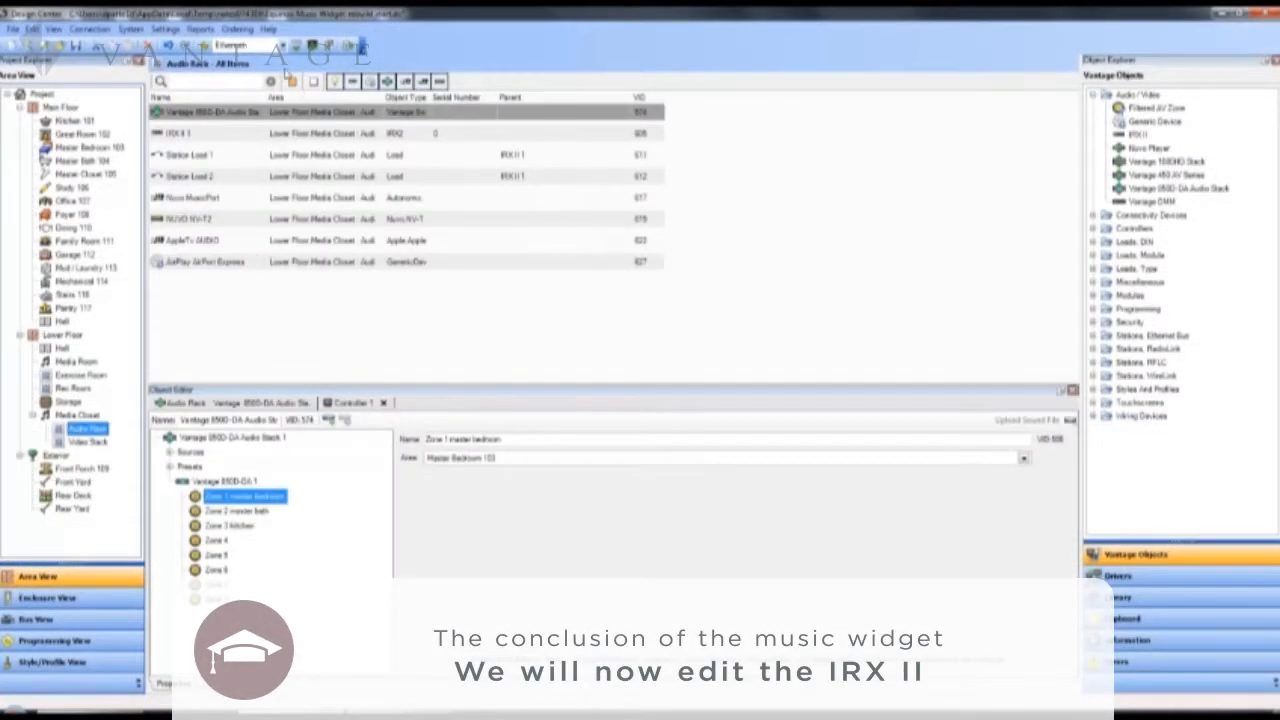
# Rename IRX II to 'IRX II AUDIO' and tick Exclude From Widgets on Station Loads 1 and 2
pyautogui.click(200, 133)
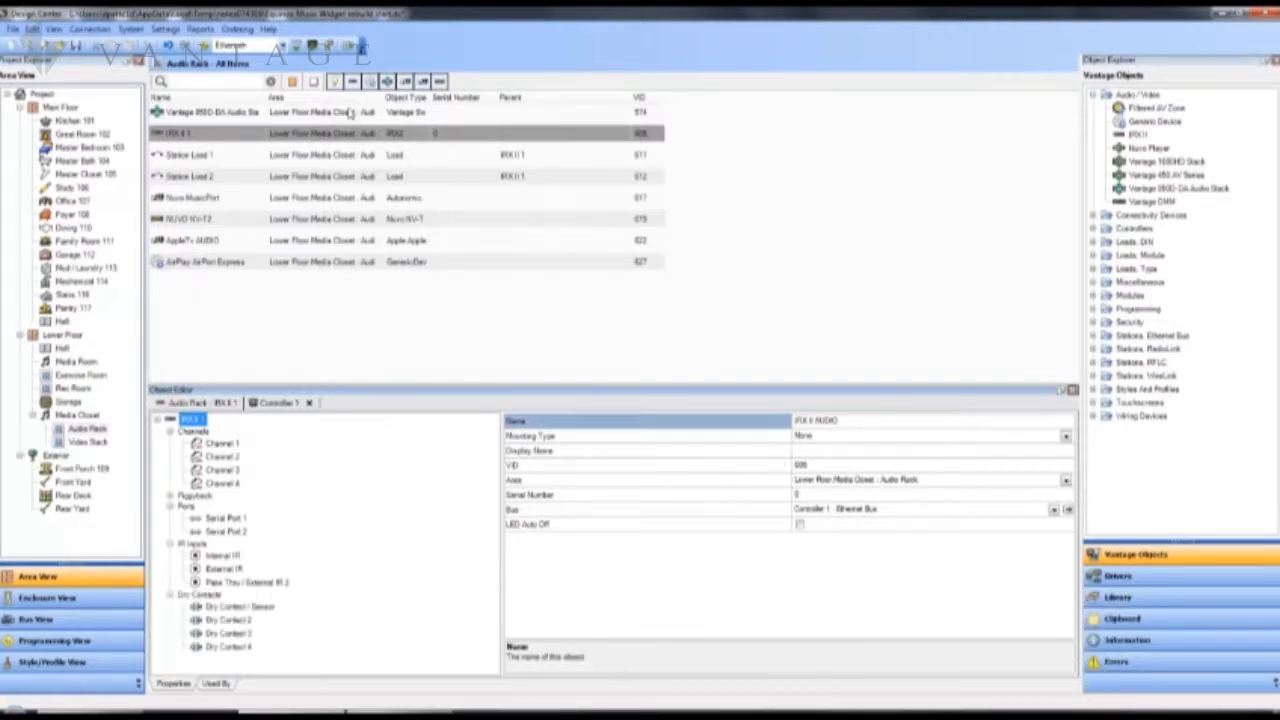
pyautogui.click(185, 154)
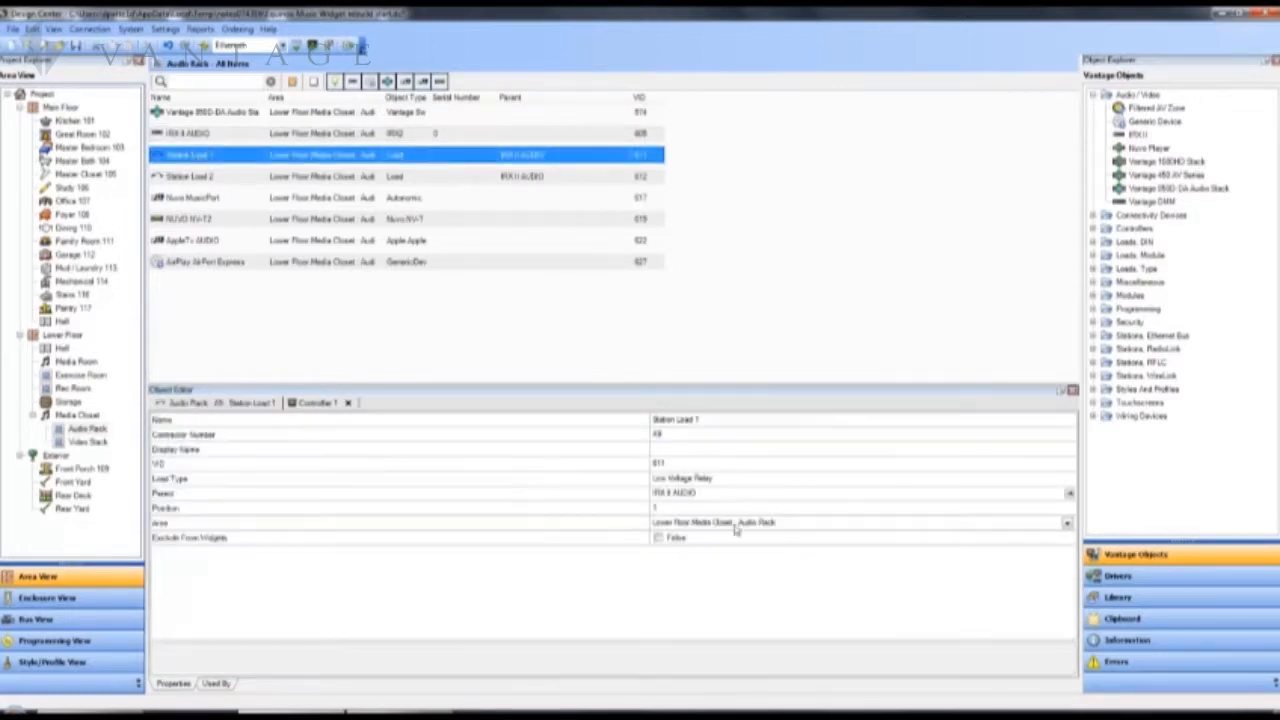
pyautogui.click(659, 538)
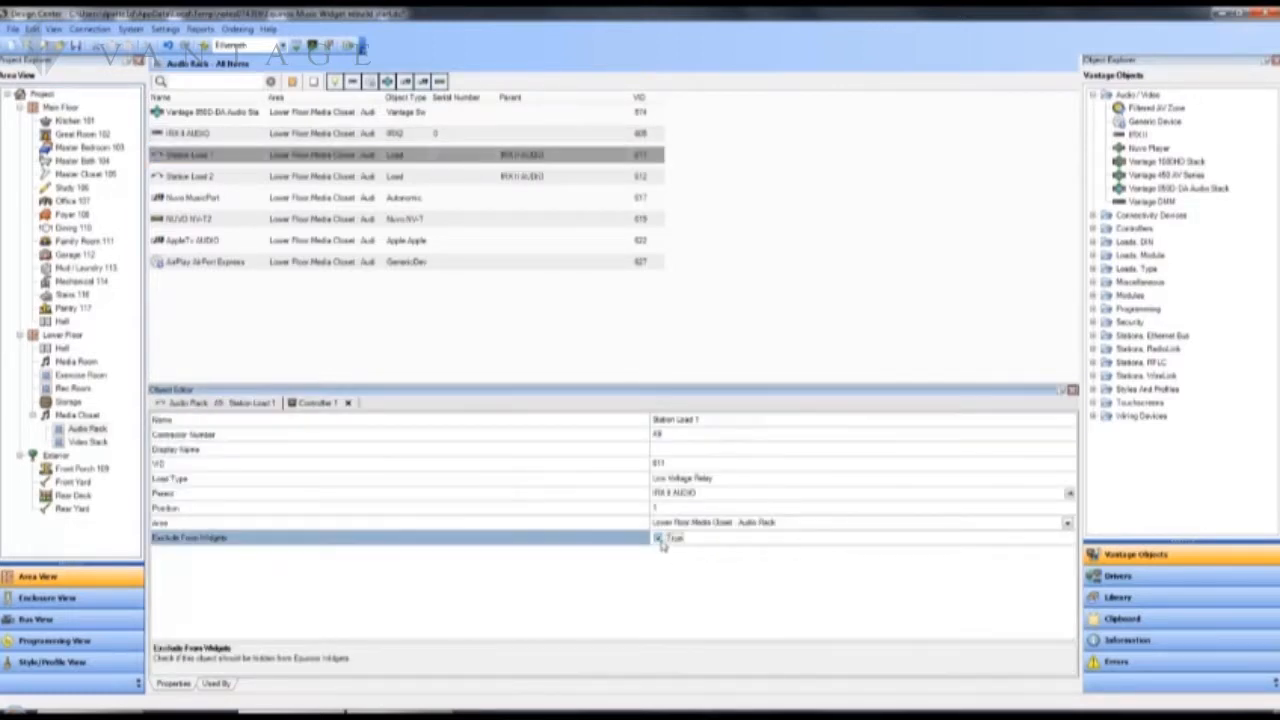
pyautogui.click(200, 176)
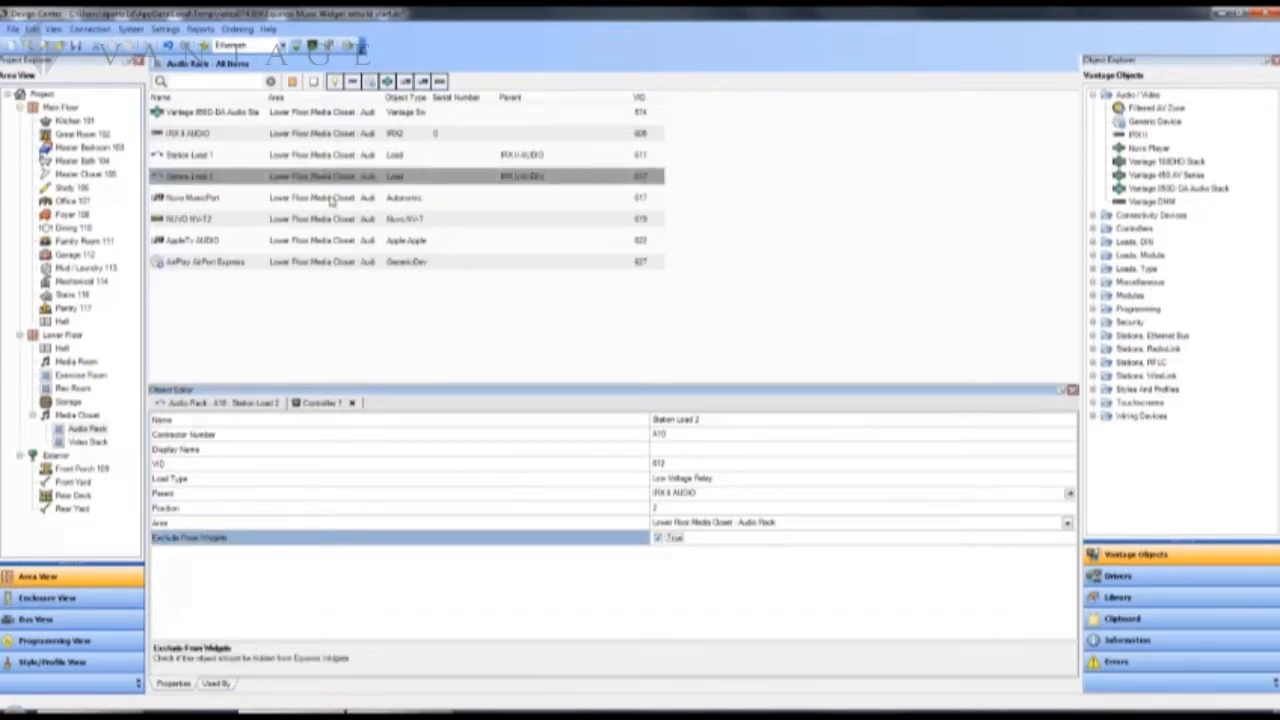
pyautogui.click(200, 133)
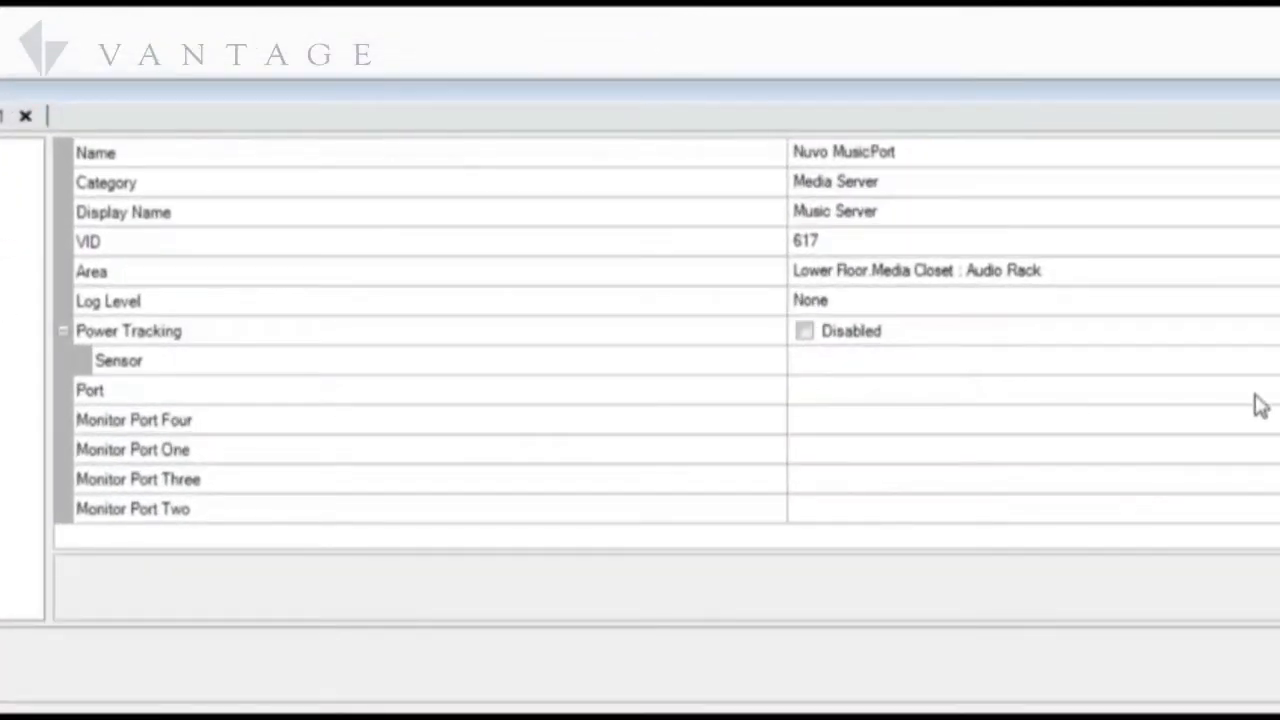
# Add a new Controller 1 TCP Client Port (port 5004) as the Nuvo MusicPort's port
pyautogui.click(1000, 390)
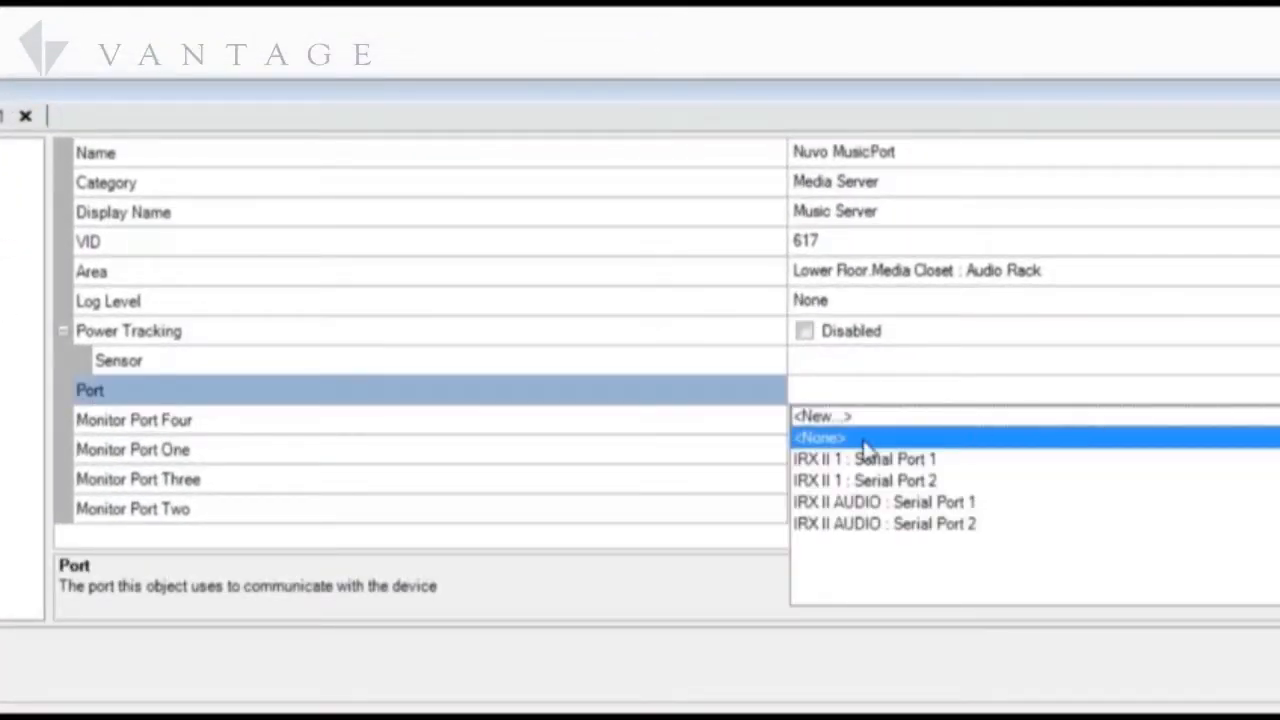
pyautogui.moveTo(830, 427)
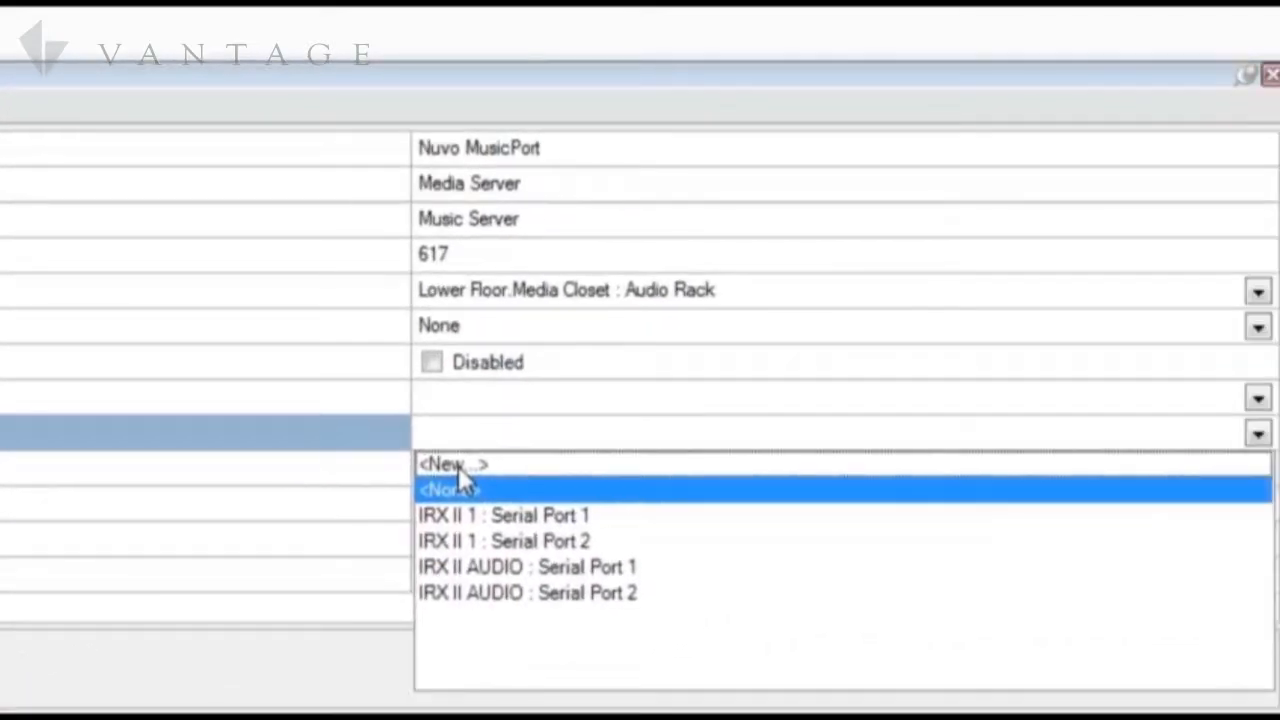
pyautogui.click(452, 464)
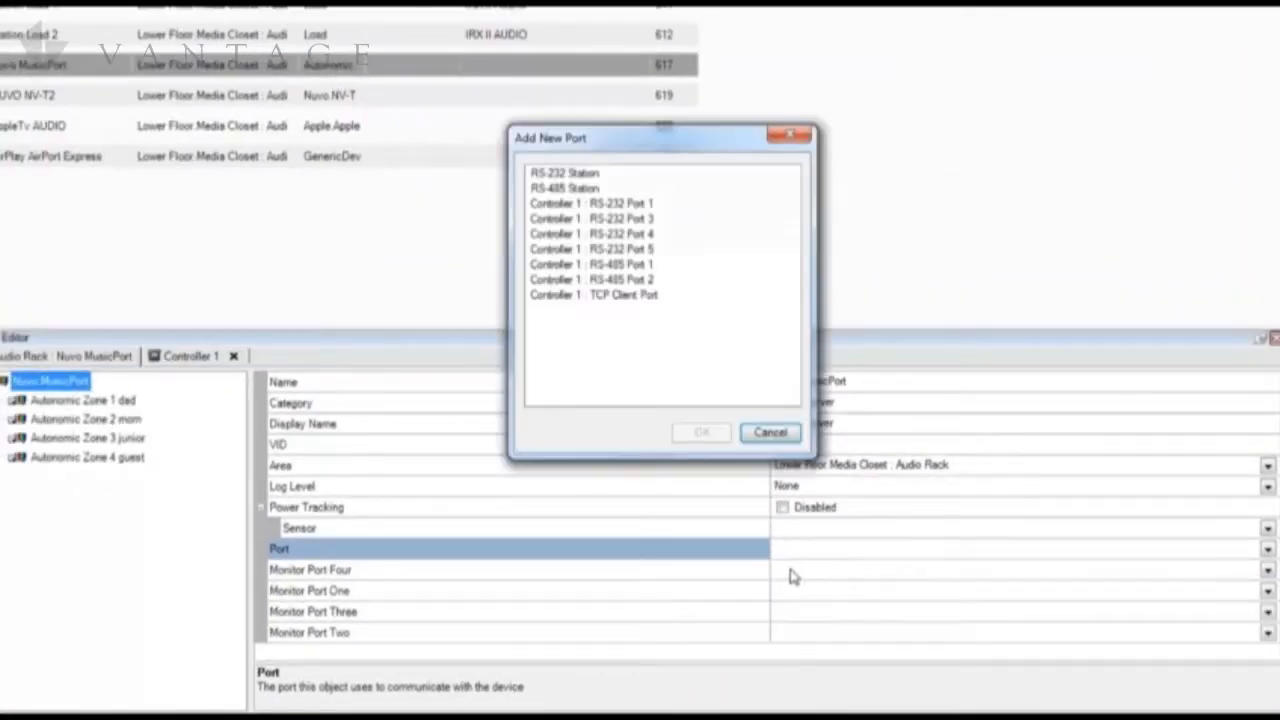
pyautogui.click(593, 294)
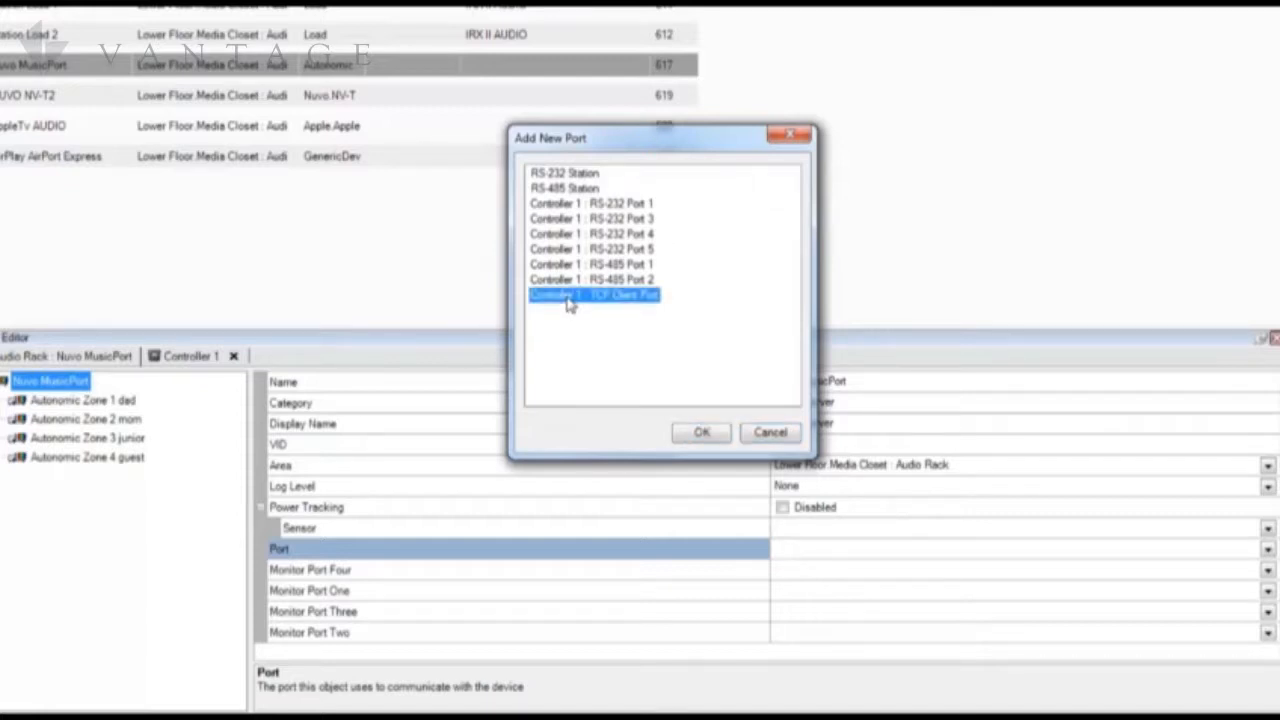
pyautogui.moveTo(698, 369)
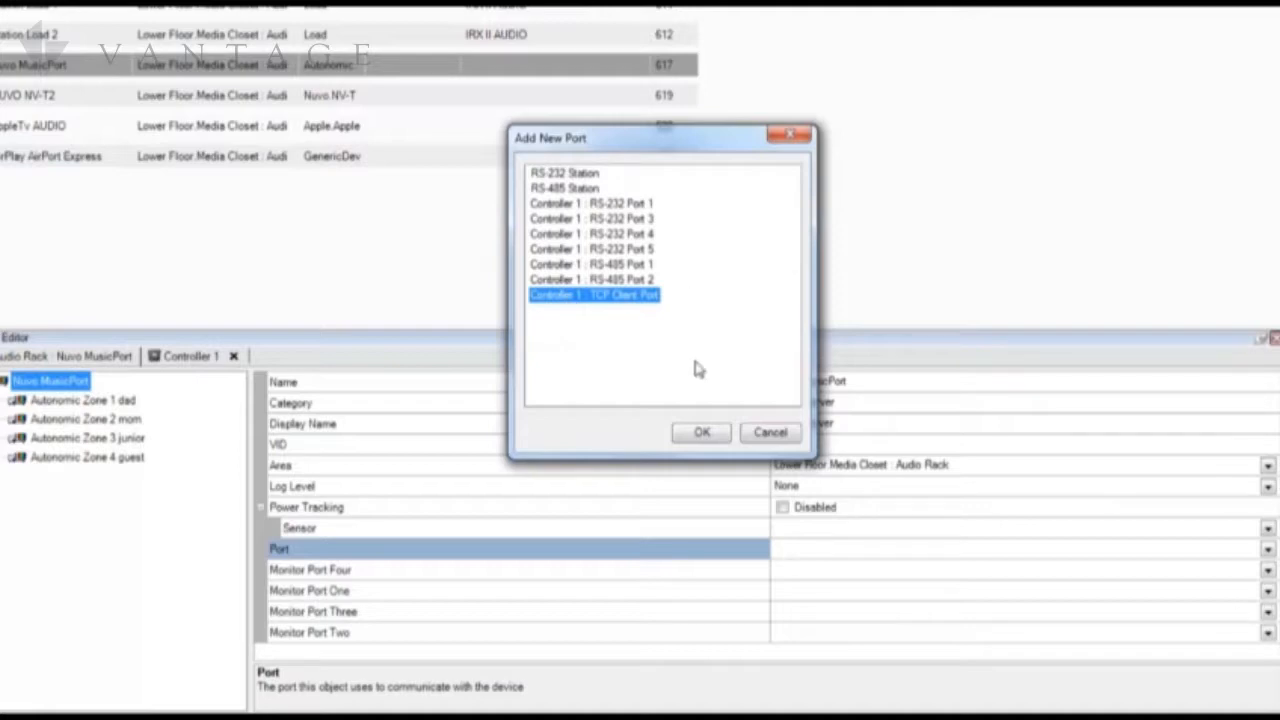
pyautogui.click(701, 432)
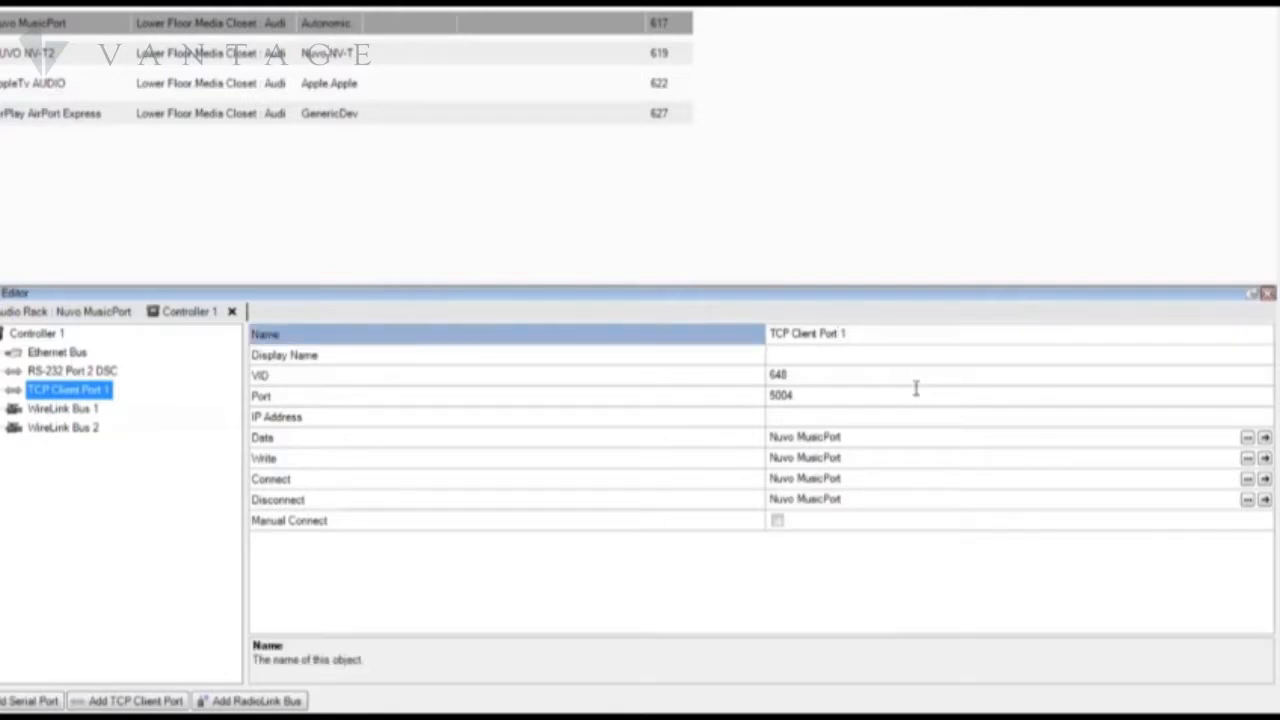
# Name TCP Client Port 1 'TCP Client Port Music Port 1' with IP address 192.168.0.196
pyautogui.click(835, 333)
pyautogui.write('Music O')
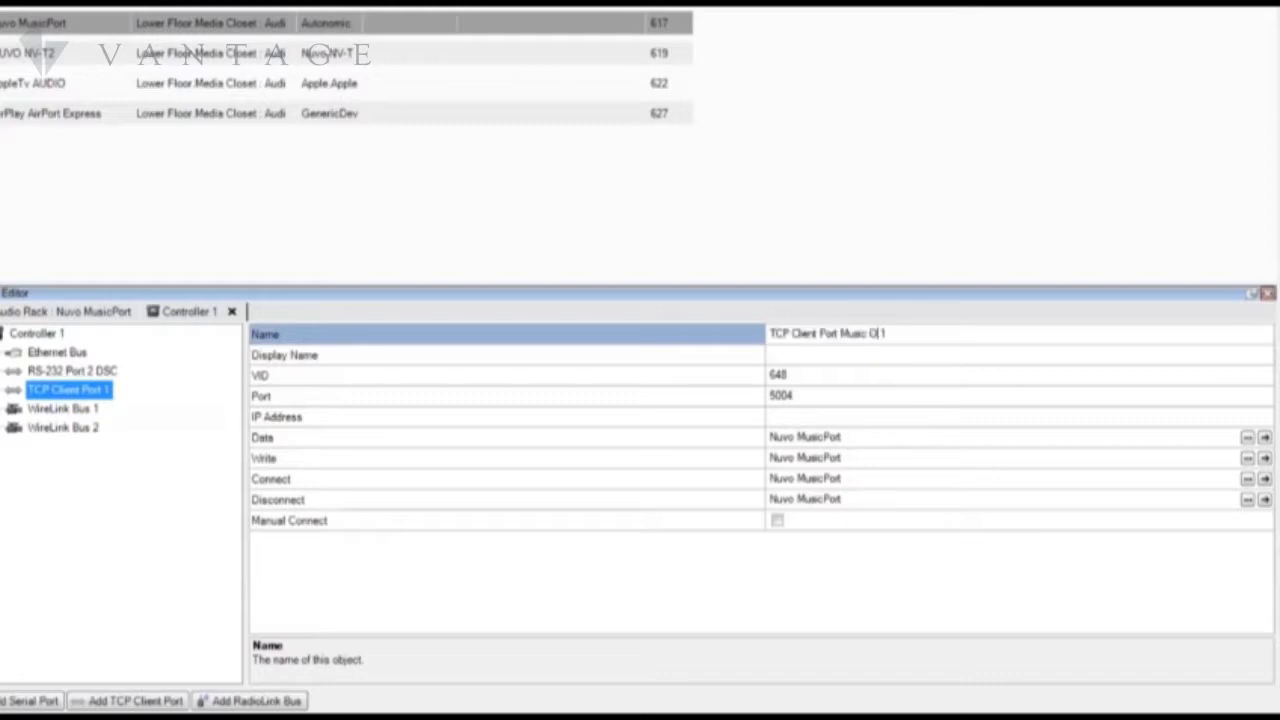
pyautogui.write('Port')
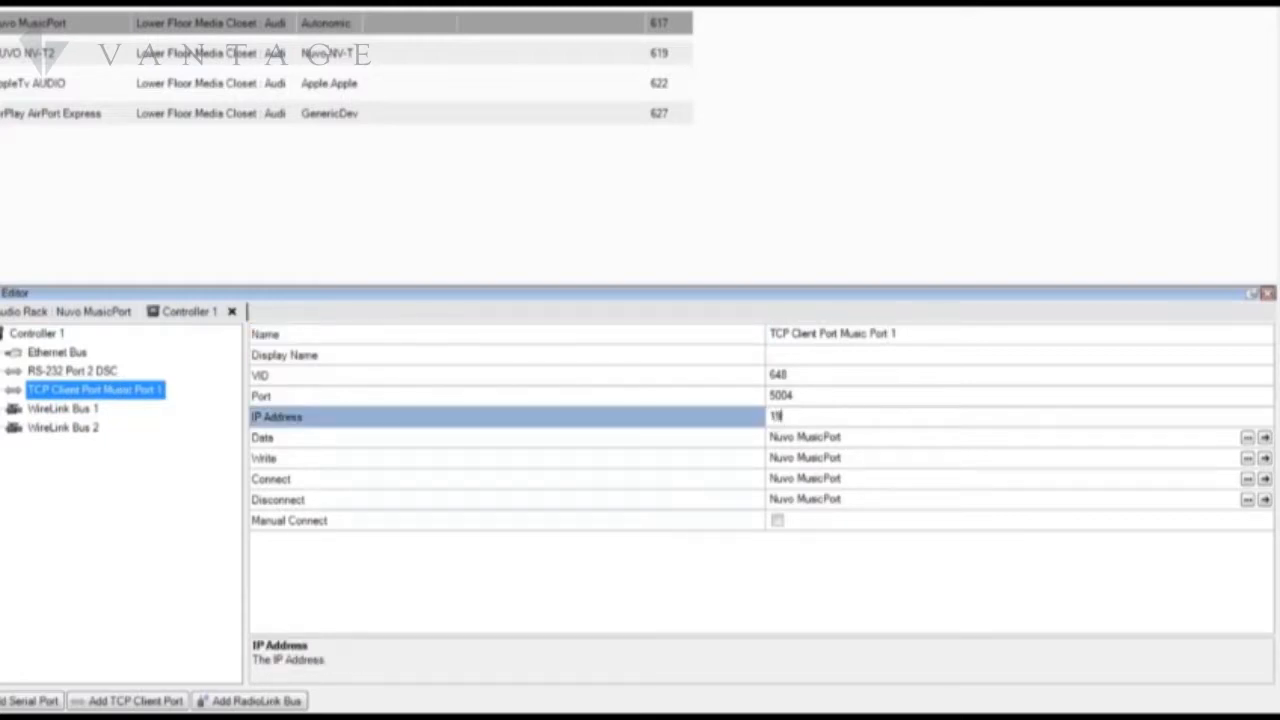
pyautogui.write('192.168.0.196')
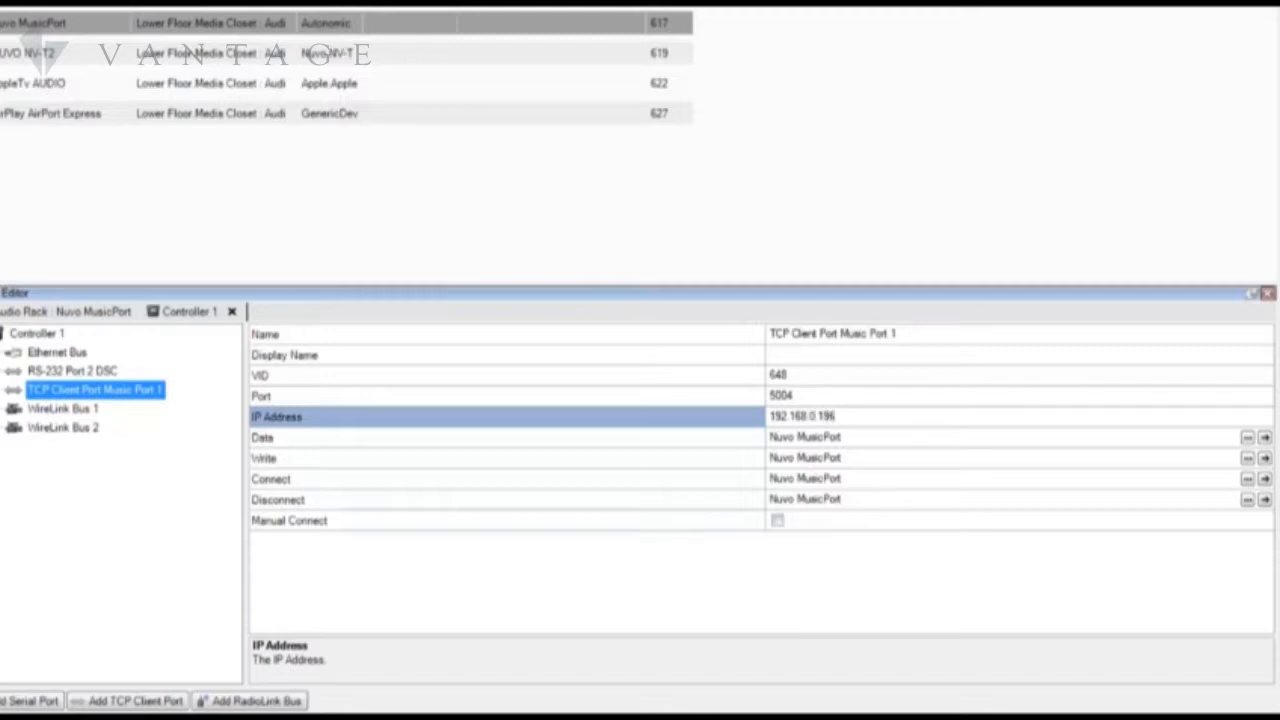
pyautogui.click(800, 415)
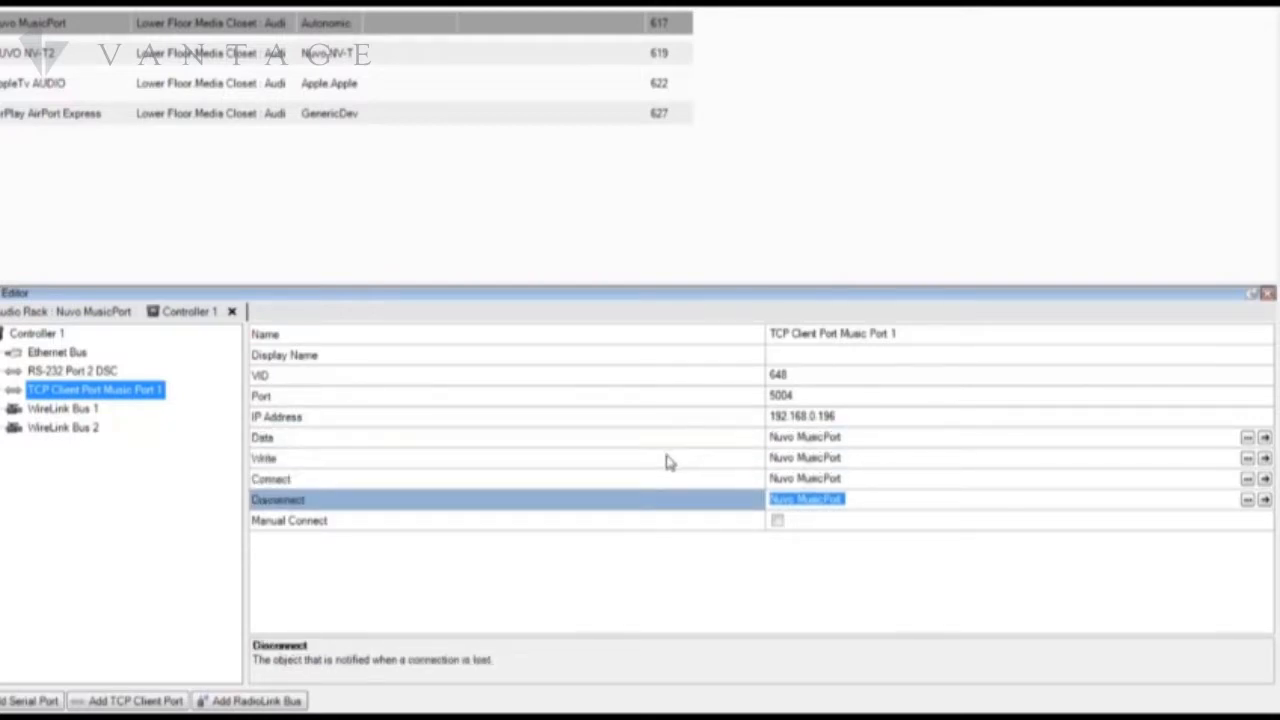
pyautogui.moveTo(671, 463)
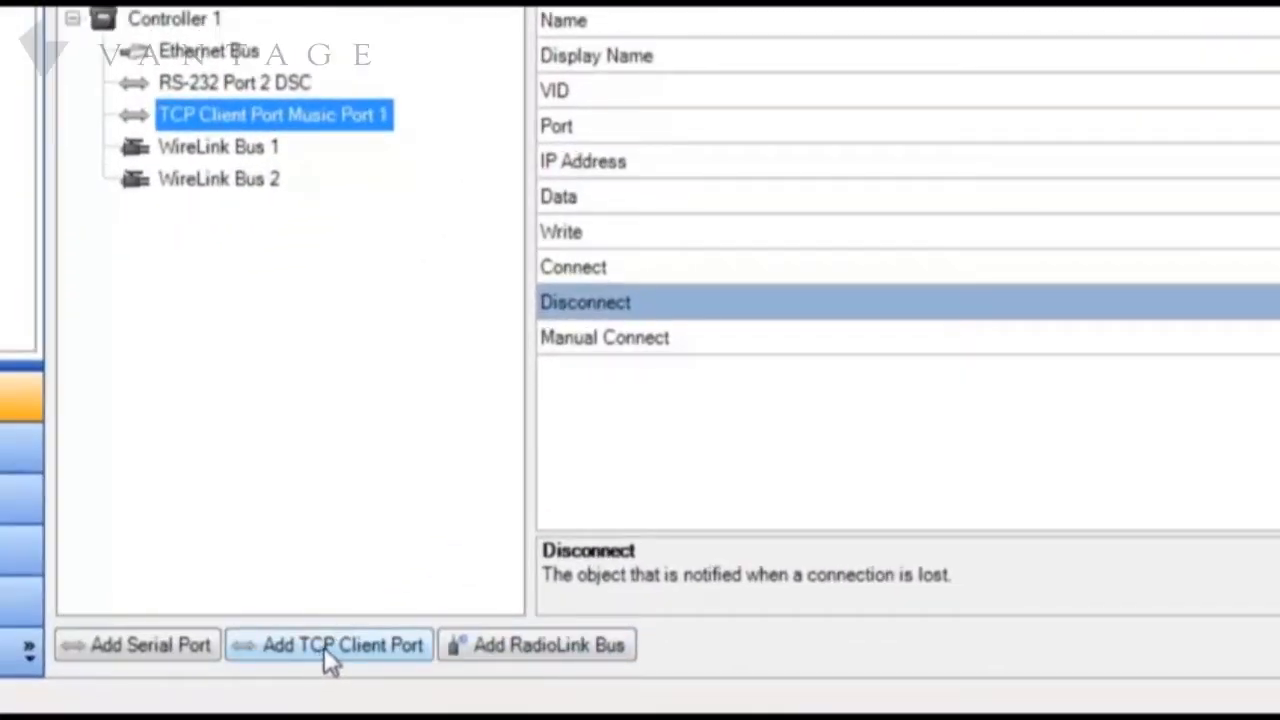
# Add a port named 'TCP Client Port Monitor 1' using port 5004 and IP 192.168.0.196
pyautogui.click(329, 644)
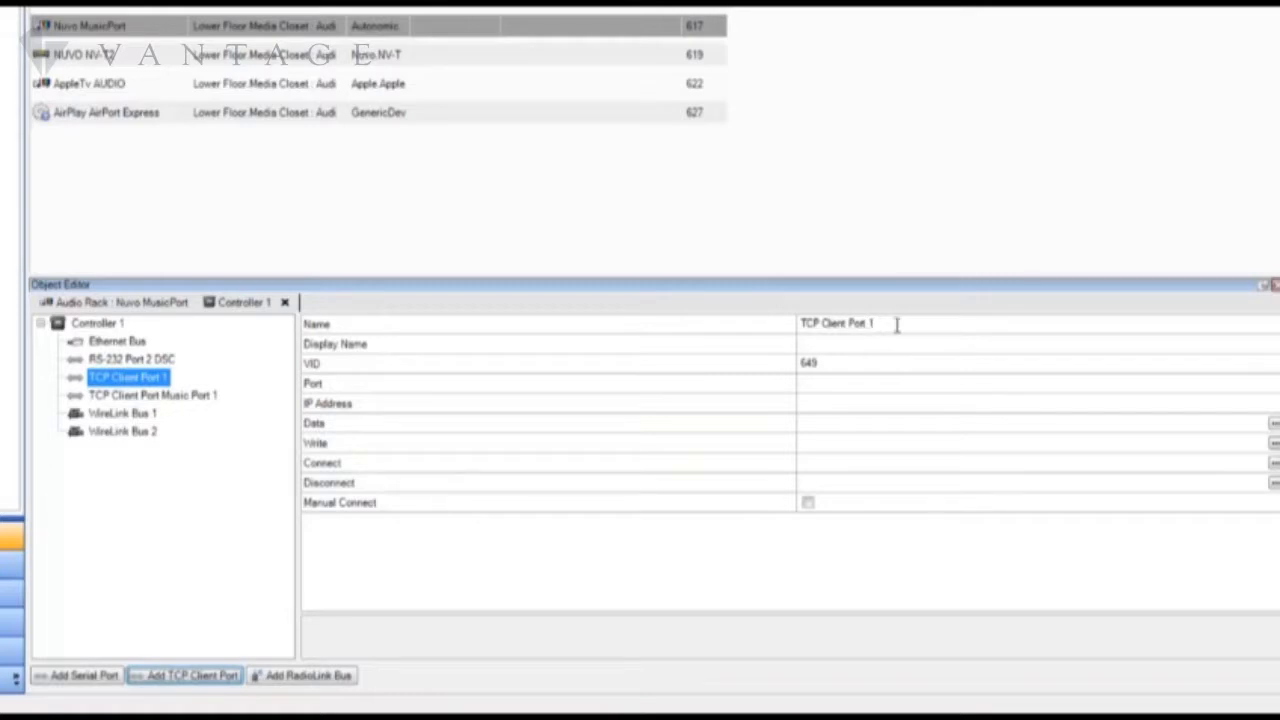
pyautogui.click(315, 323)
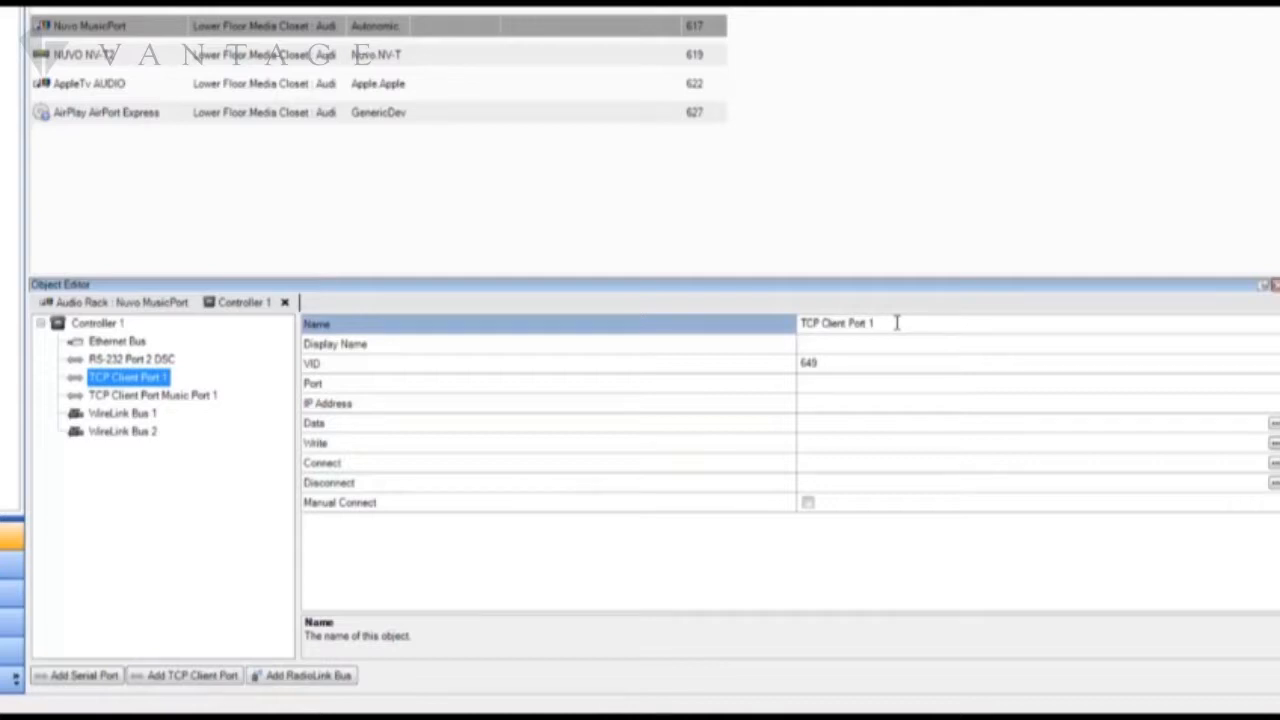
pyautogui.moveTo(970, 318)
pyautogui.write('Monitor ')
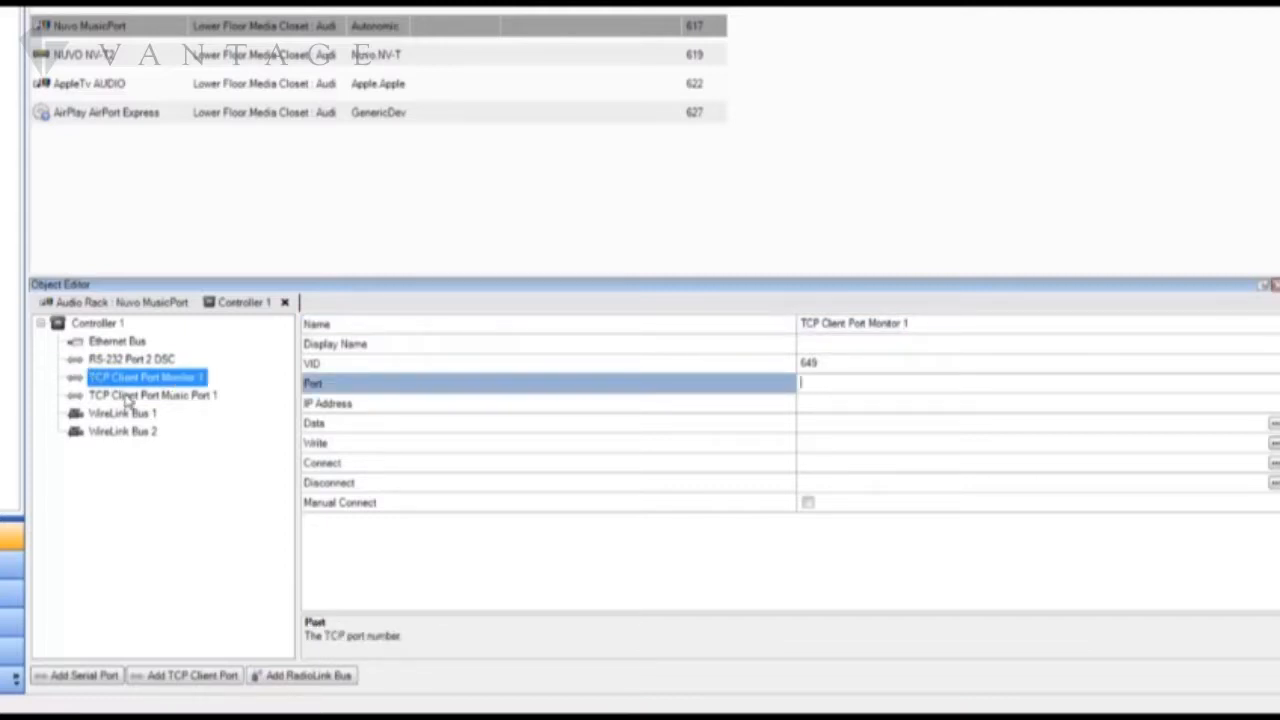
pyautogui.write('5004')
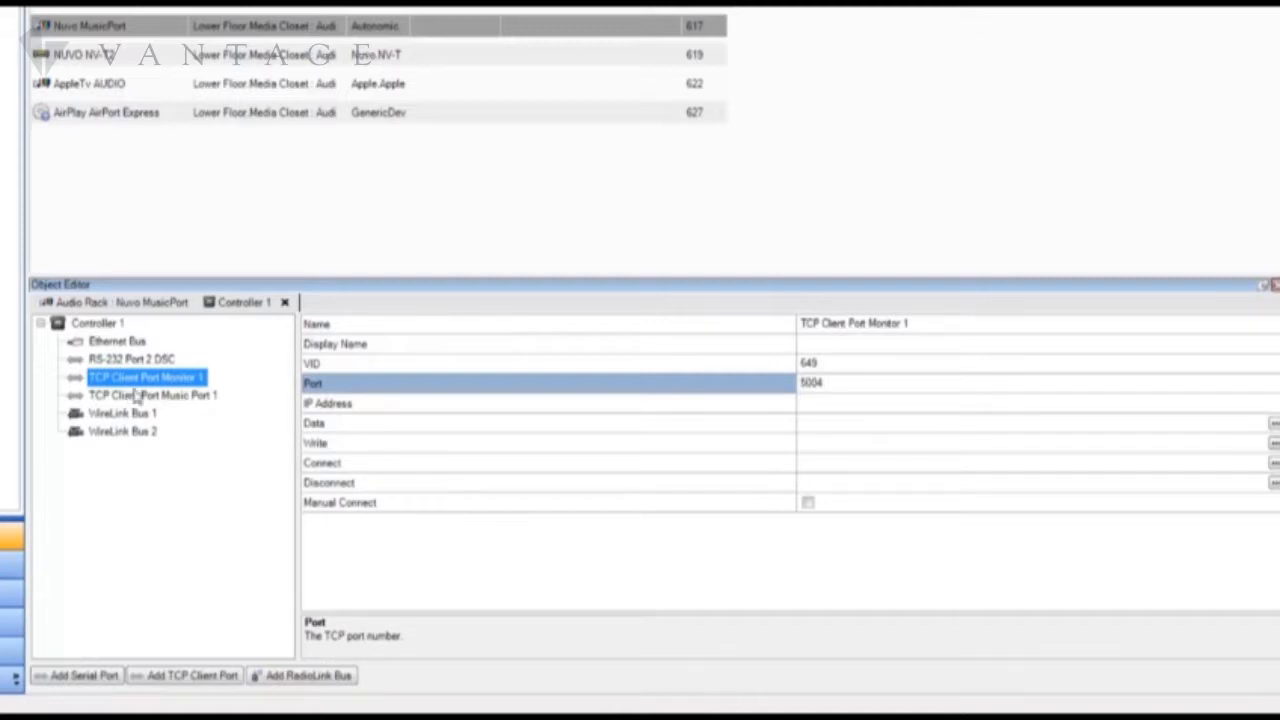
pyautogui.click(327, 403)
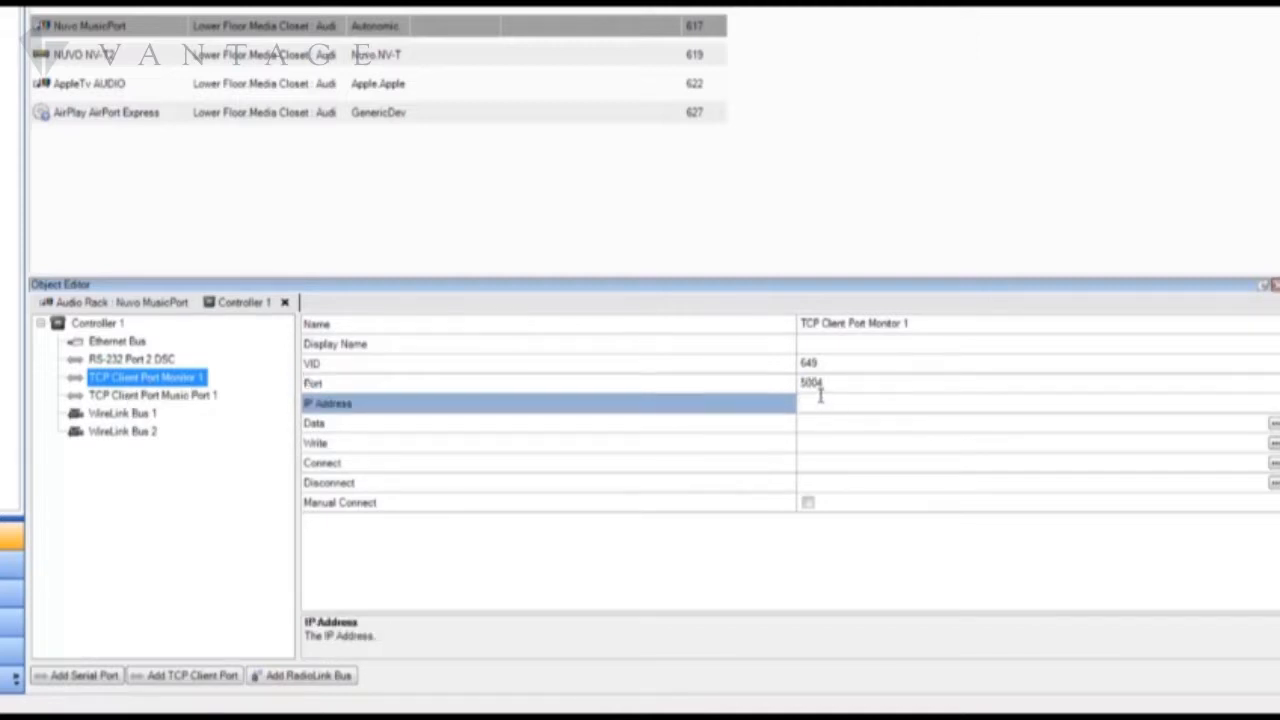
pyautogui.write('192.168.0.196')
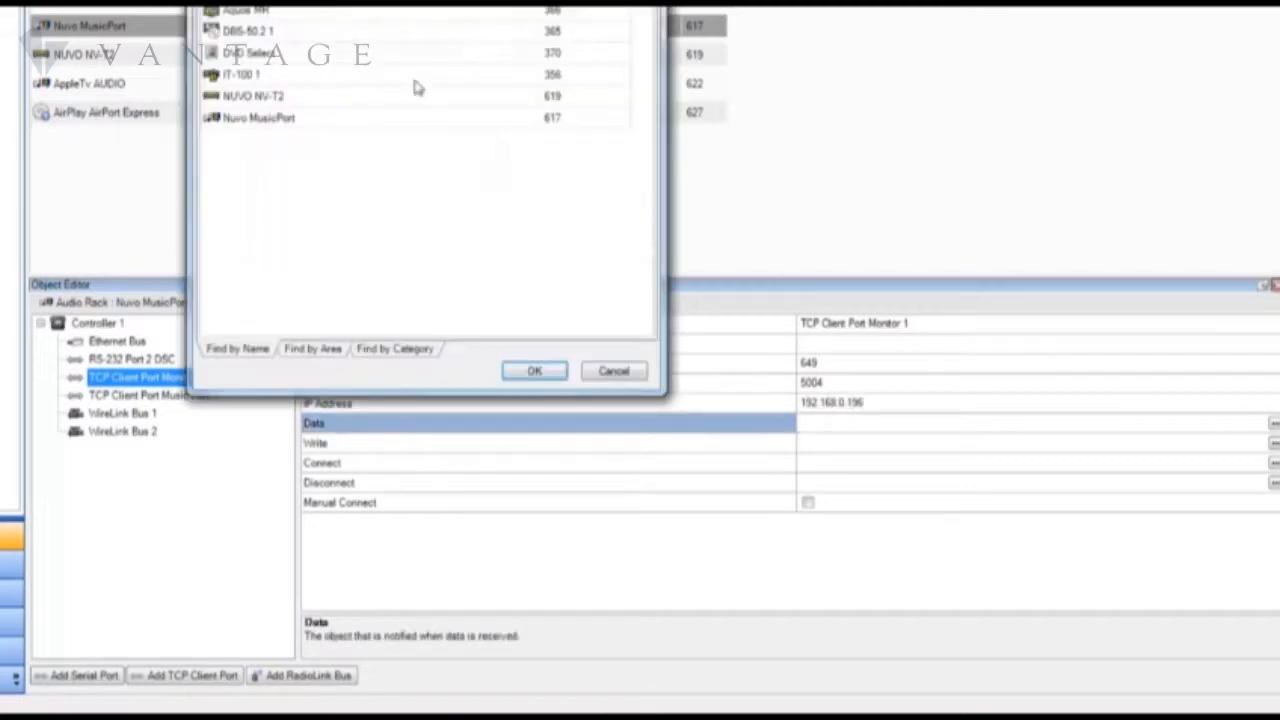
# Choose Nuvo MusicPort for the port's data, write and connect notifications, then reselect the MusicPort
pyautogui.click(534, 371)
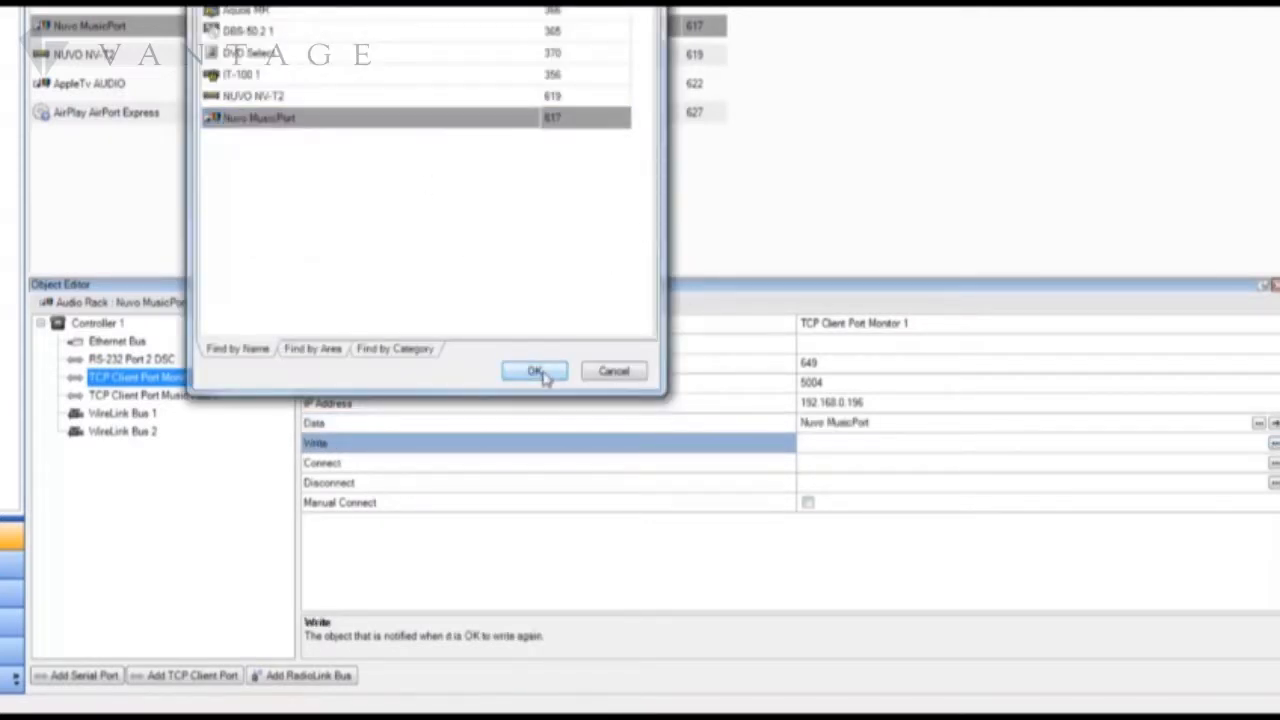
pyautogui.click(534, 371)
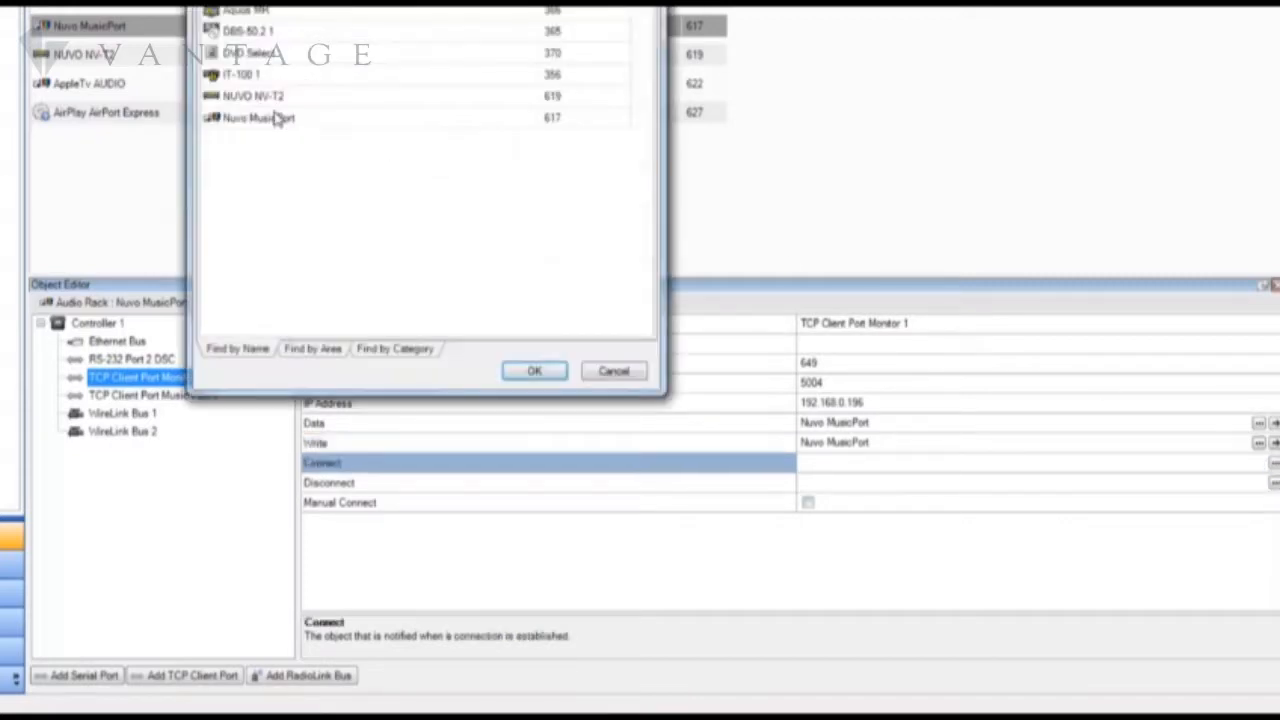
pyautogui.click(258, 118)
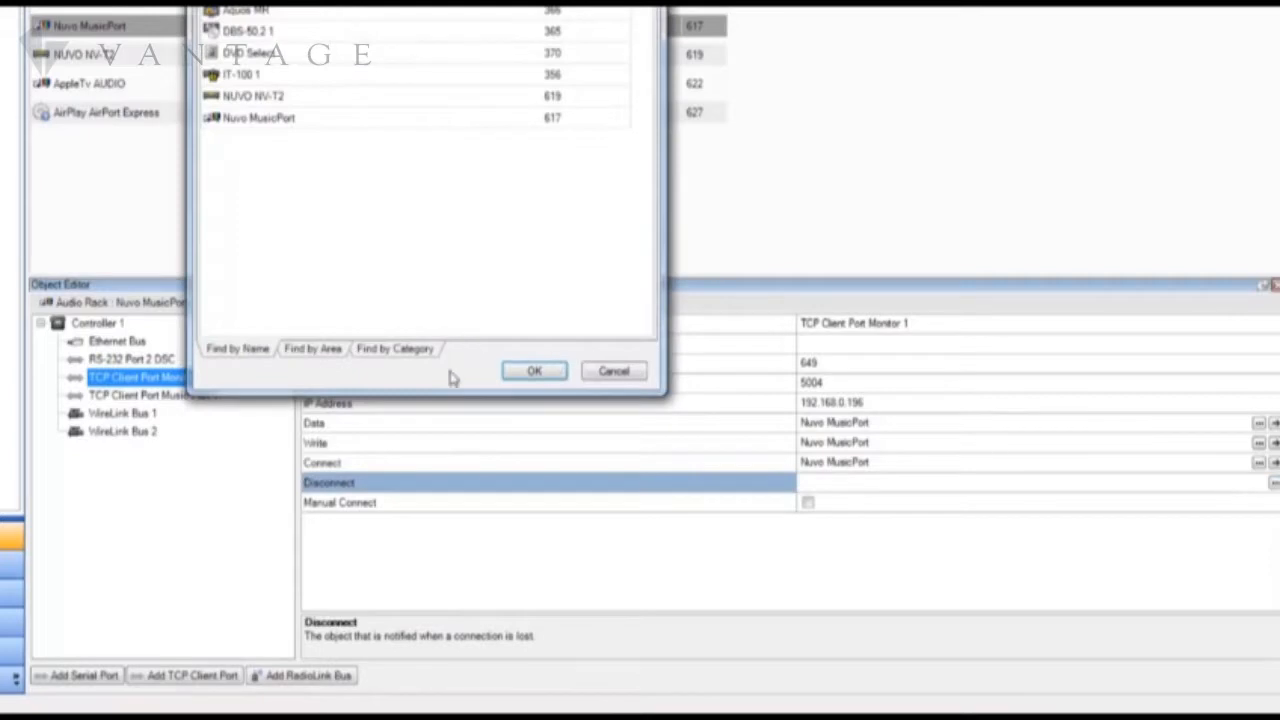
pyautogui.click(260, 118)
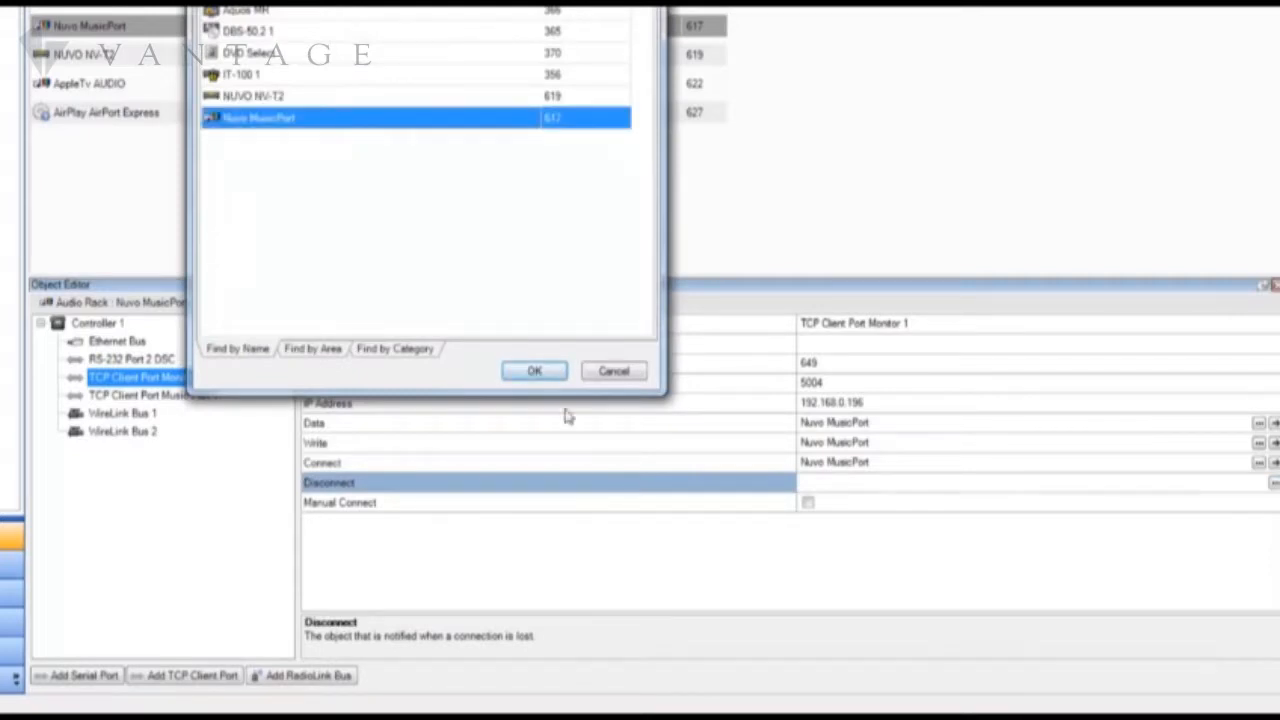
pyautogui.click(533, 371)
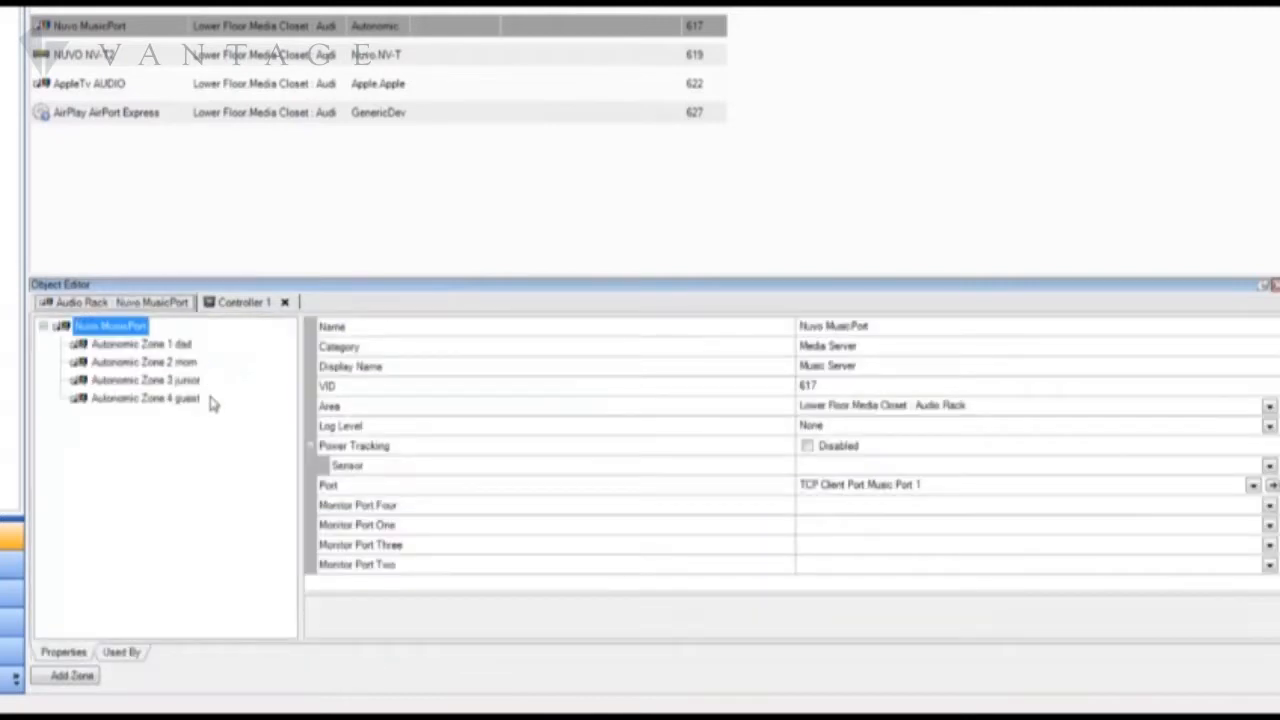
# Set Nuvo MusicPort's Monitor Port One to TCP Client Port Monitor 1
pyautogui.click(357, 525)
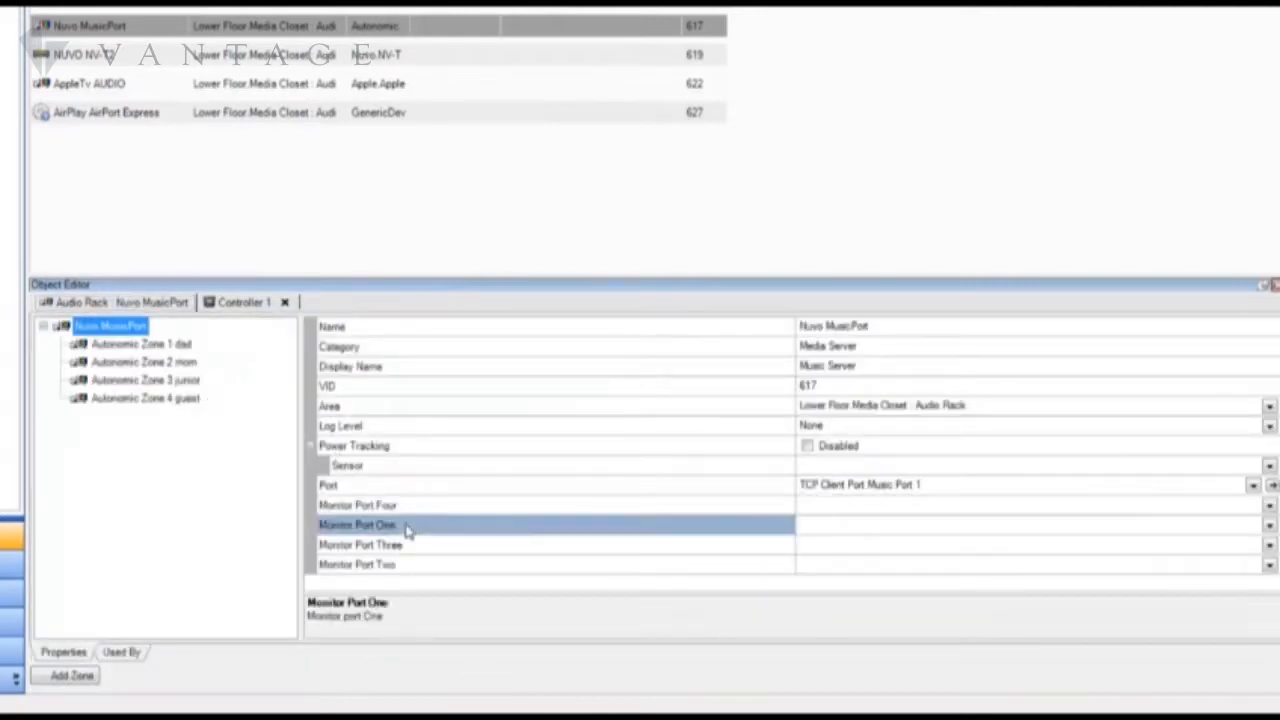
pyautogui.click(1270, 525)
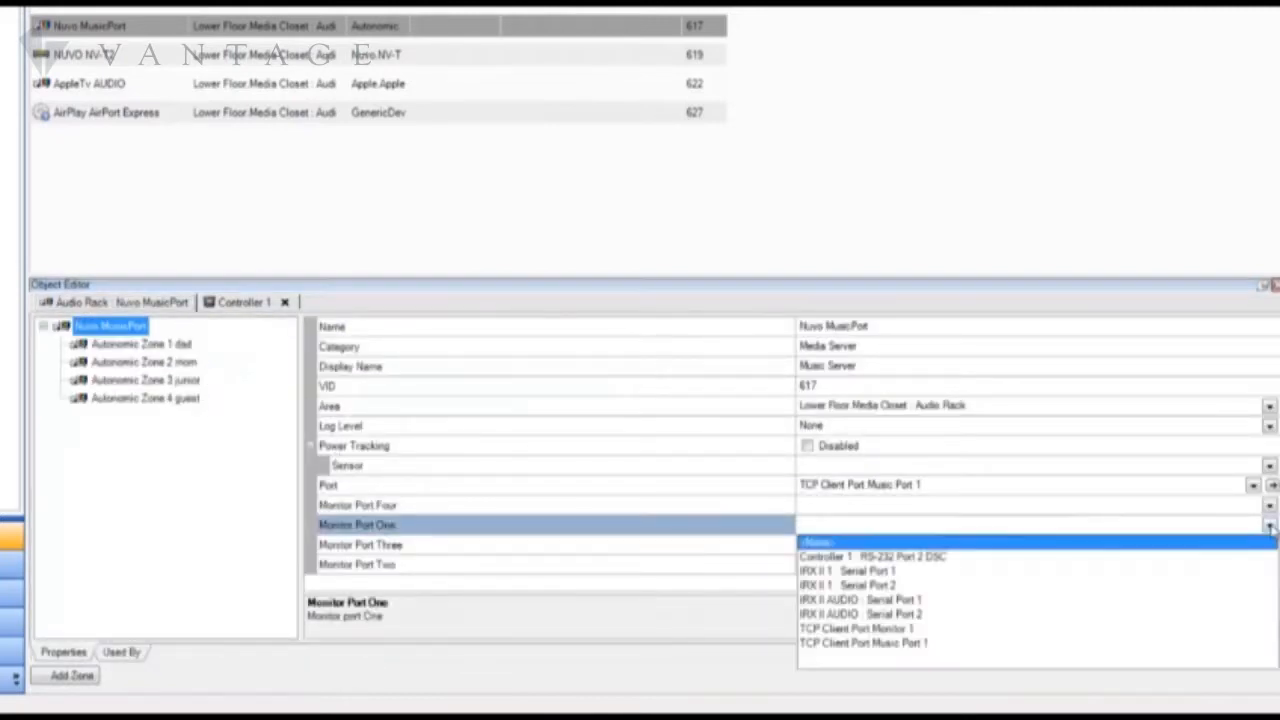
pyautogui.moveTo(918, 642)
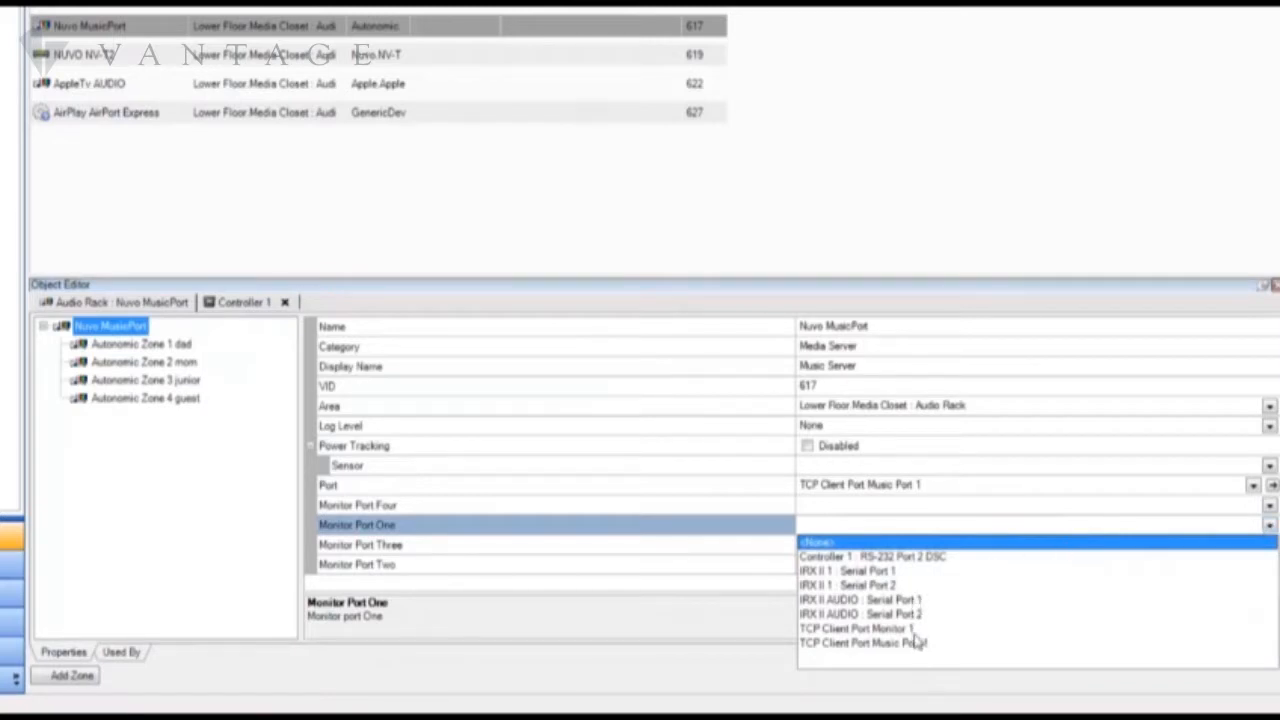
pyautogui.click(855, 628)
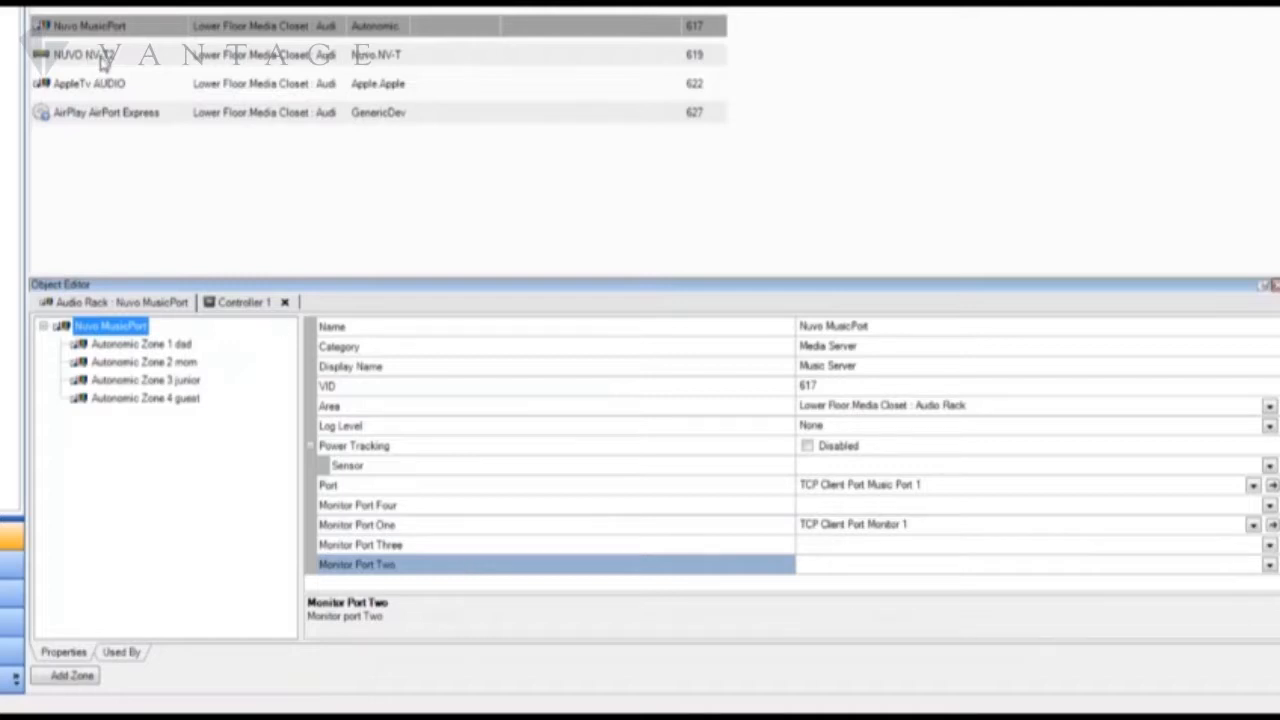
pyautogui.click(80, 54)
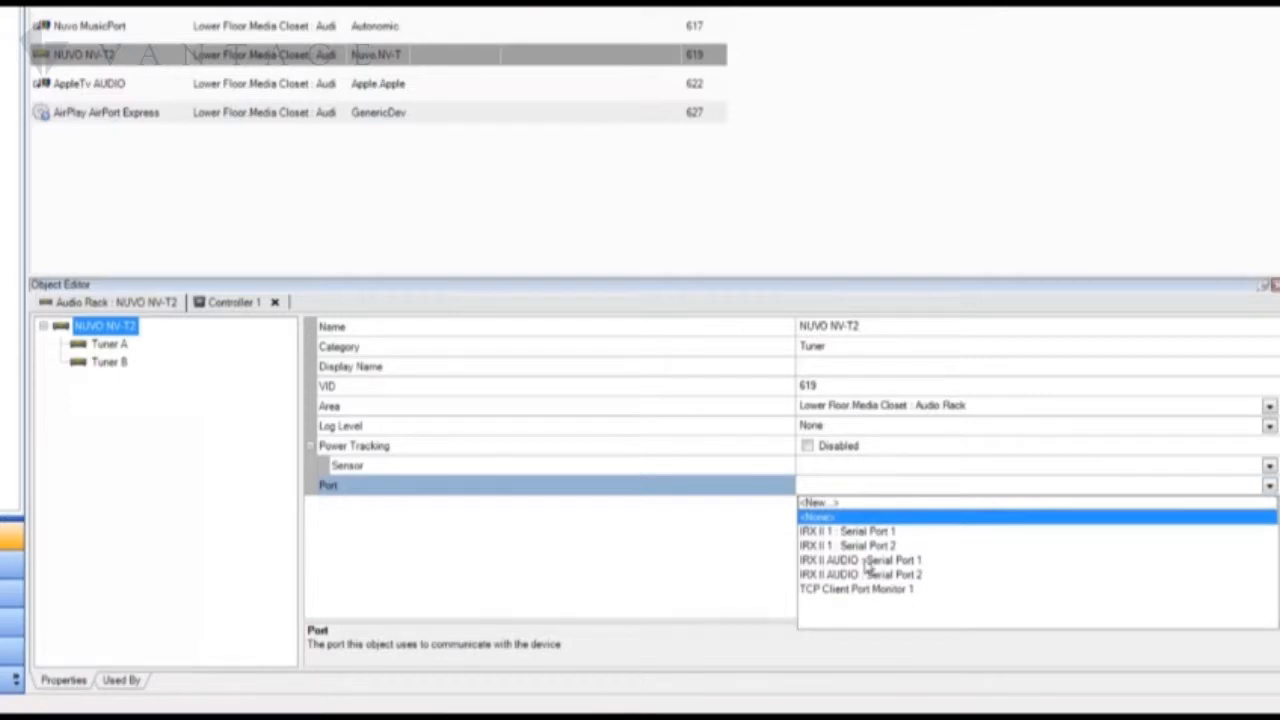
# Set the NUVO NV-T2 tuner's Port to IRX II AUDIO : Serial Port 1
pyautogui.click(858, 559)
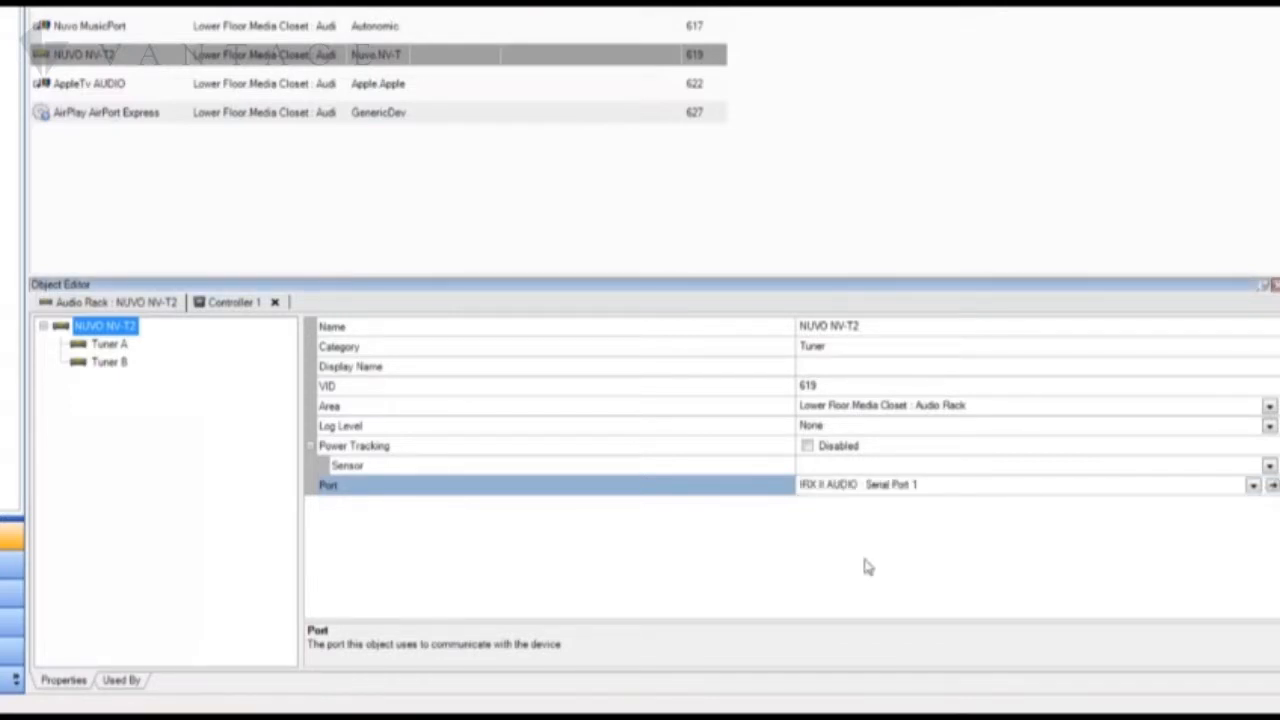
pyautogui.moveTo(855, 488)
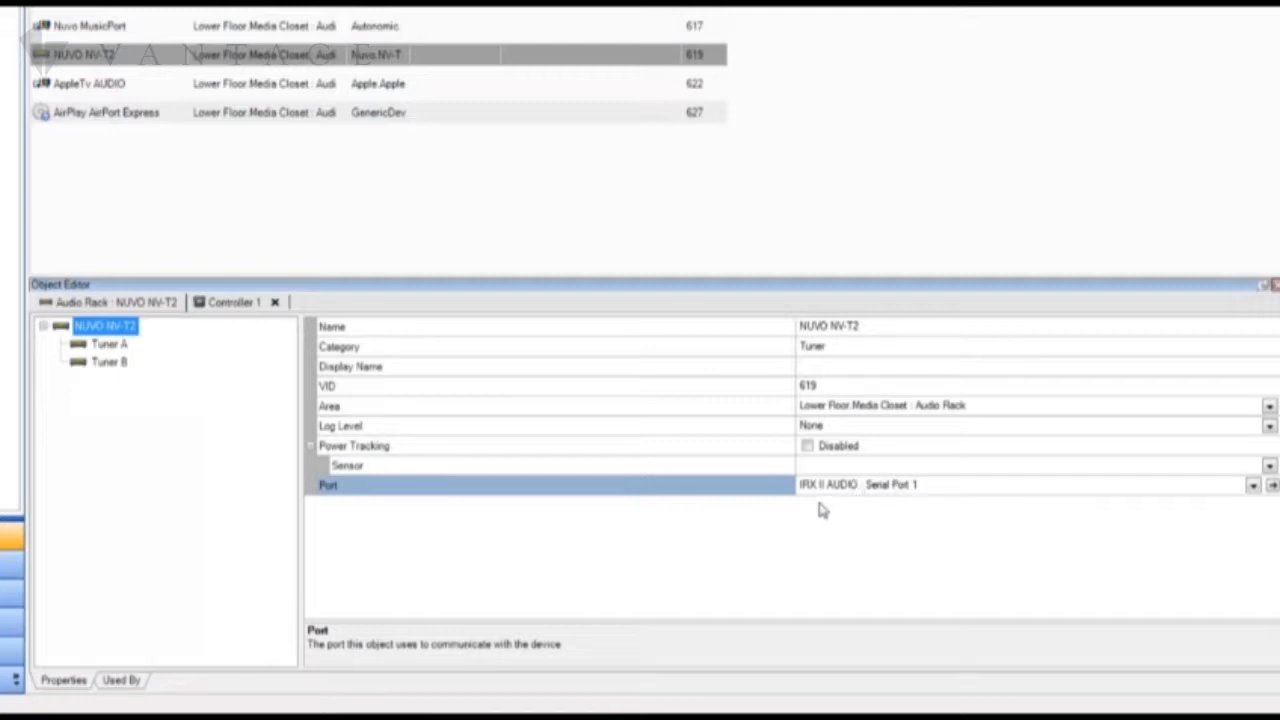
pyautogui.moveTo(808, 507)
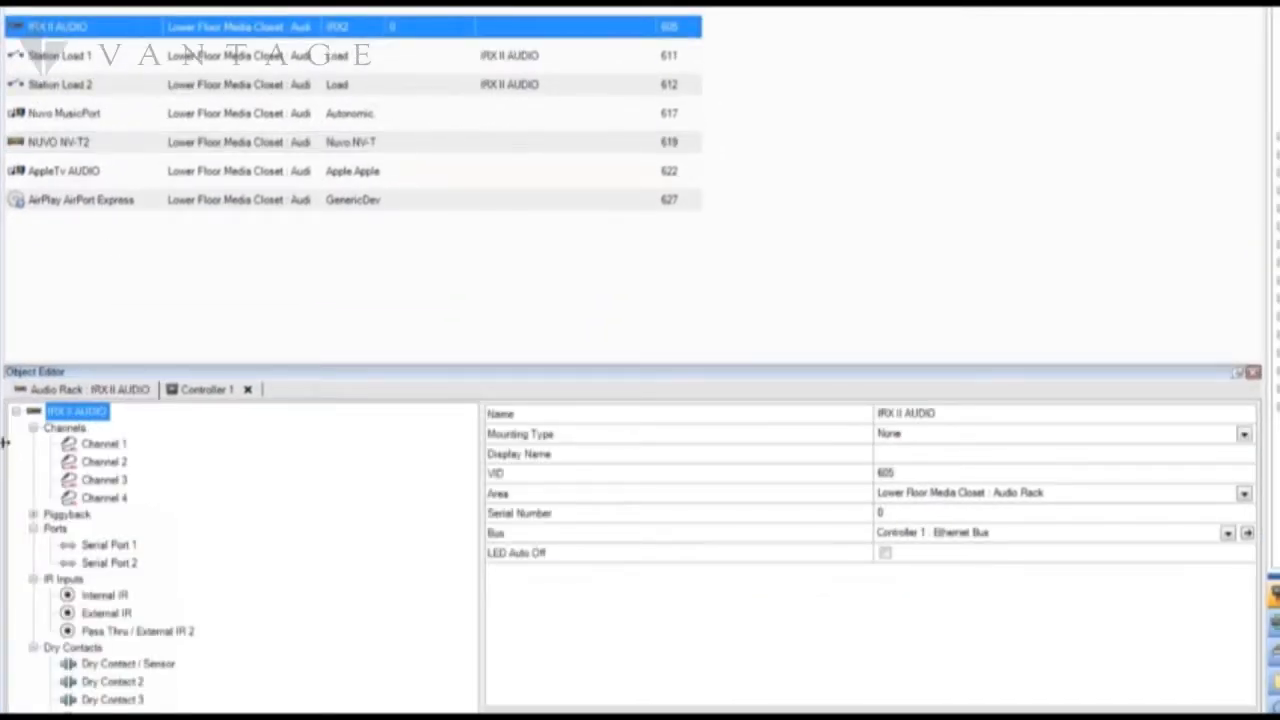
# Choose AppleTv AUDIO as the Device on IRX II AUDIO Channel 1
pyautogui.click(104, 444)
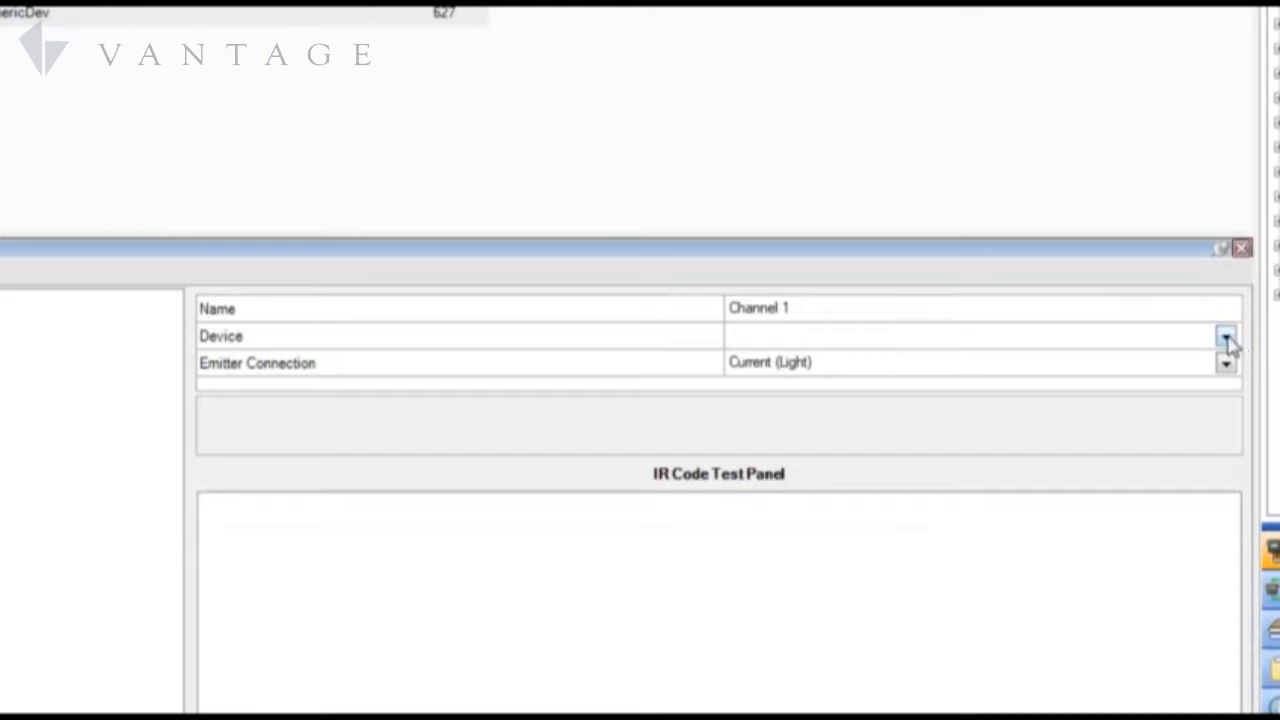
pyautogui.click(1226, 336)
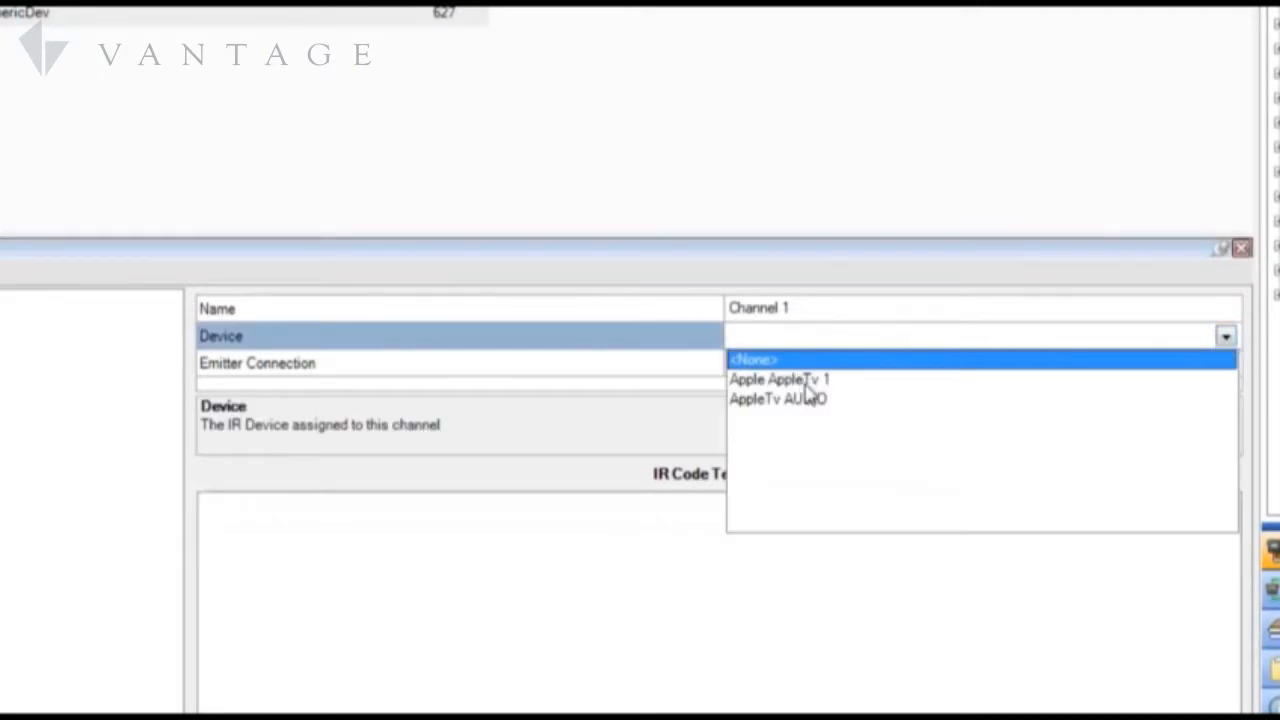
pyautogui.click(778, 398)
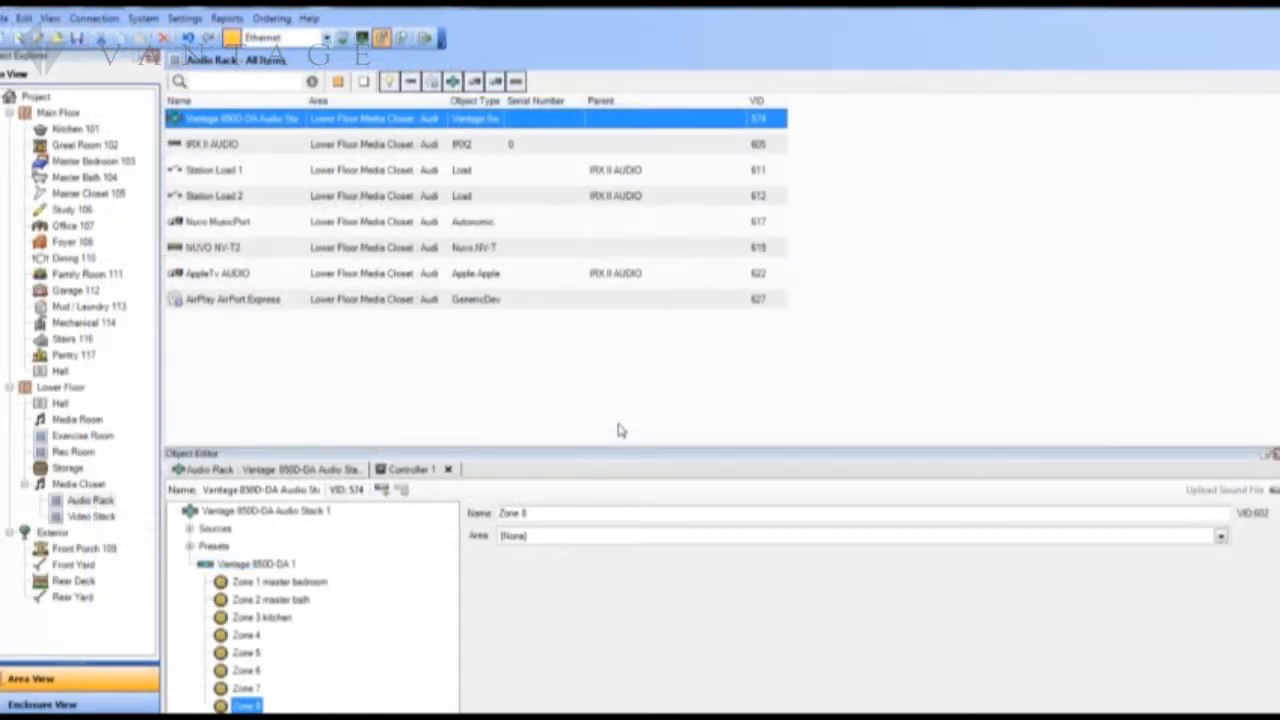
pyautogui.moveTo(253, 575)
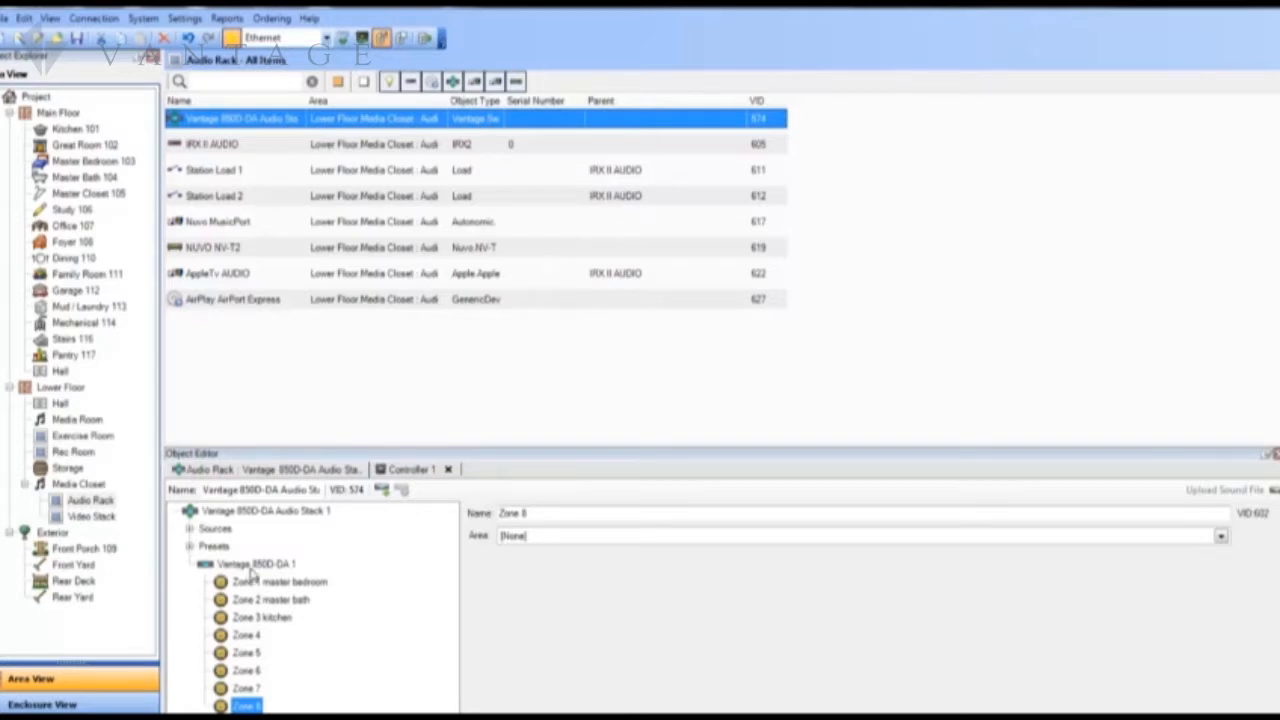
# Review the Vantage 850D-DA 1, IRX II AUDIO, NUVO NV-T2 and AirPlay AirPort Express properties
pyautogui.click(256, 563)
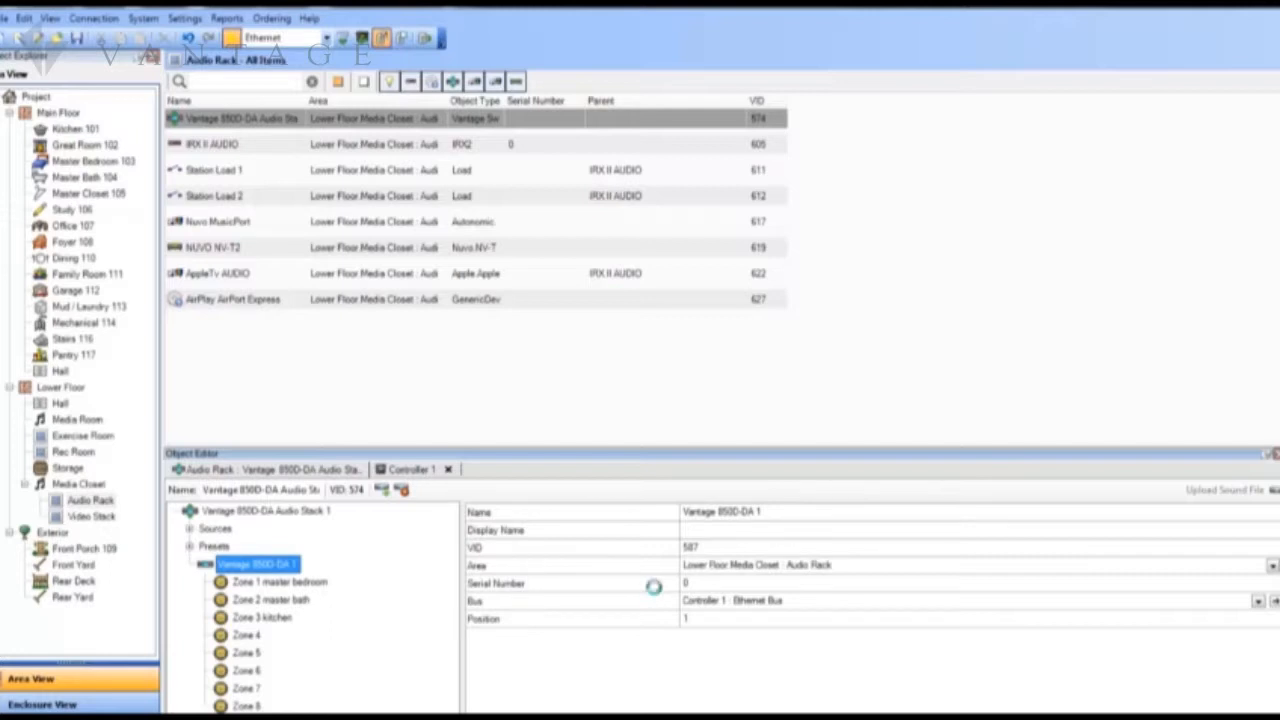
pyautogui.click(215, 144)
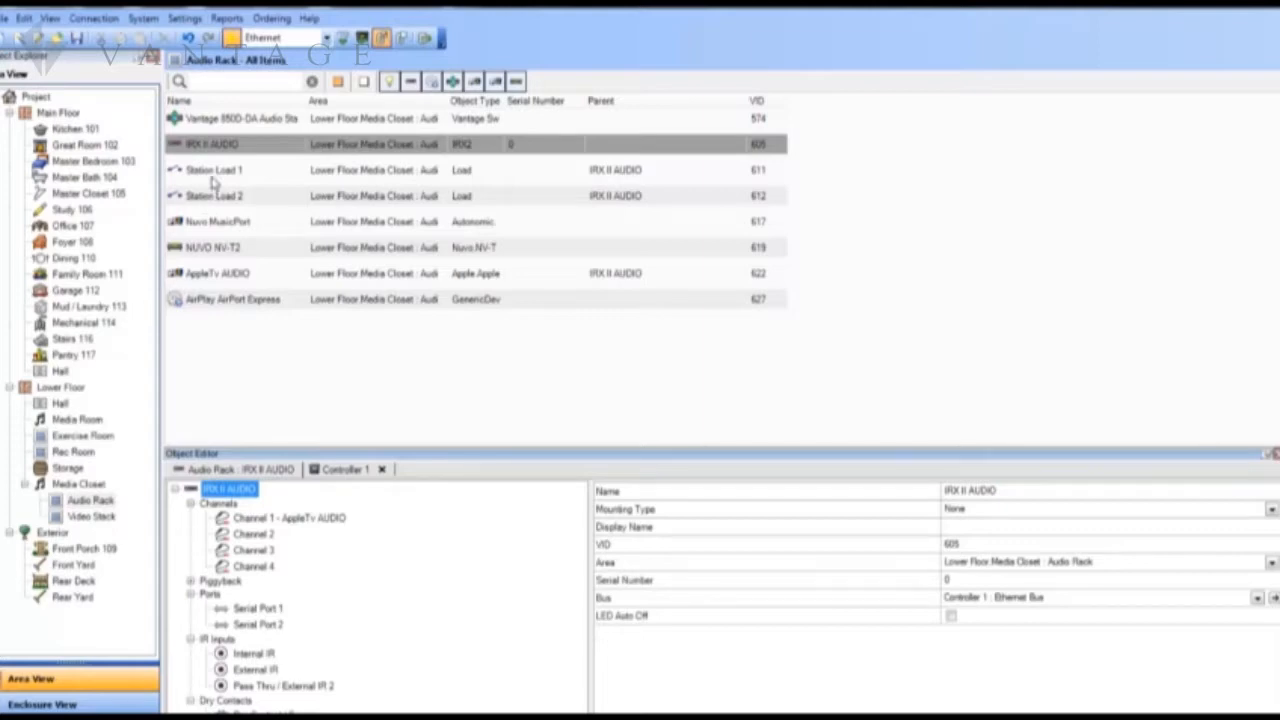
pyautogui.click(213, 247)
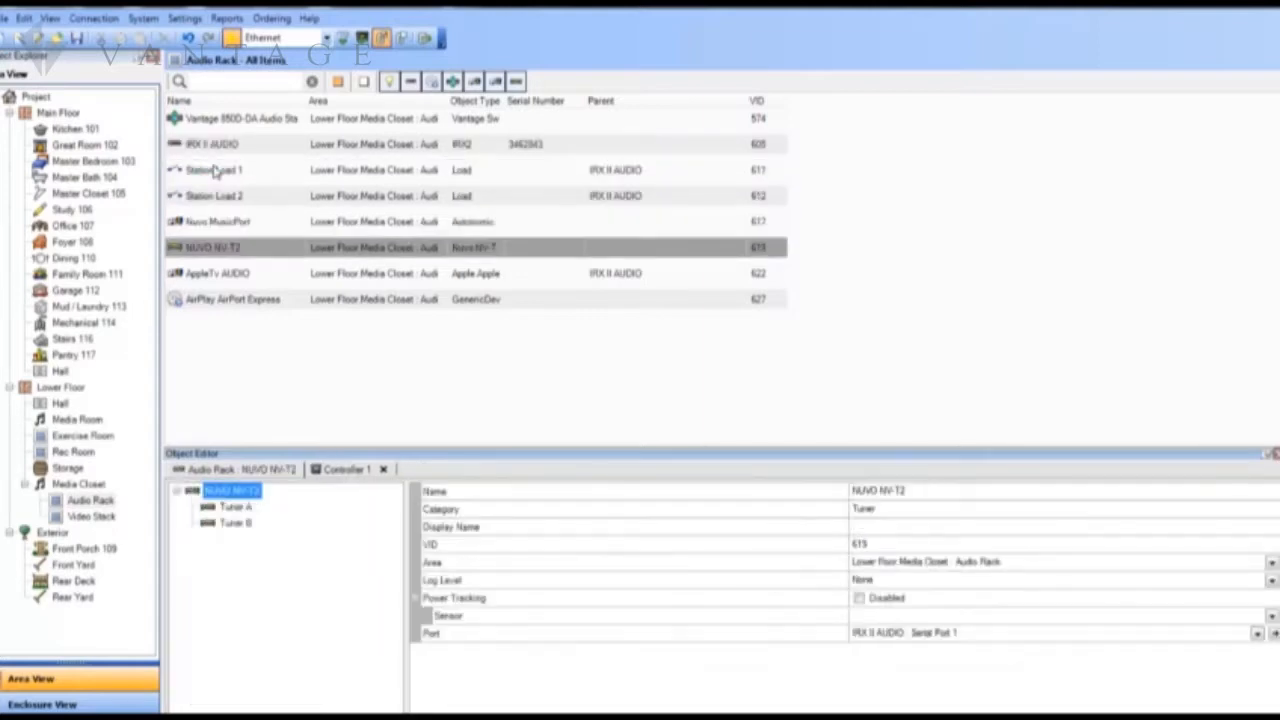
pyautogui.click(232, 299)
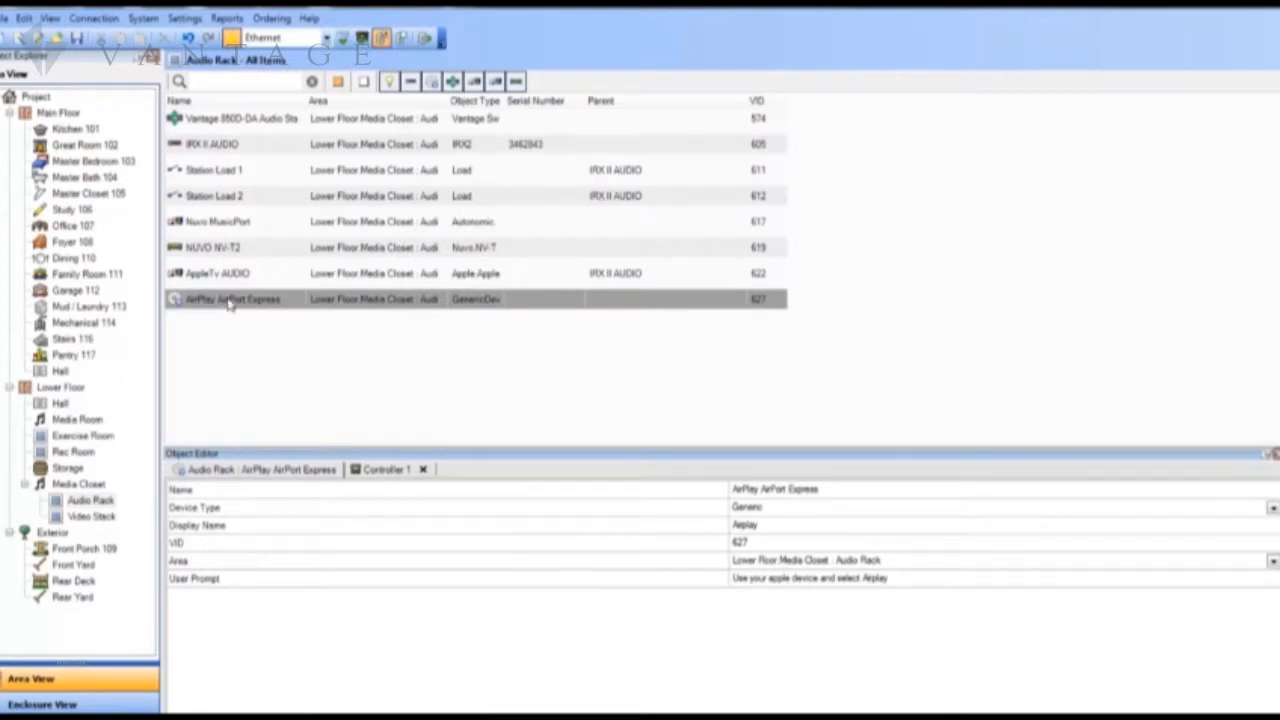
pyautogui.moveTo(381, 38)
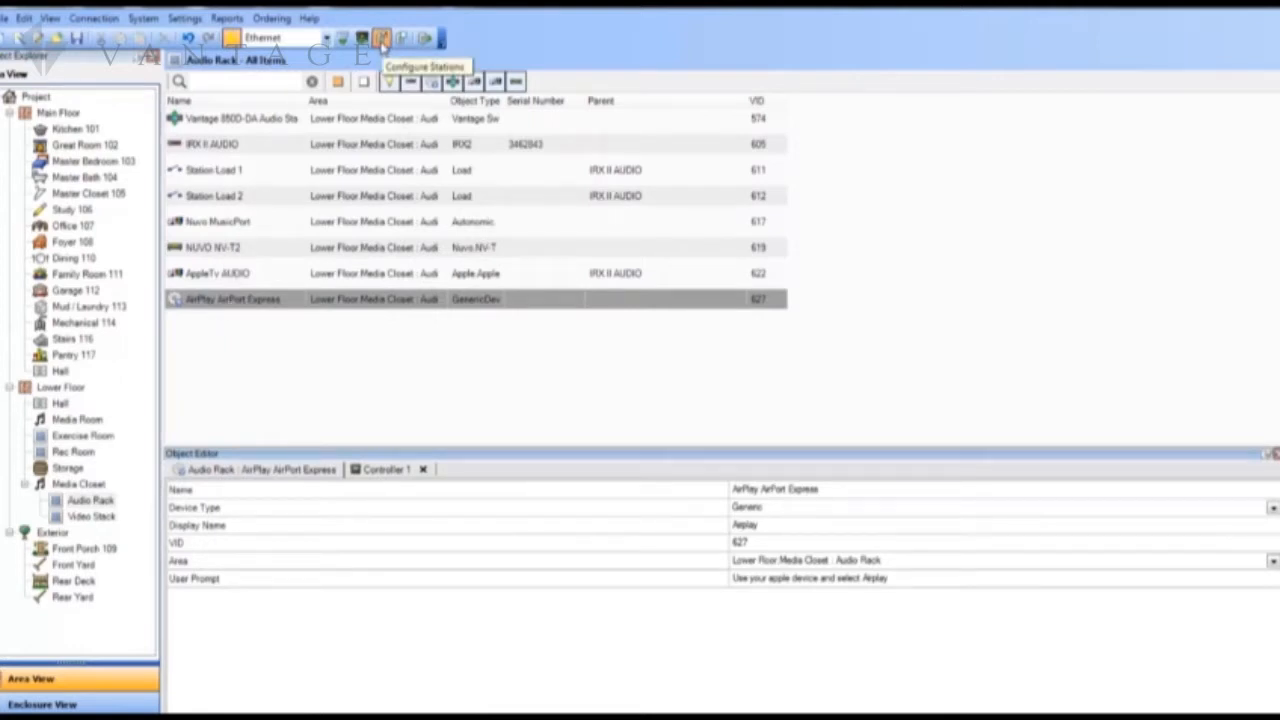
pyautogui.moveTo(343, 38)
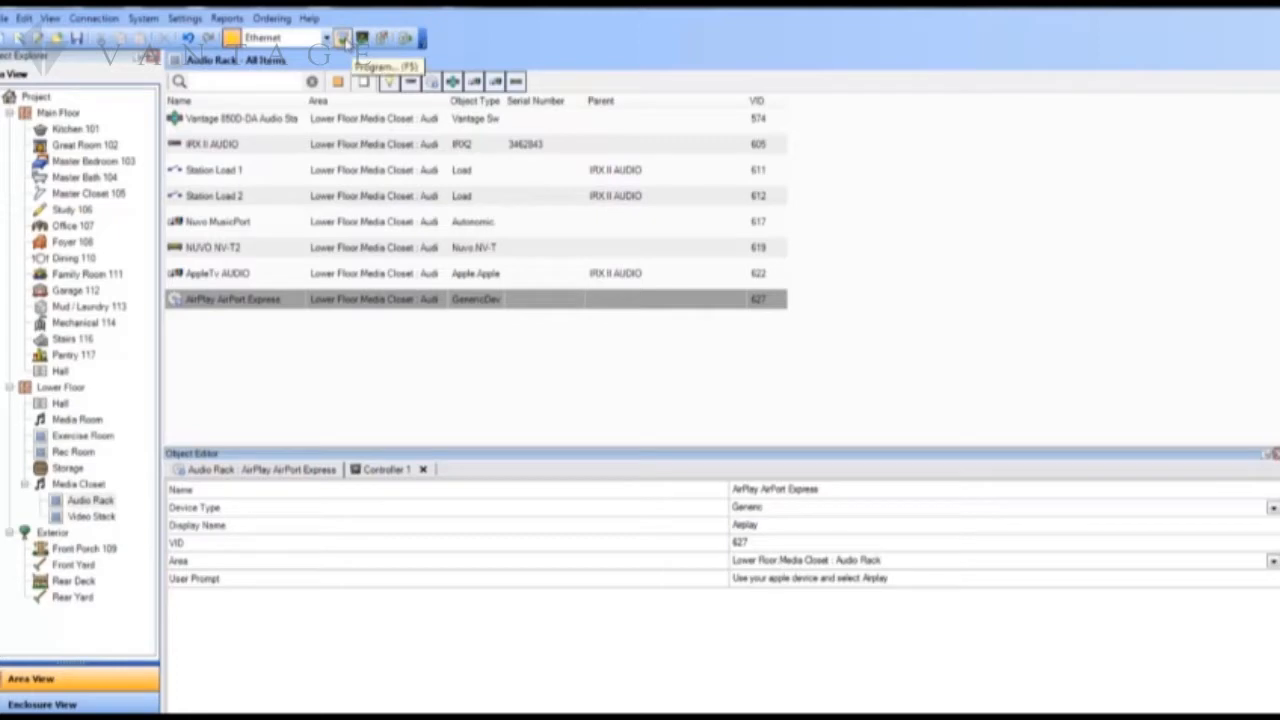
# Program the controller over Ethernet with Equinox Profiles and User Data unchecked
pyautogui.click(343, 38)
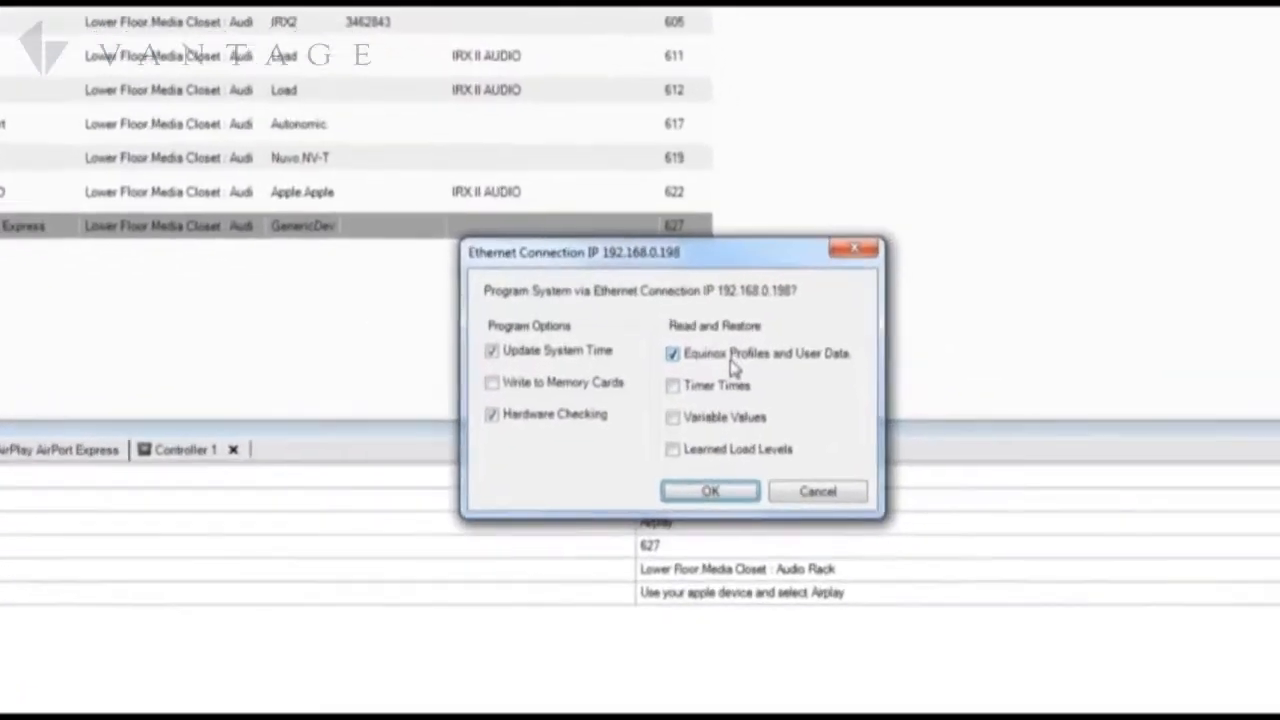
pyautogui.click(672, 353)
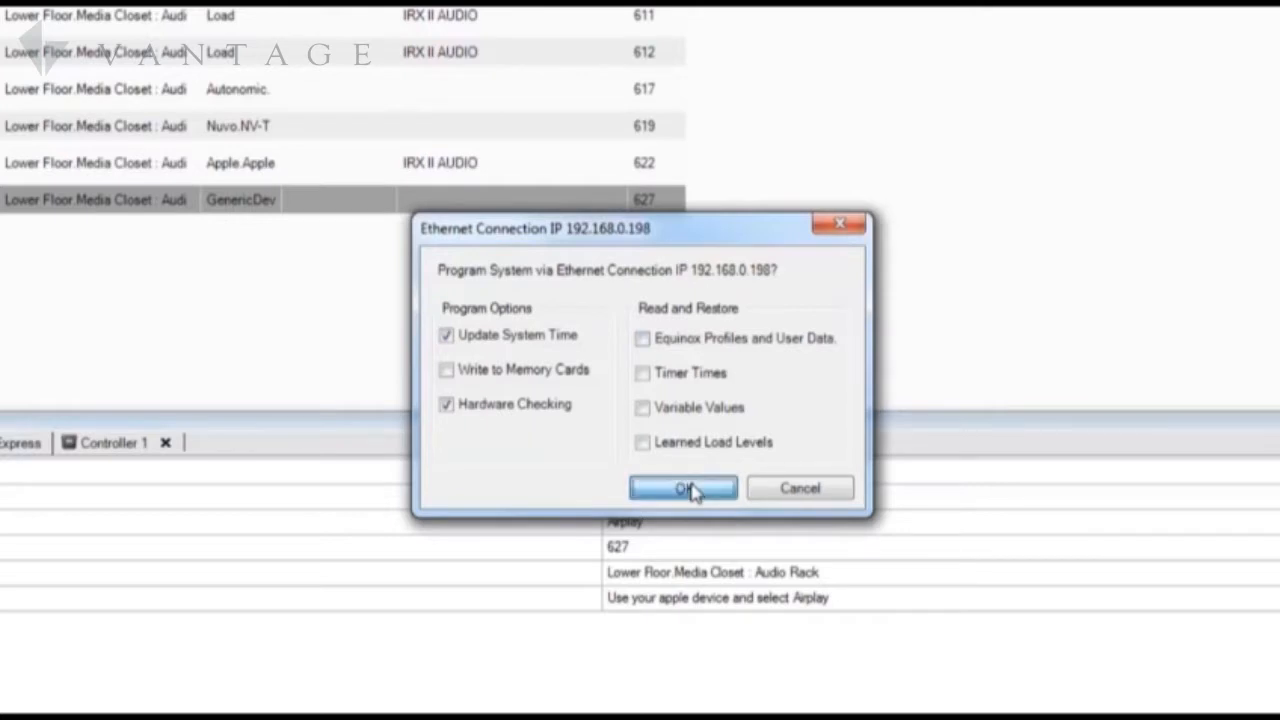
pyautogui.click(683, 488)
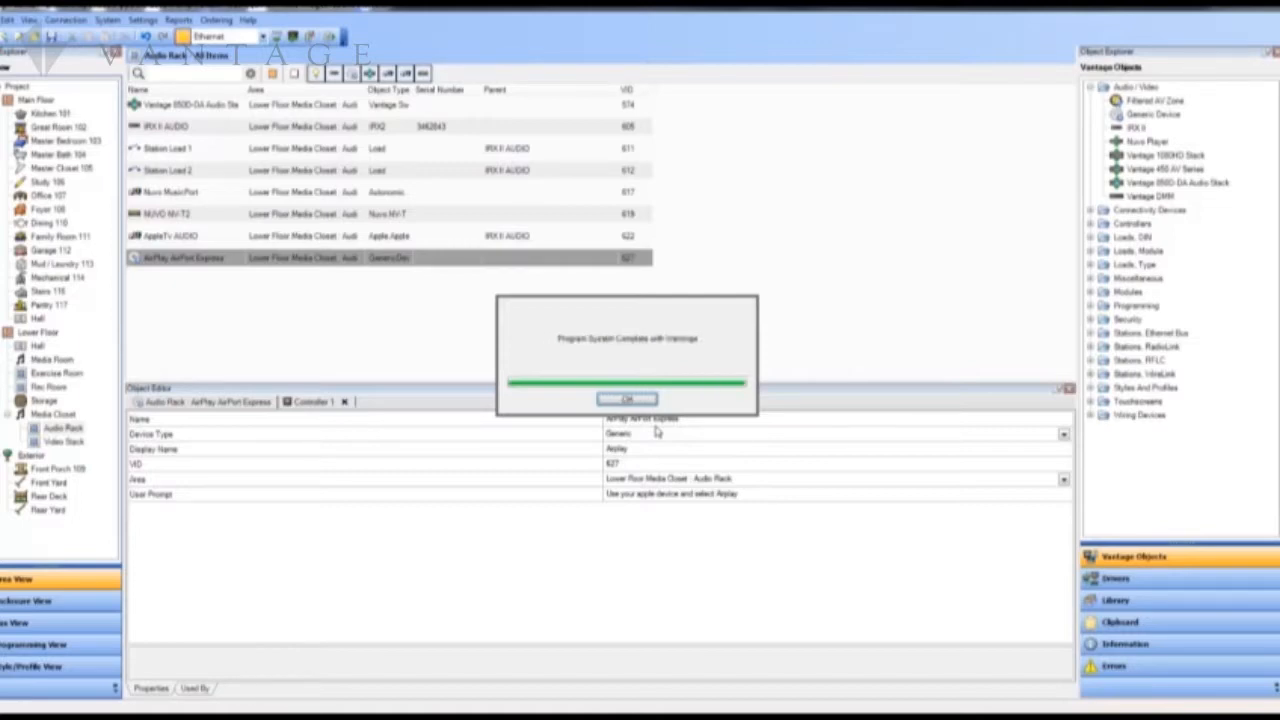
# Dismiss the programming-complete message and its warnings list, then select the Audio Rack area
pyautogui.click(626, 399)
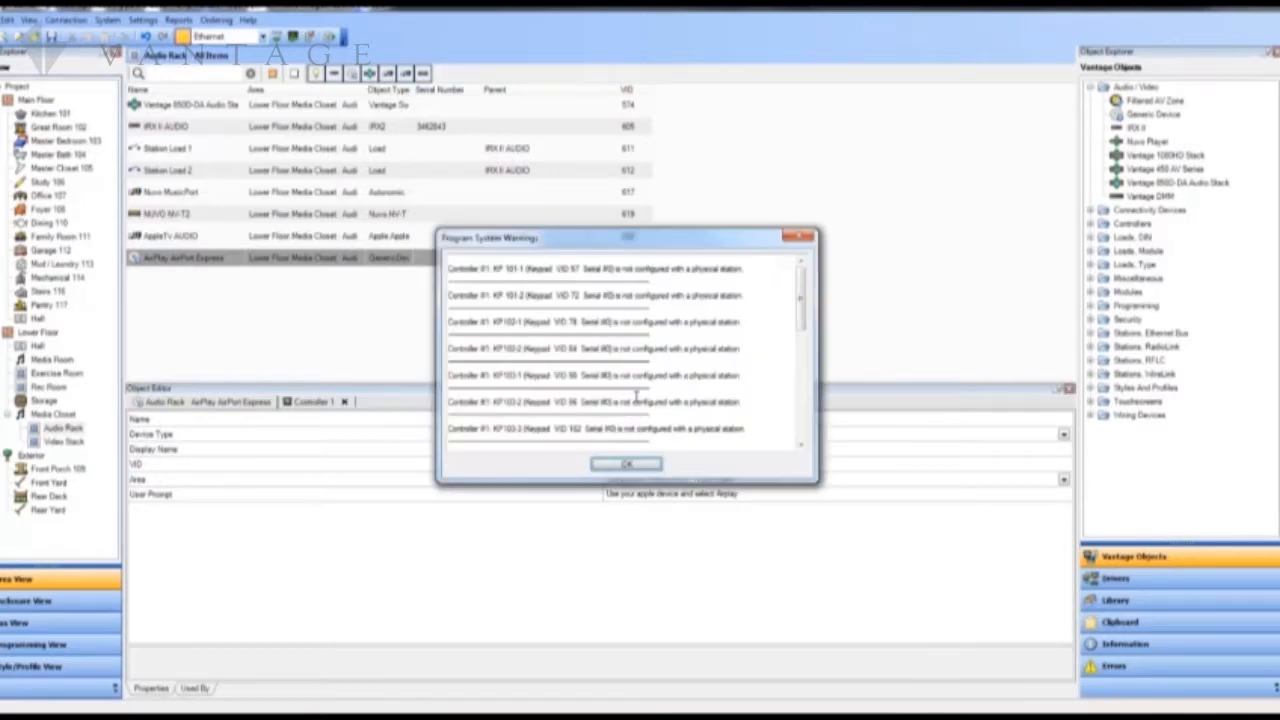
pyautogui.click(625, 463)
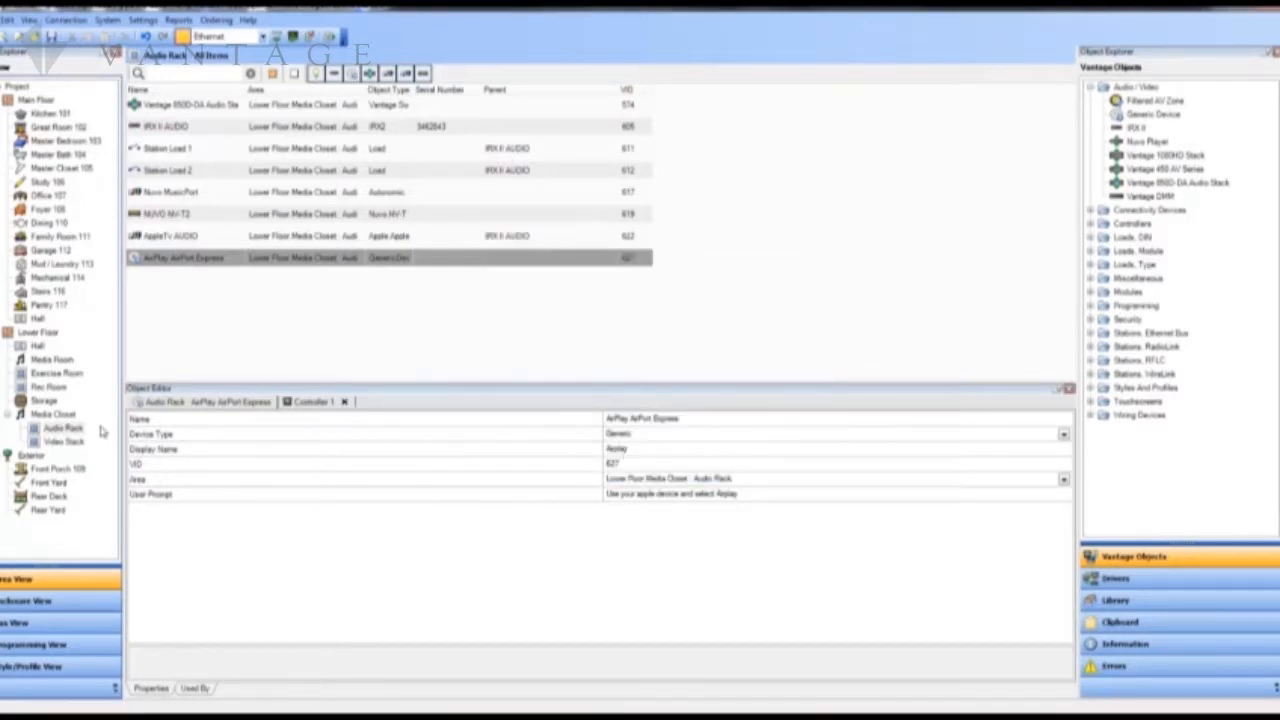
pyautogui.click(63, 428)
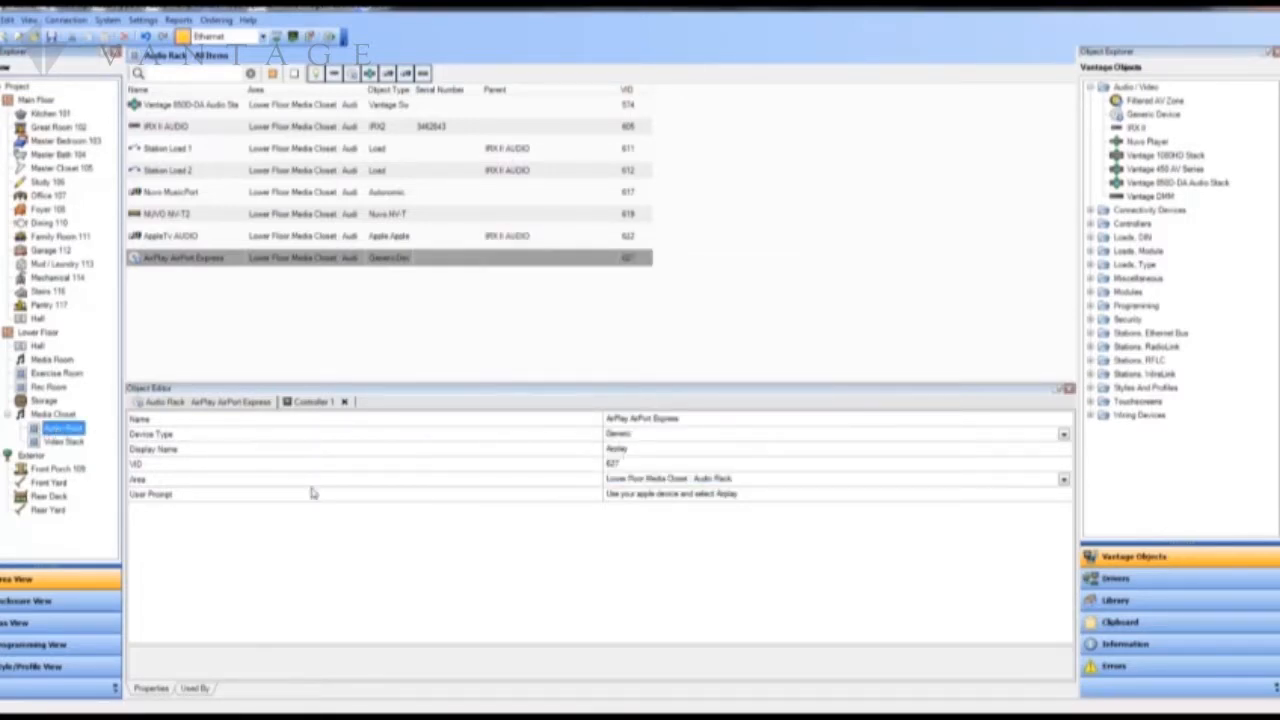
pyautogui.click(1115, 600)
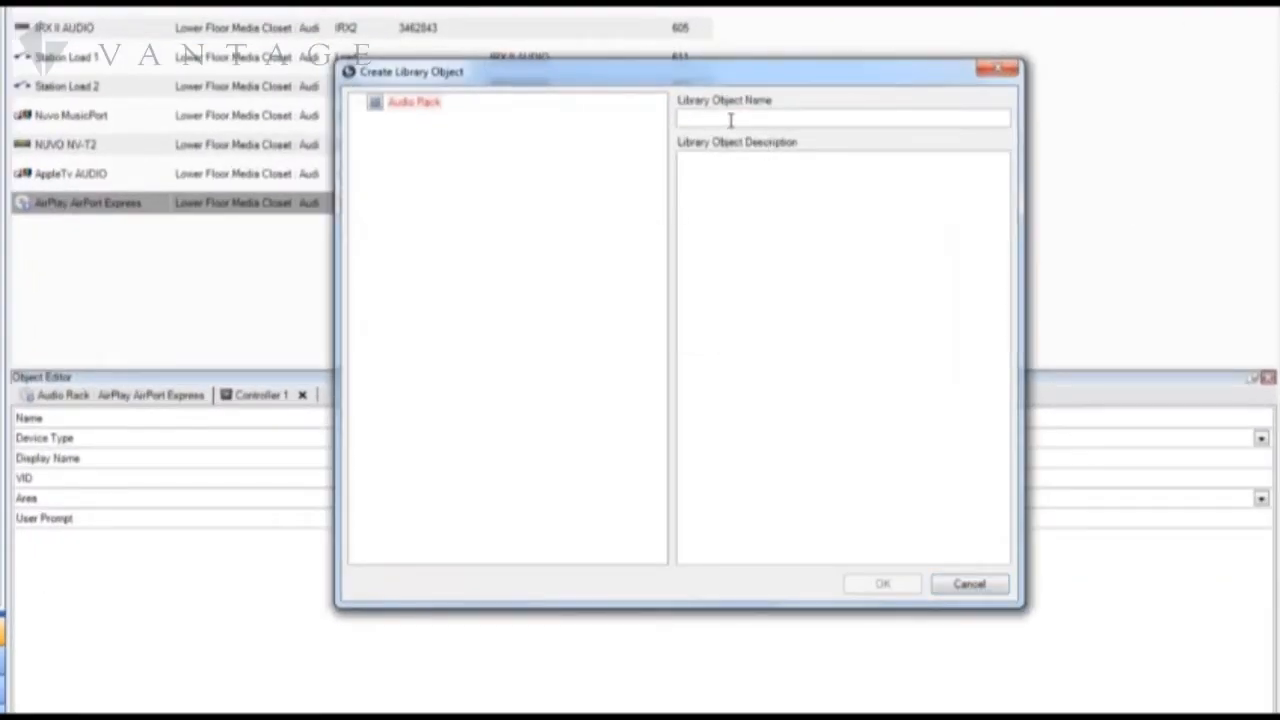
# Create library object 'AudioLibrary Music' with description 'Music Port, Tuner, AppleTV, Express'
pyautogui.write('Audio')
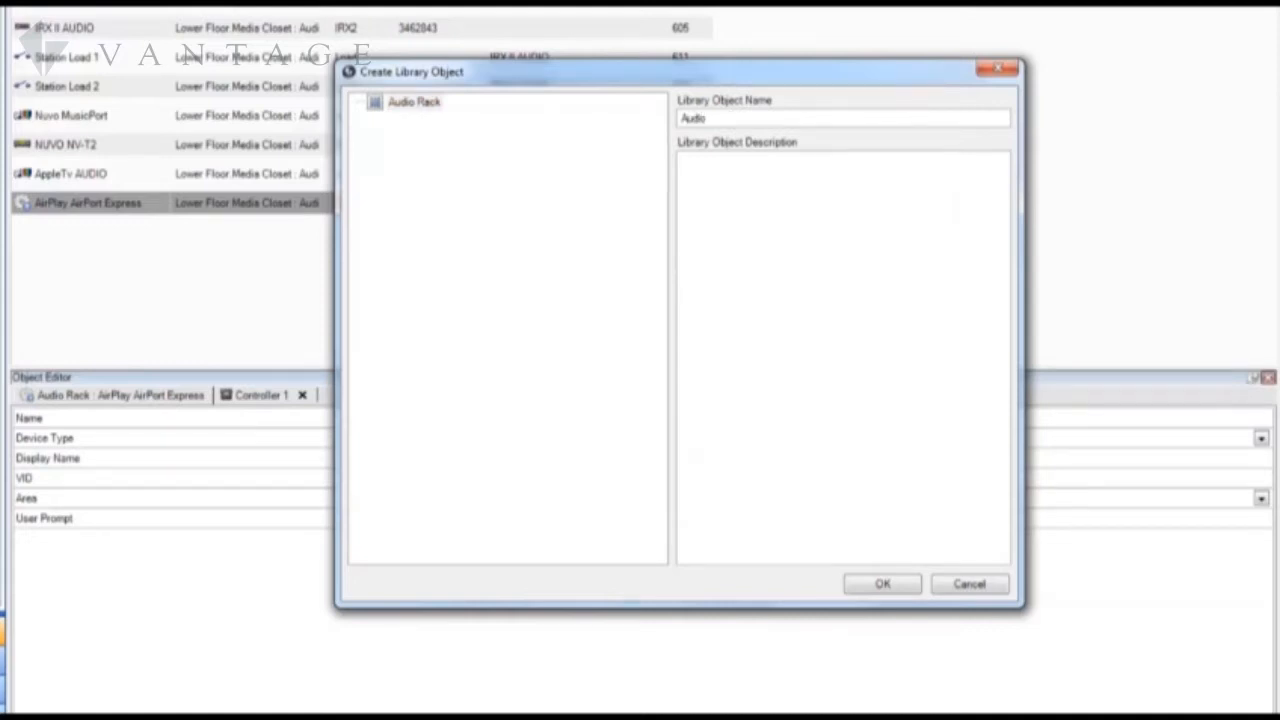
pyautogui.write('Library')
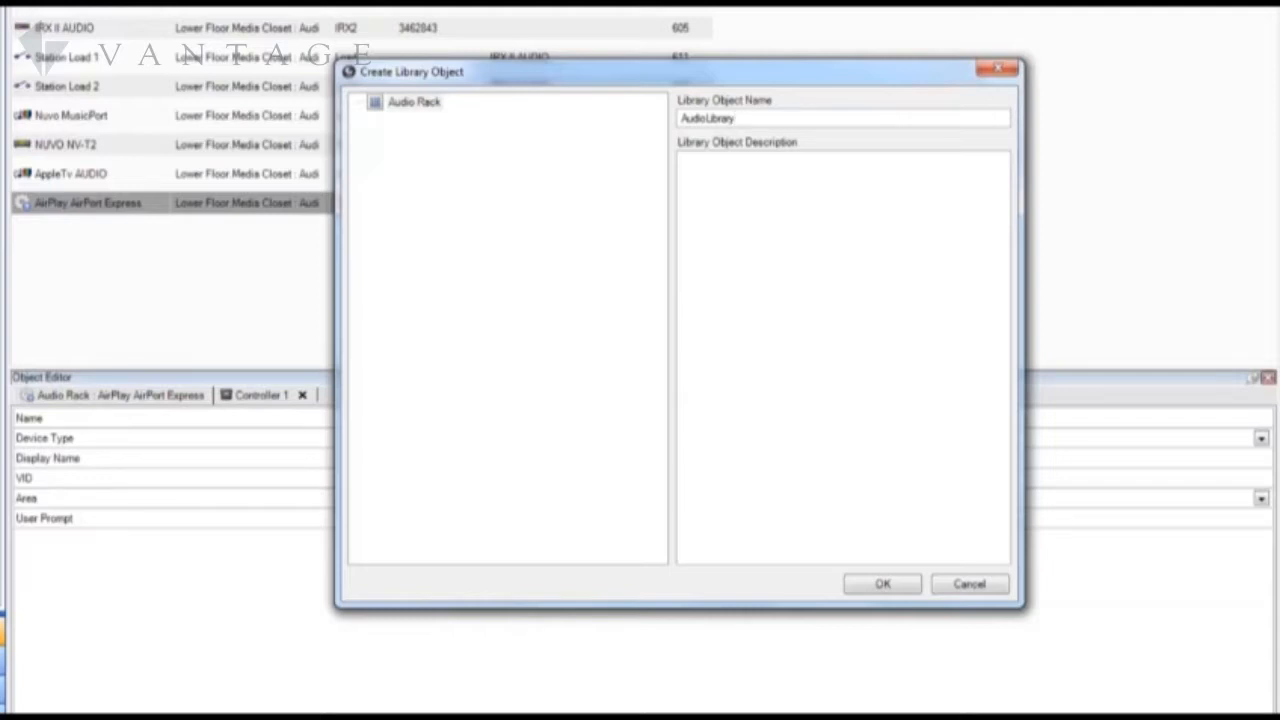
pyautogui.write('Music')
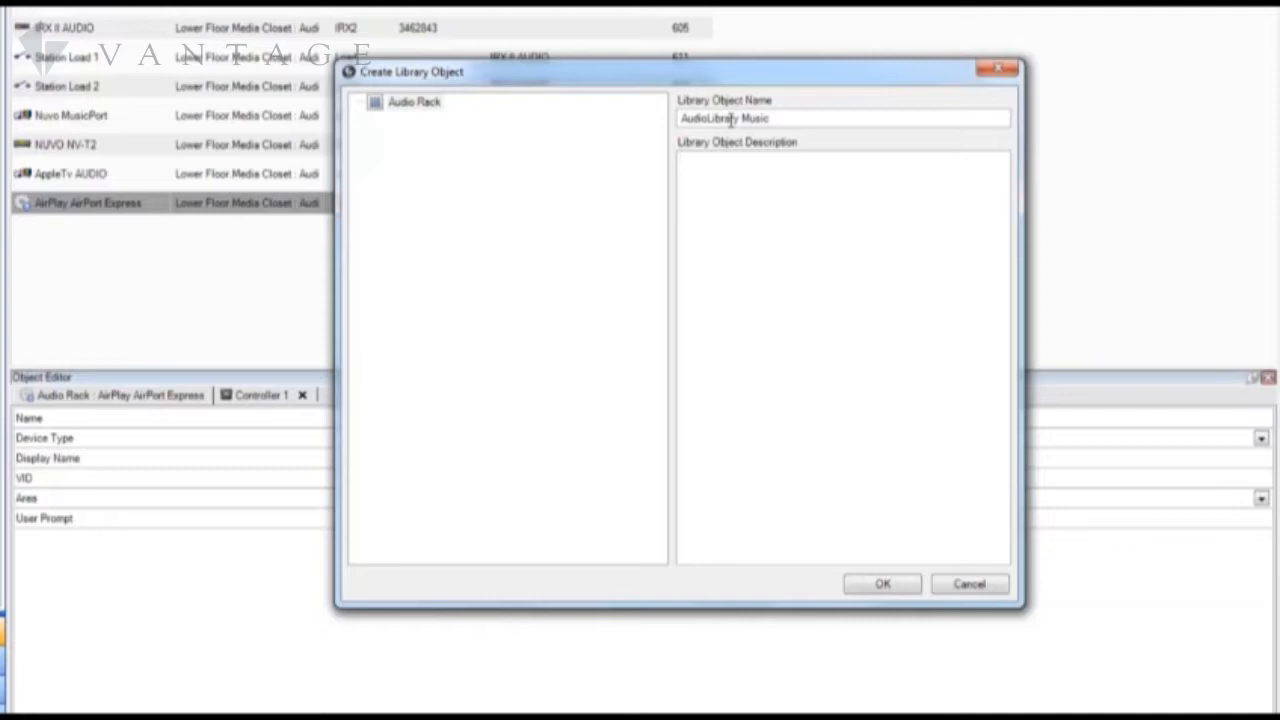
pyautogui.write('Music Port')
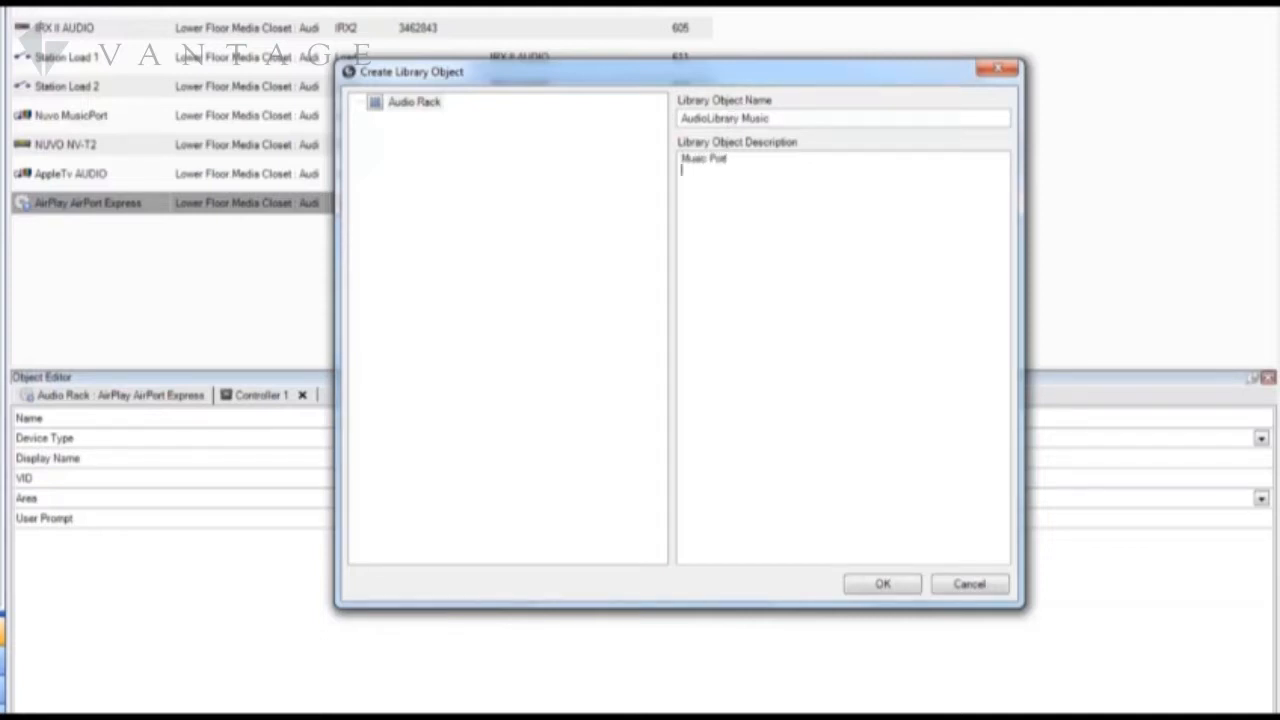
pyautogui.write('Turn')
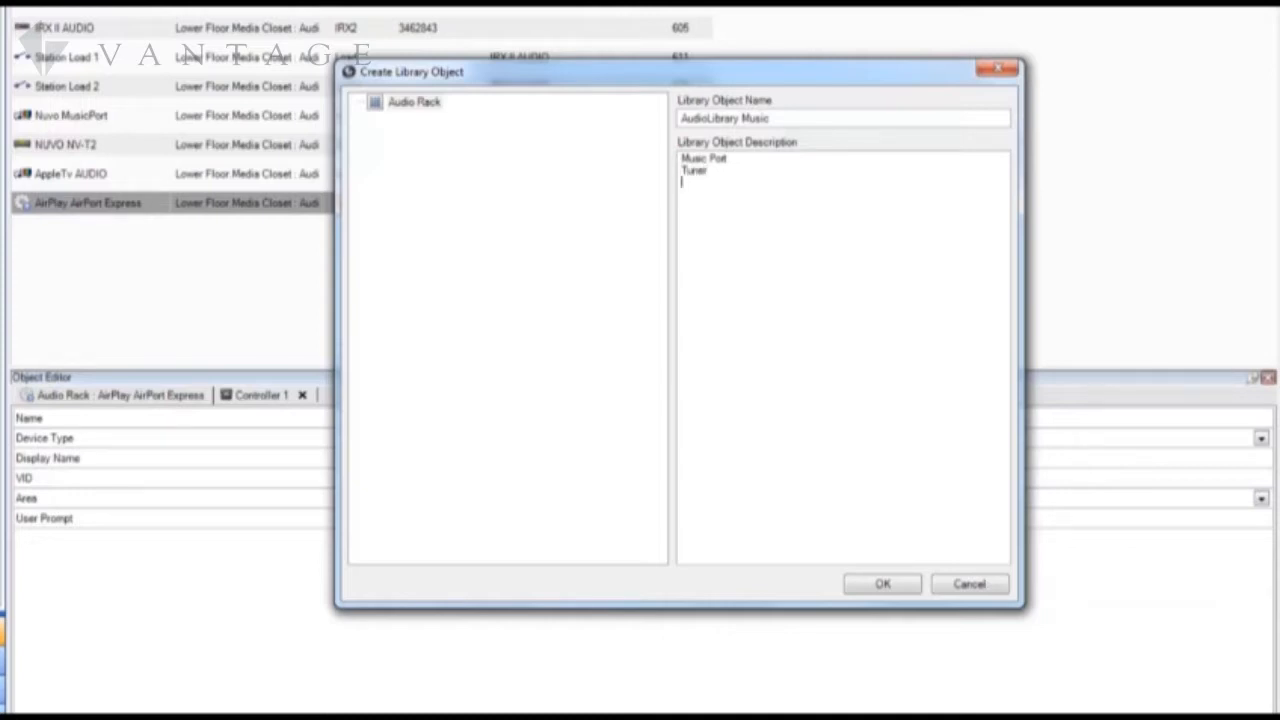
pyautogui.write('AppleTV')
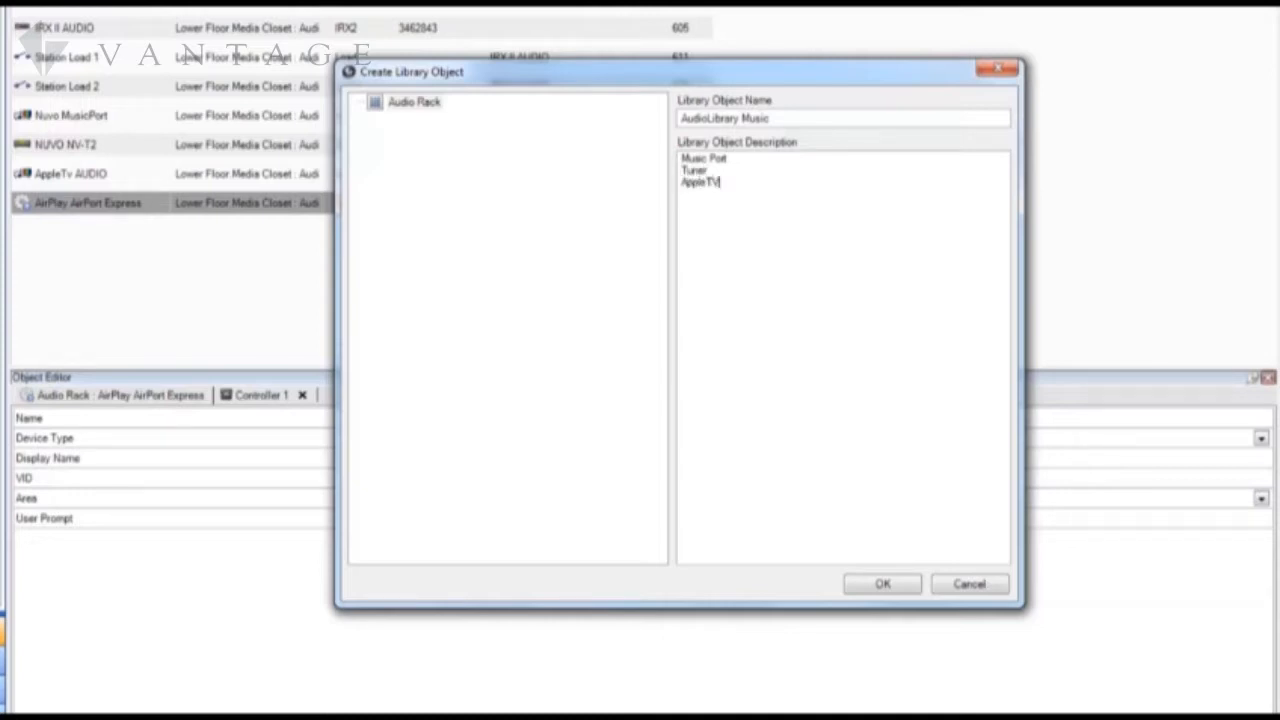
pyautogui.write('Express')
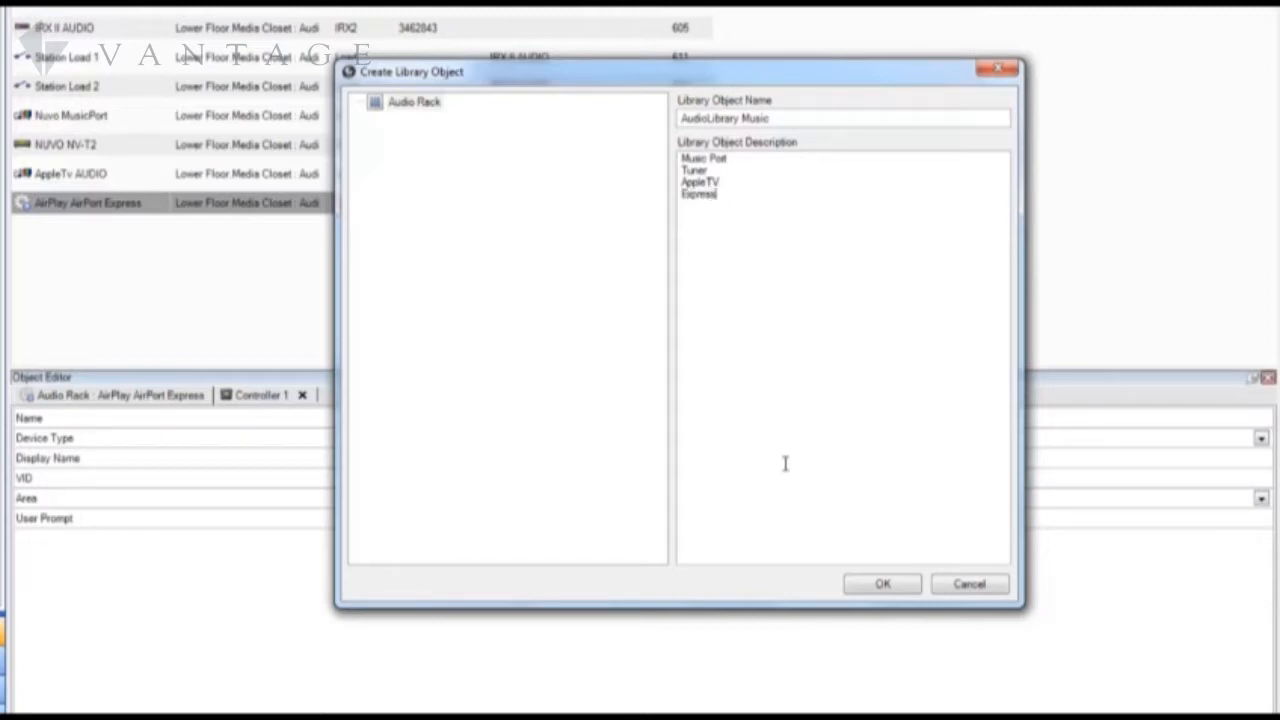
pyautogui.click(881, 583)
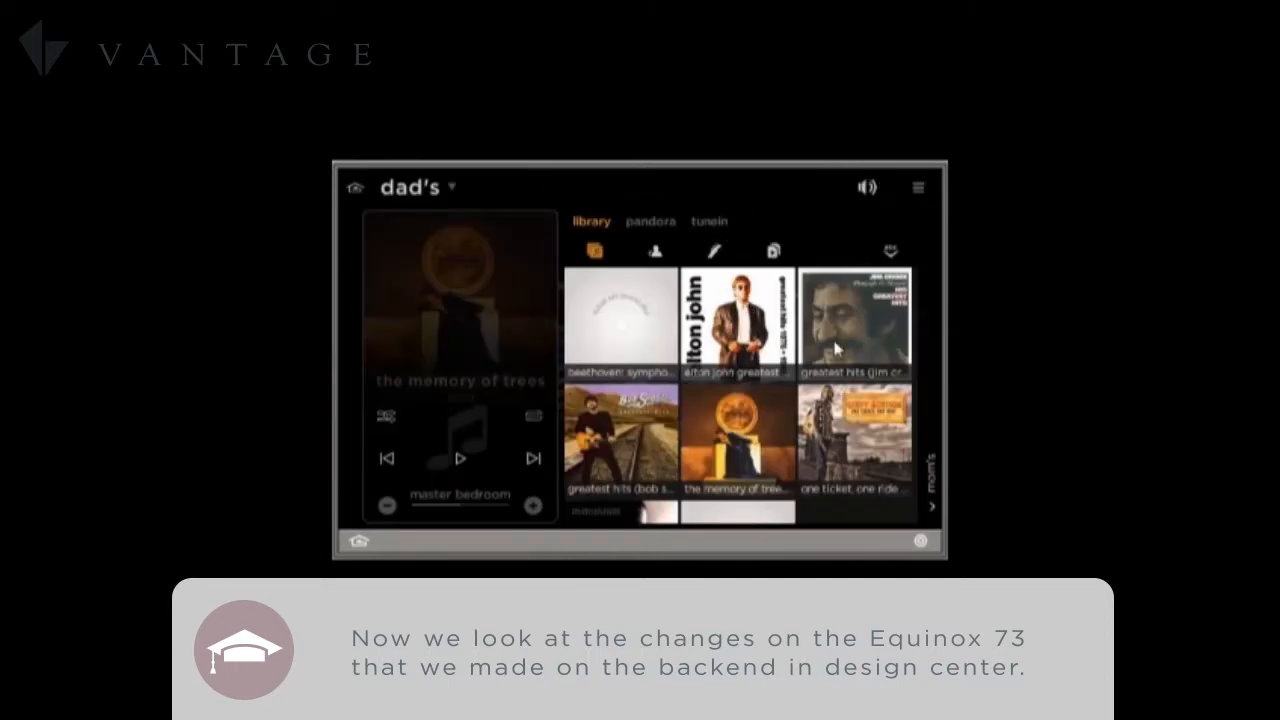
pyautogui.moveTo(877, 365)
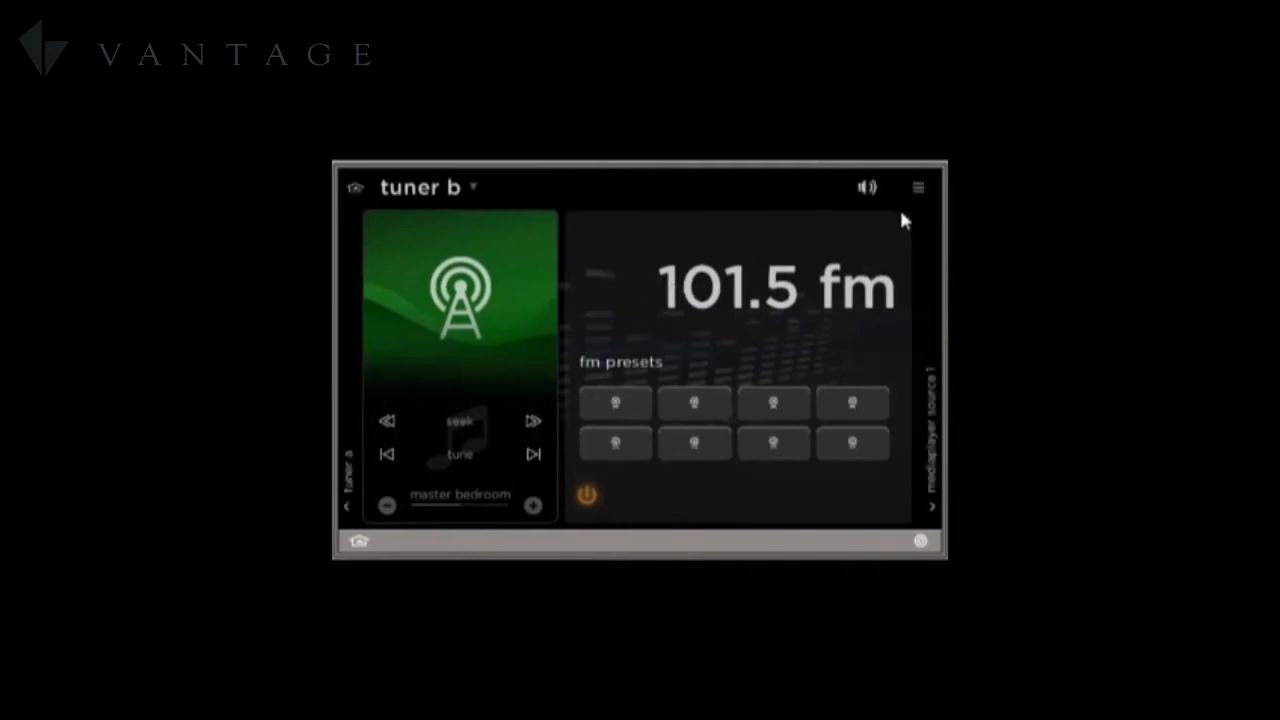
pyautogui.moveTo(922, 195)
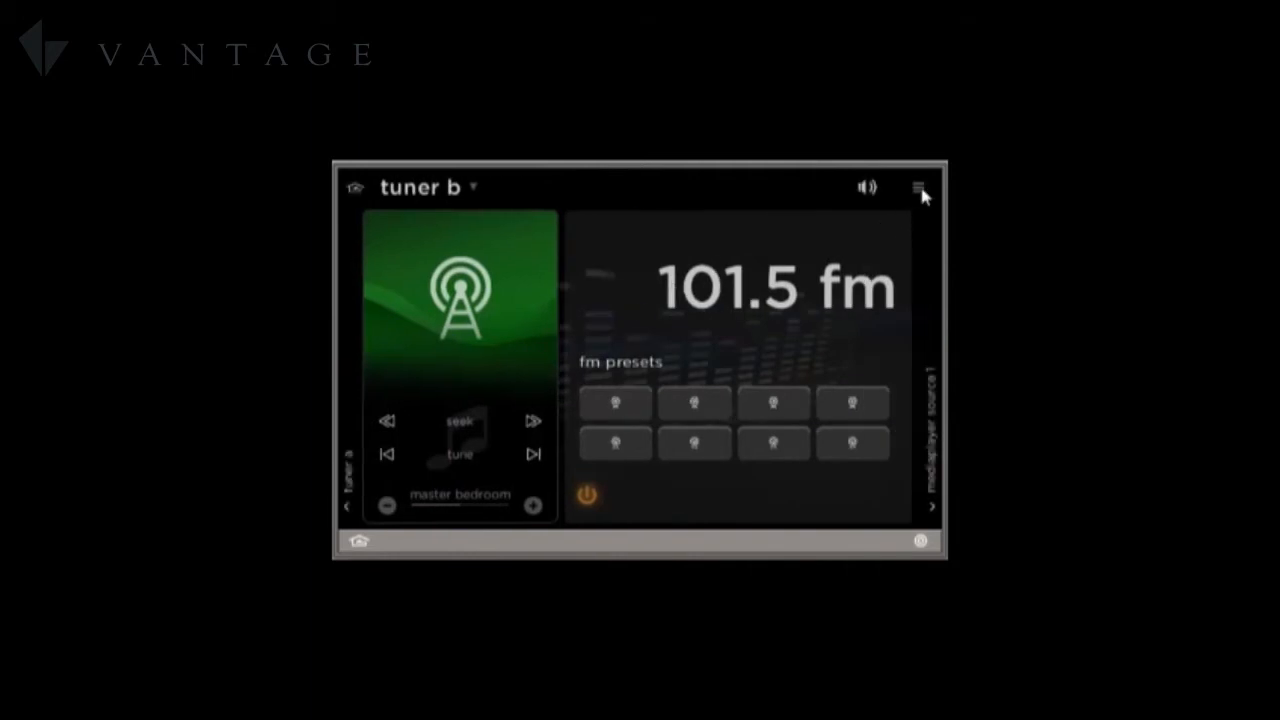
# Open Configure Media from the media widget's top-right menu icon
pyautogui.click(919, 187)
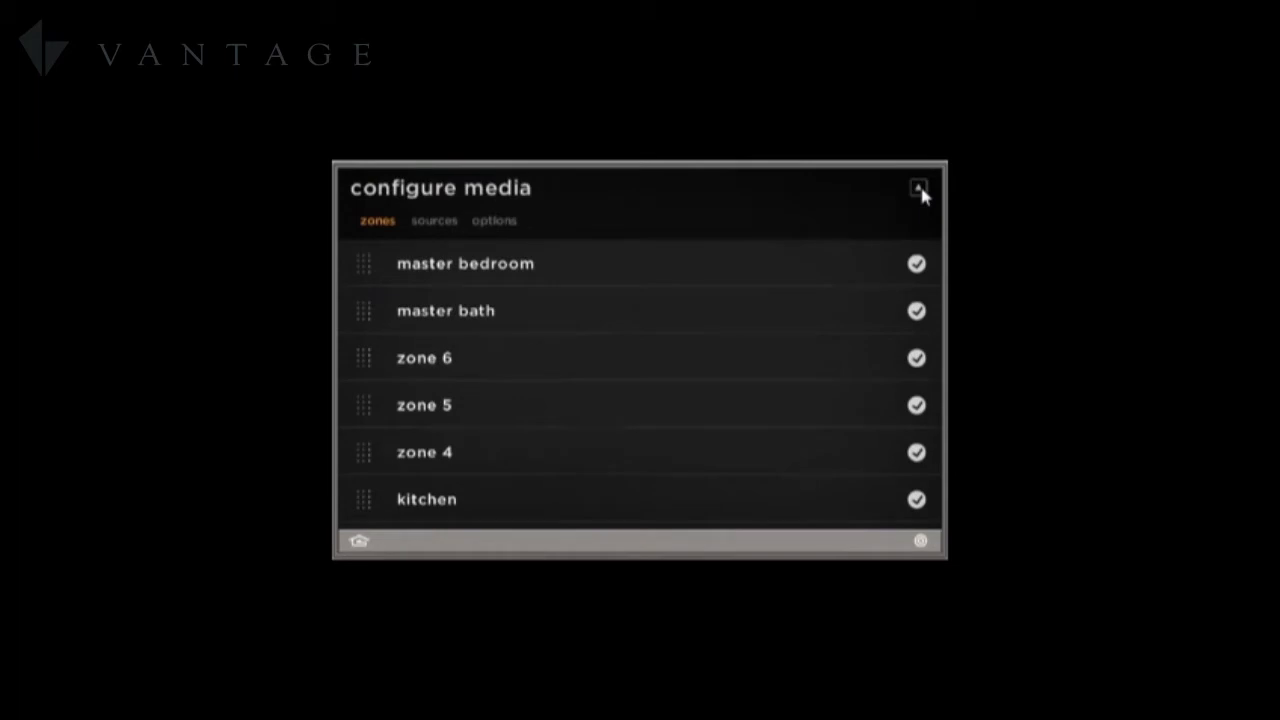
pyautogui.moveTo(835, 280)
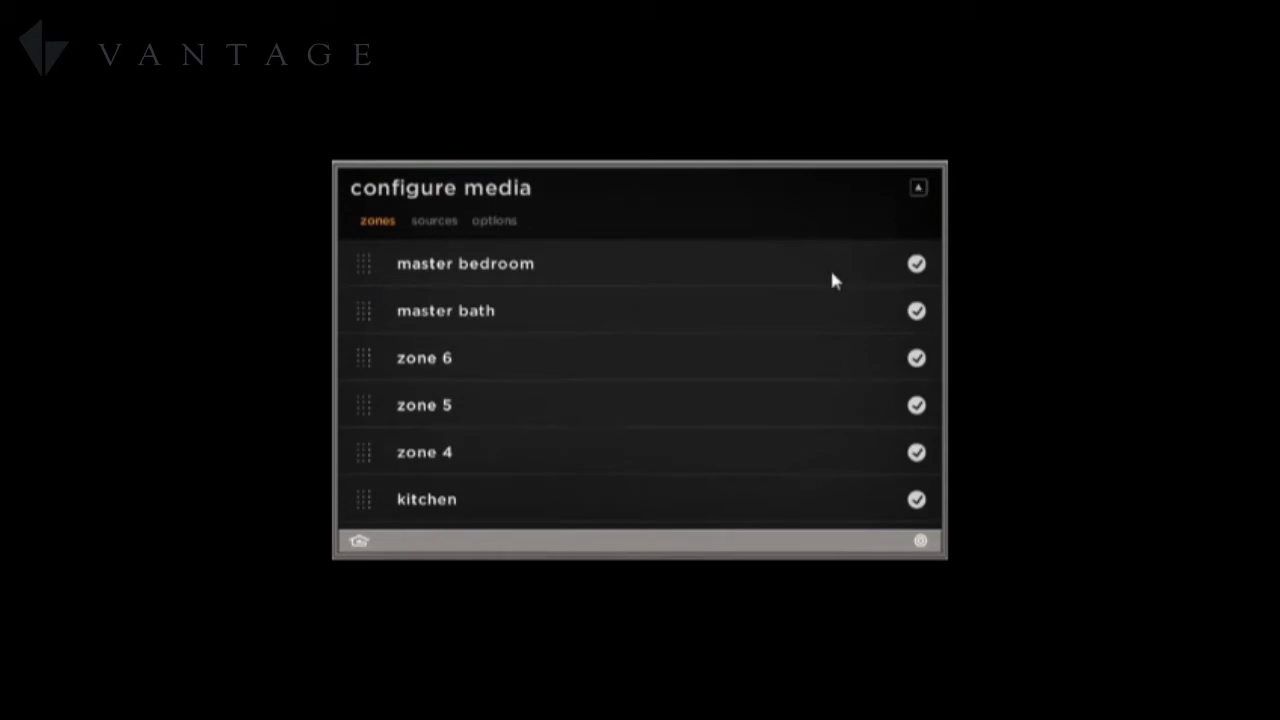
pyautogui.moveTo(742, 422)
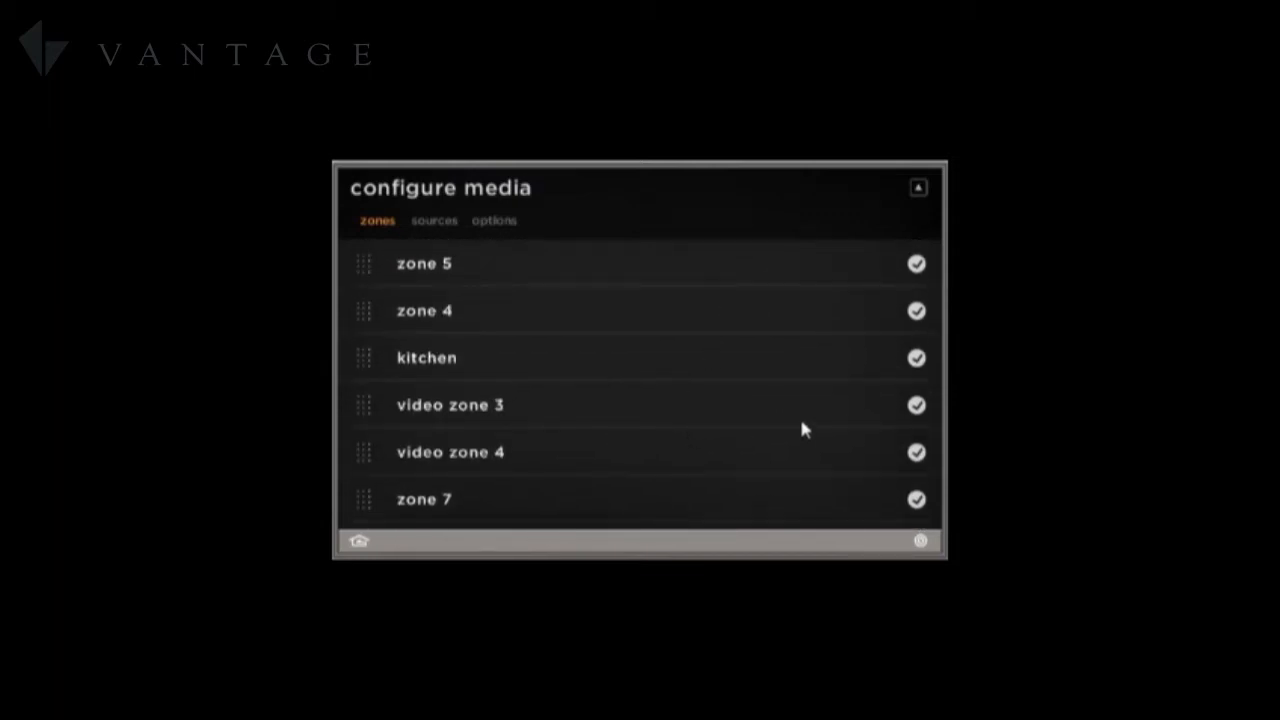
# Untick video zone 3, video zone 4 and zone 8 in the media zones list
pyautogui.click(916, 405)
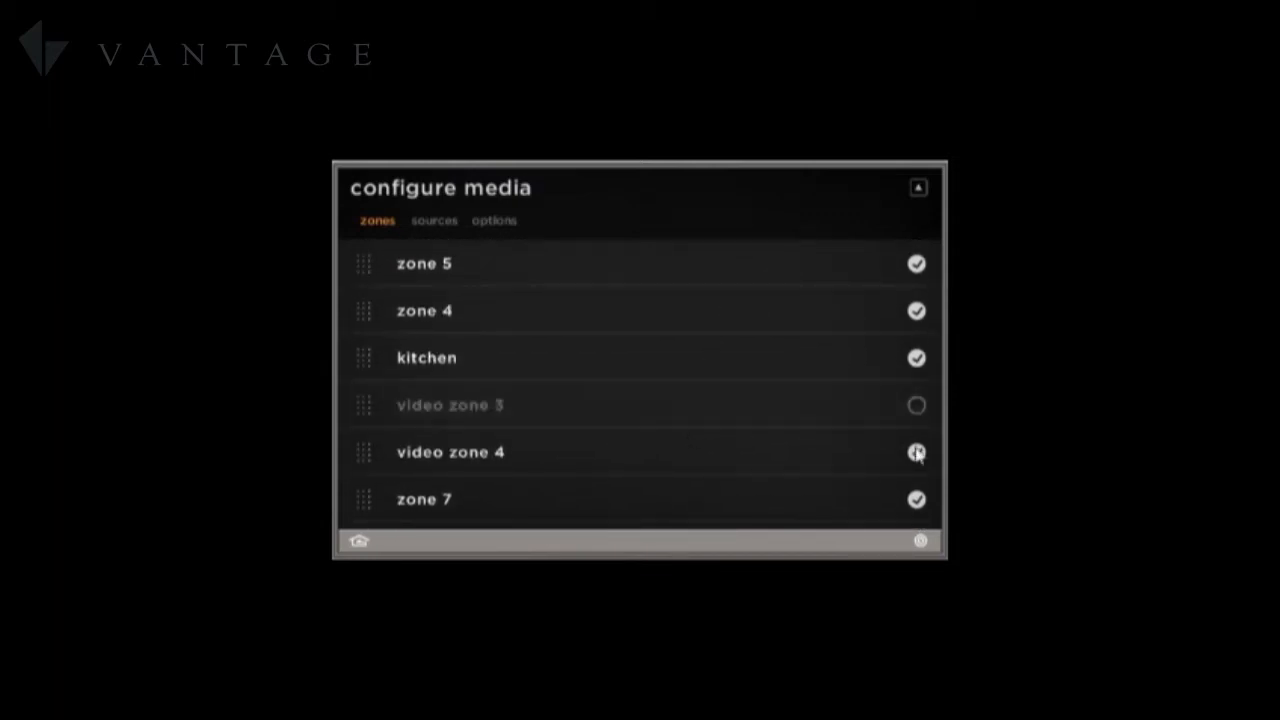
pyautogui.click(916, 451)
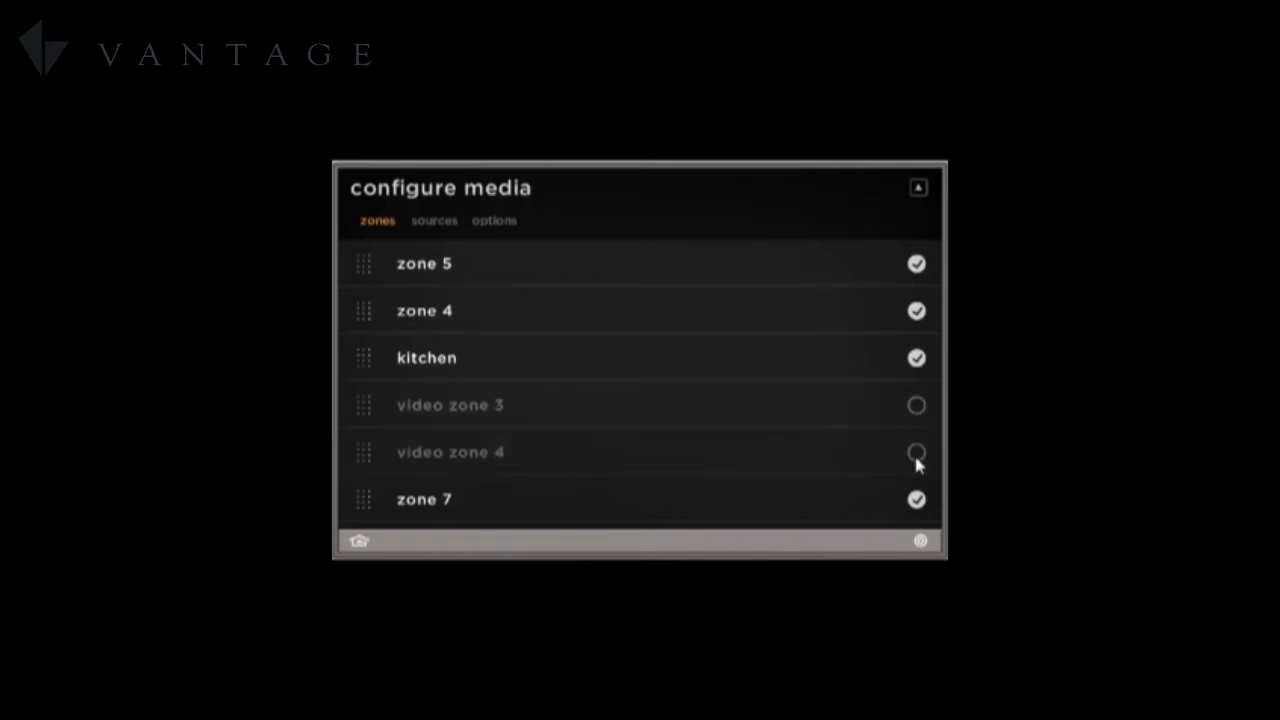
pyautogui.scroll(-3)
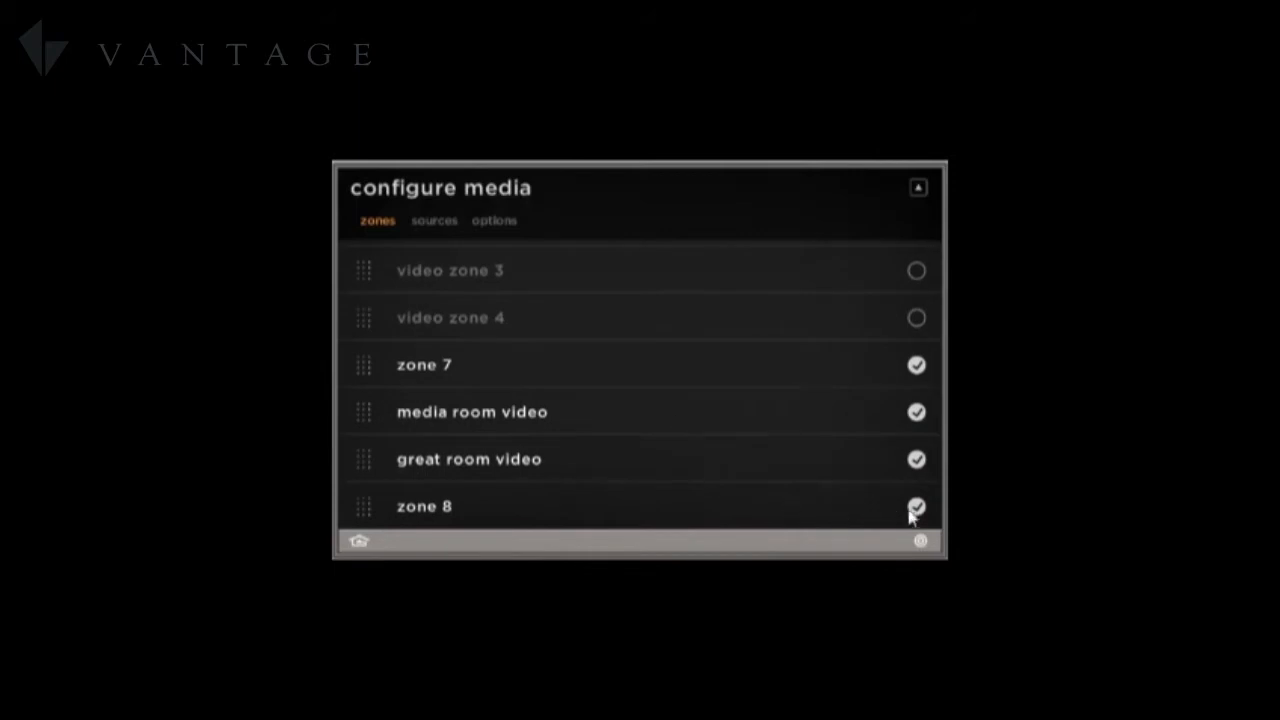
pyautogui.click(916, 506)
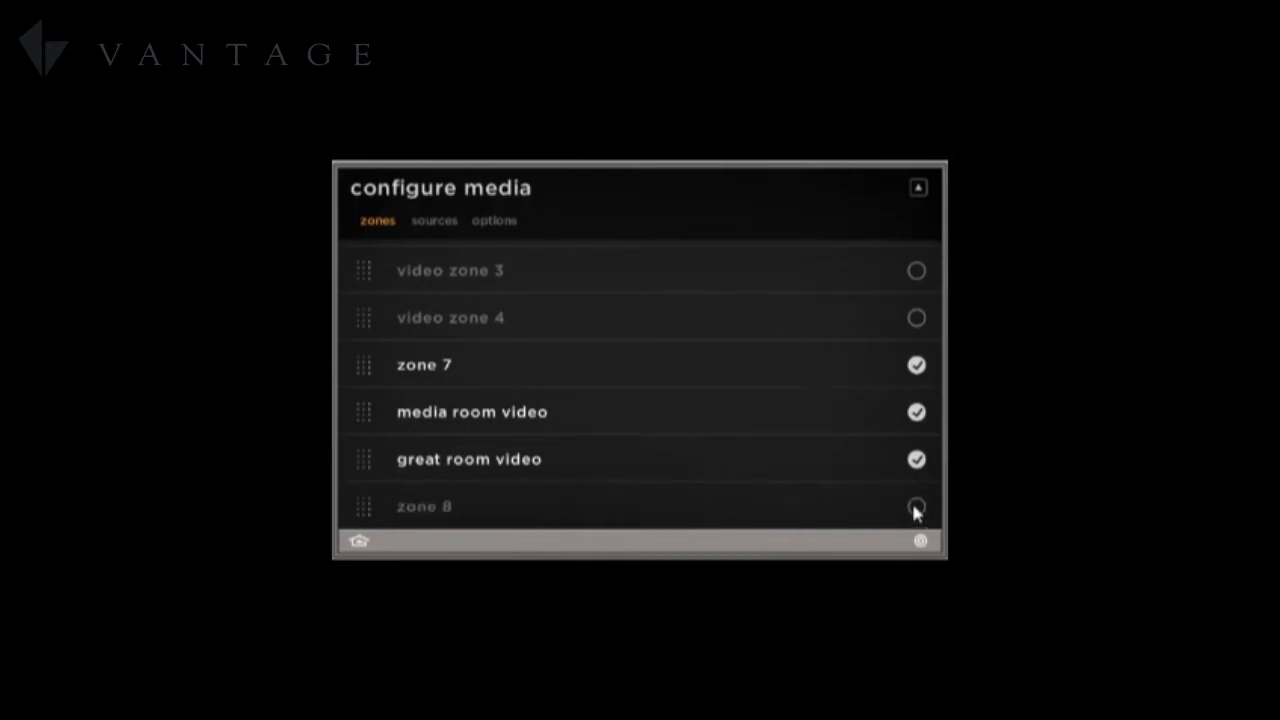
pyautogui.click(434, 221)
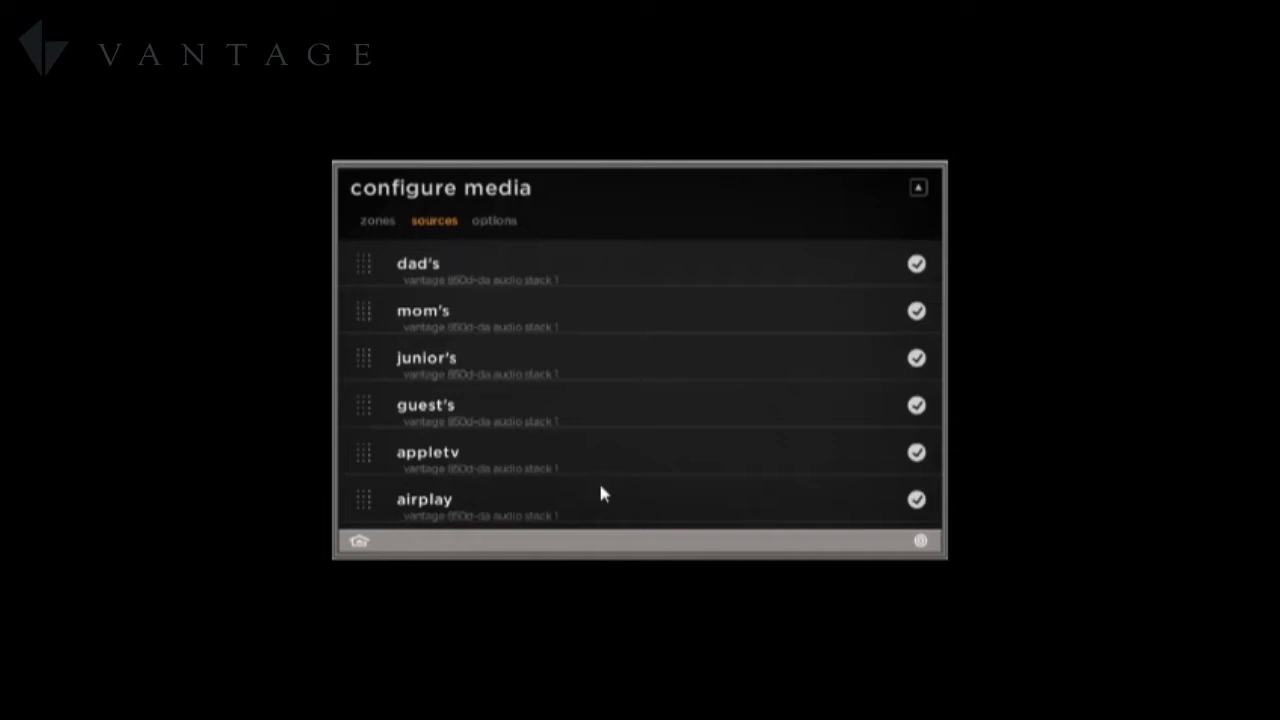
pyautogui.moveTo(538, 283)
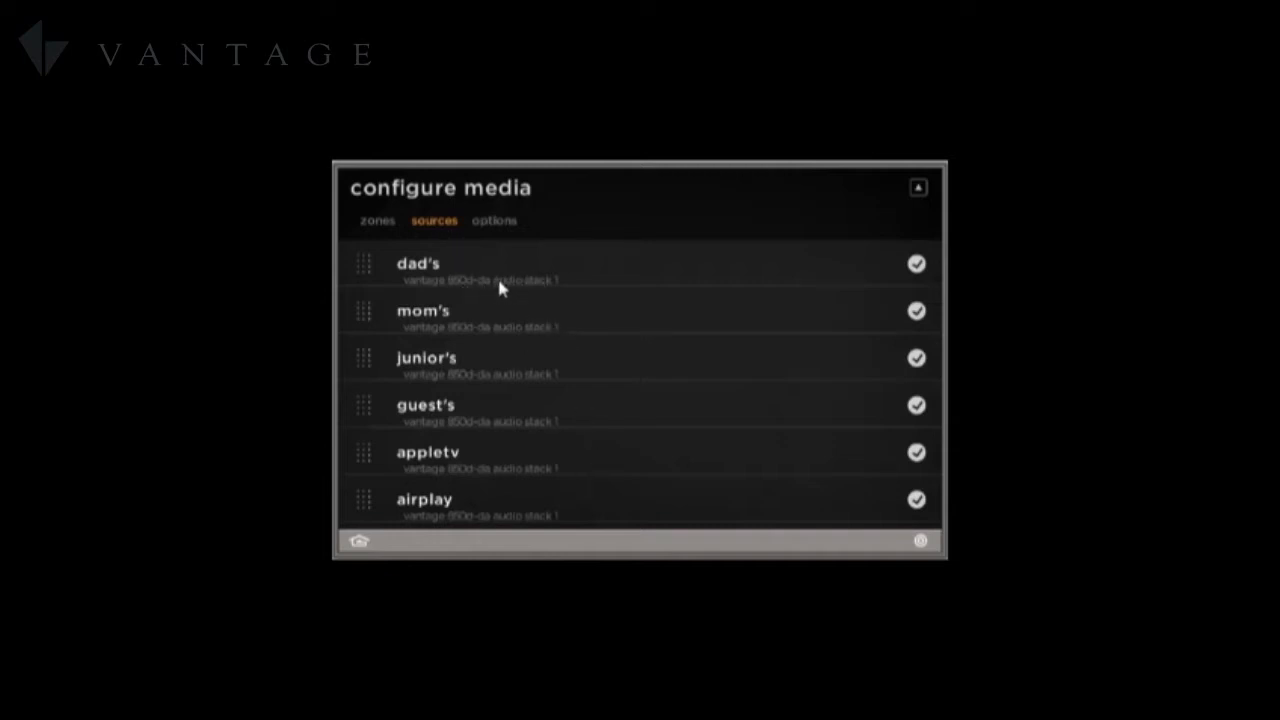
pyautogui.moveTo(473, 297)
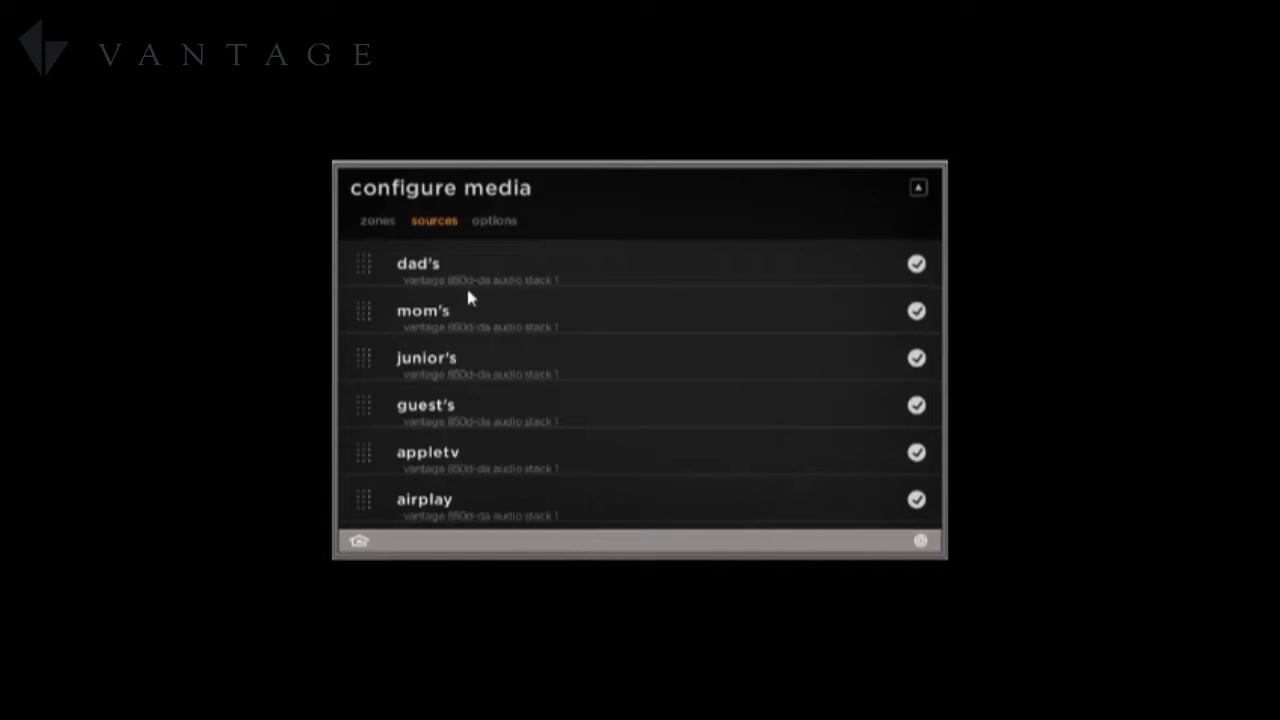
pyautogui.moveTo(555, 330)
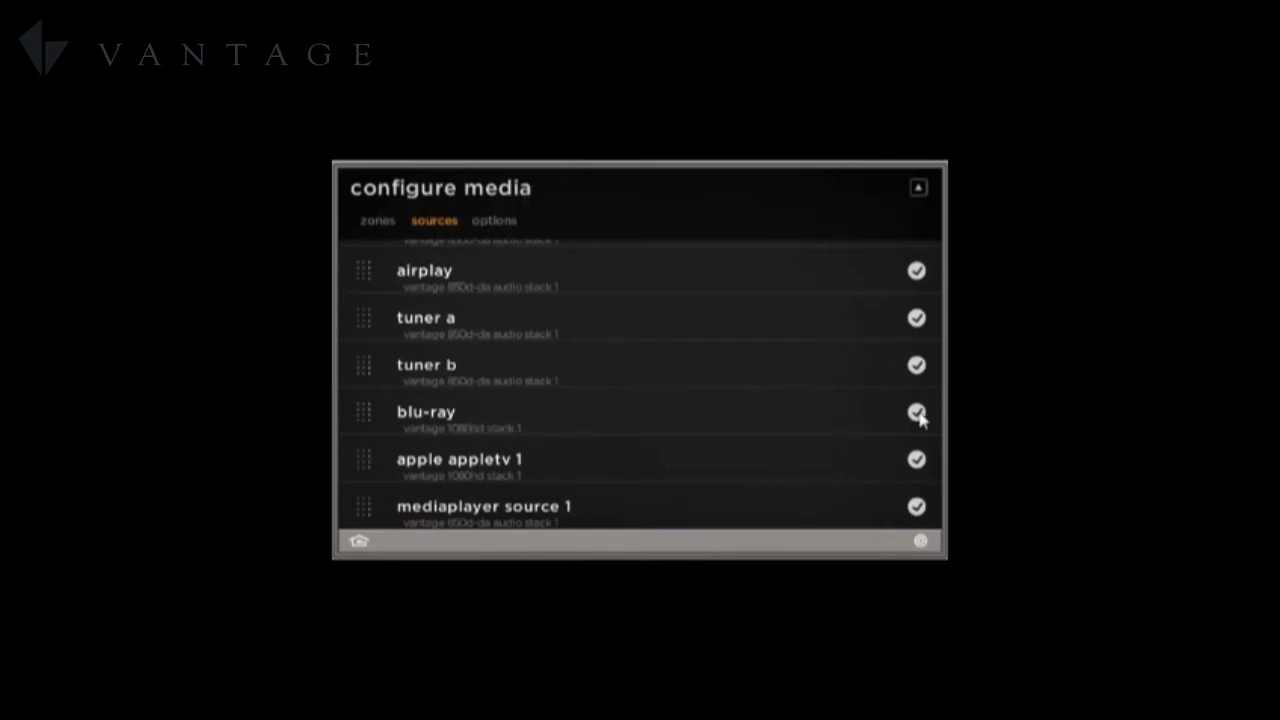
# Untick the blu-ray and apple appletv 1 entries in the media sources list
pyautogui.click(915, 413)
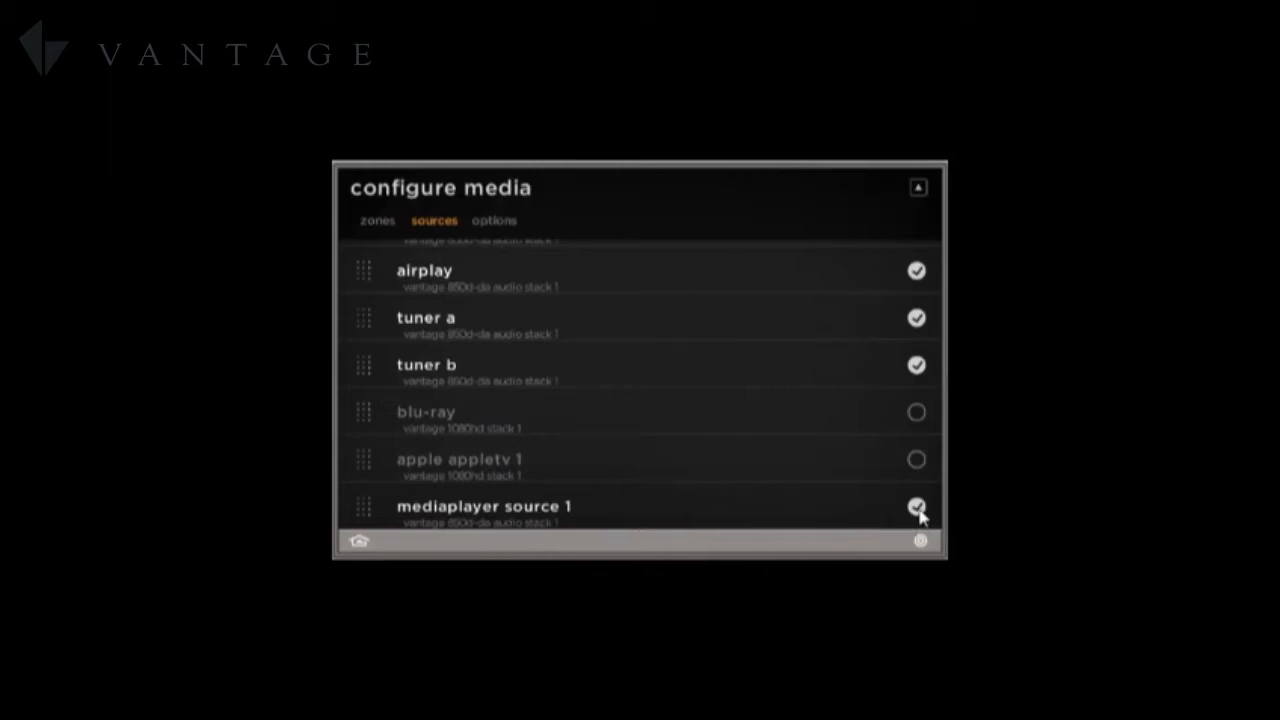
pyautogui.click(916, 507)
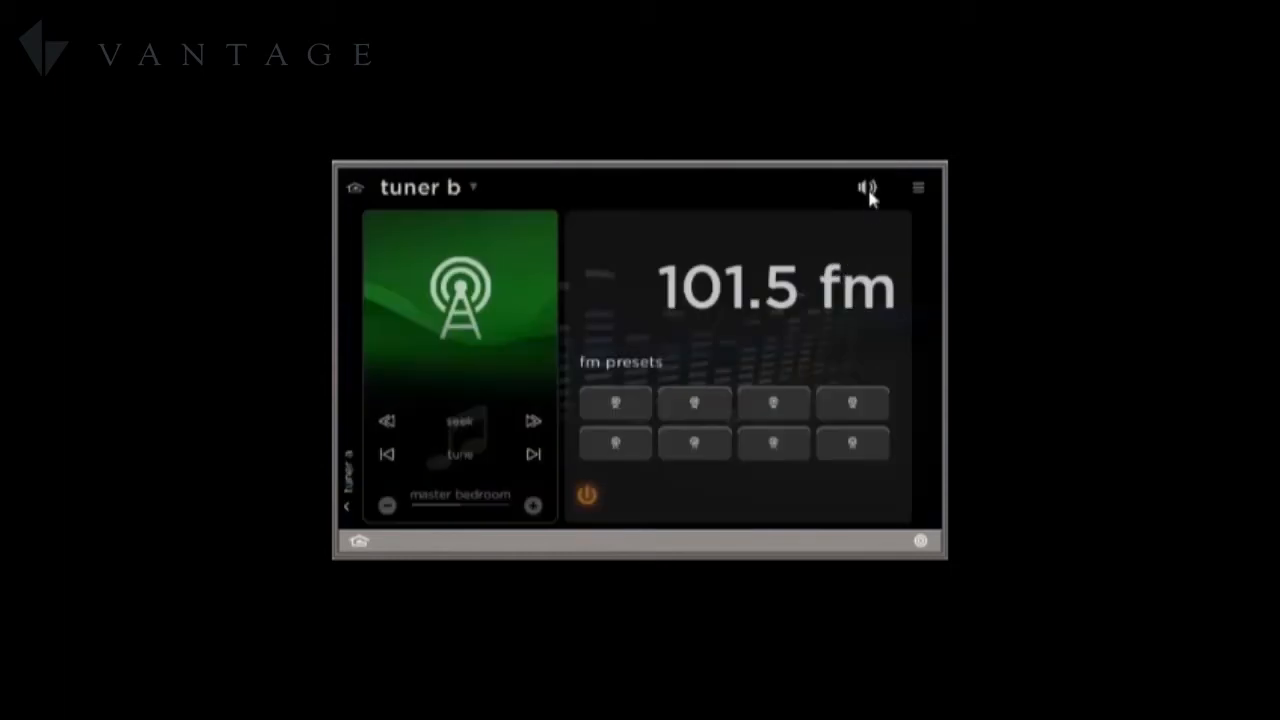
# Open the zone chooser from the speaker icon on the tuner b screen
pyautogui.click(866, 187)
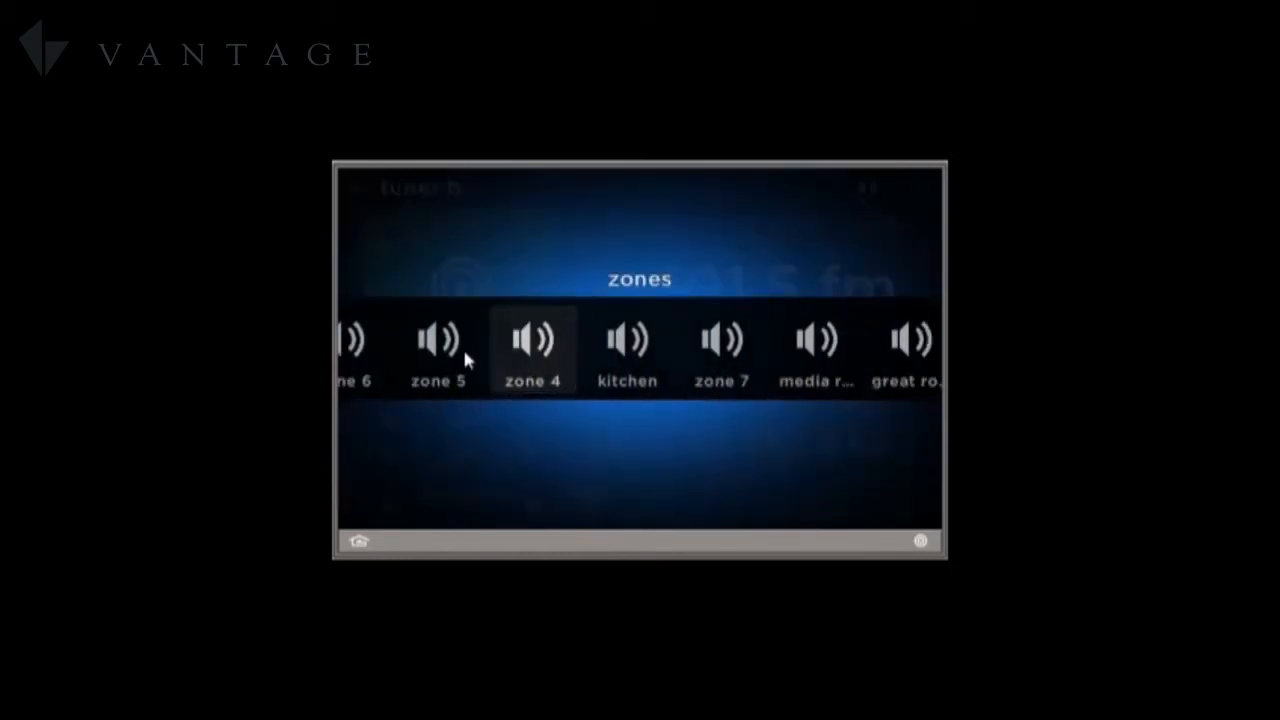